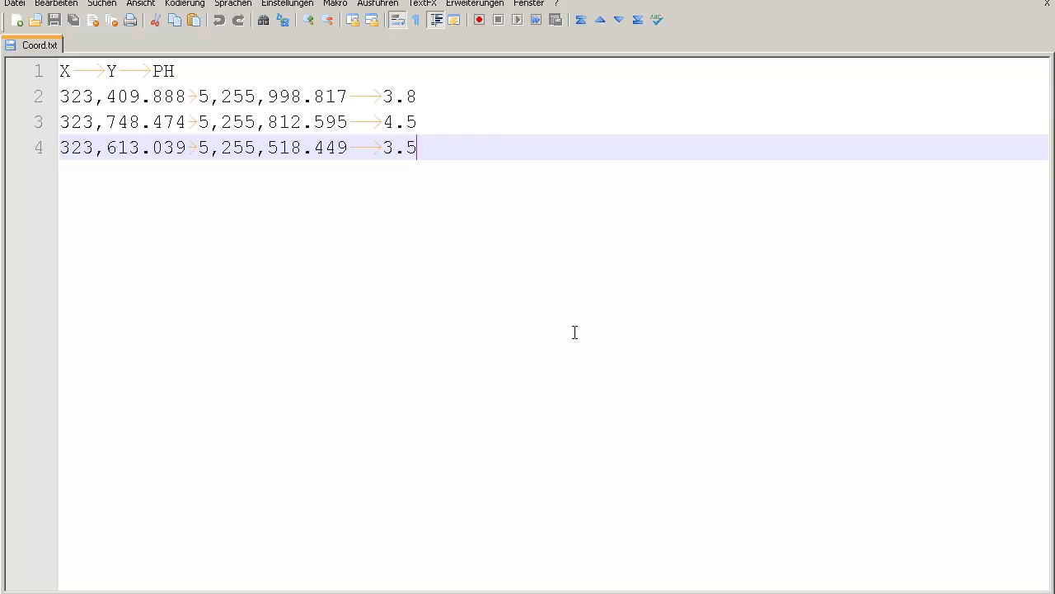
Start a new Notepad++ document headed X, Y, PH_Value, Pupil, separated by tabs.
click(17, 19)
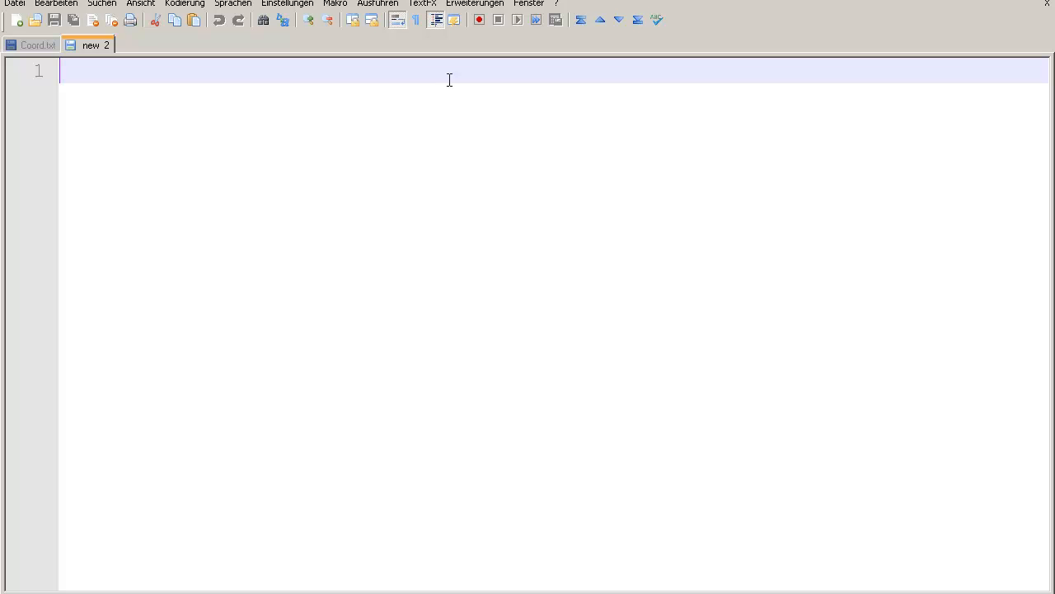
text(X)
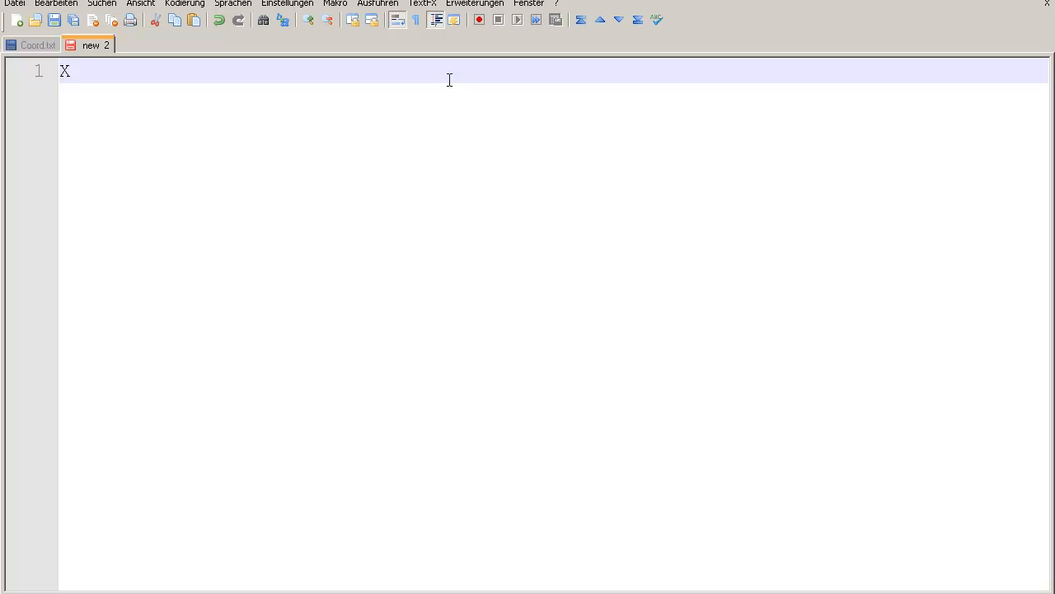
text(→ Y)
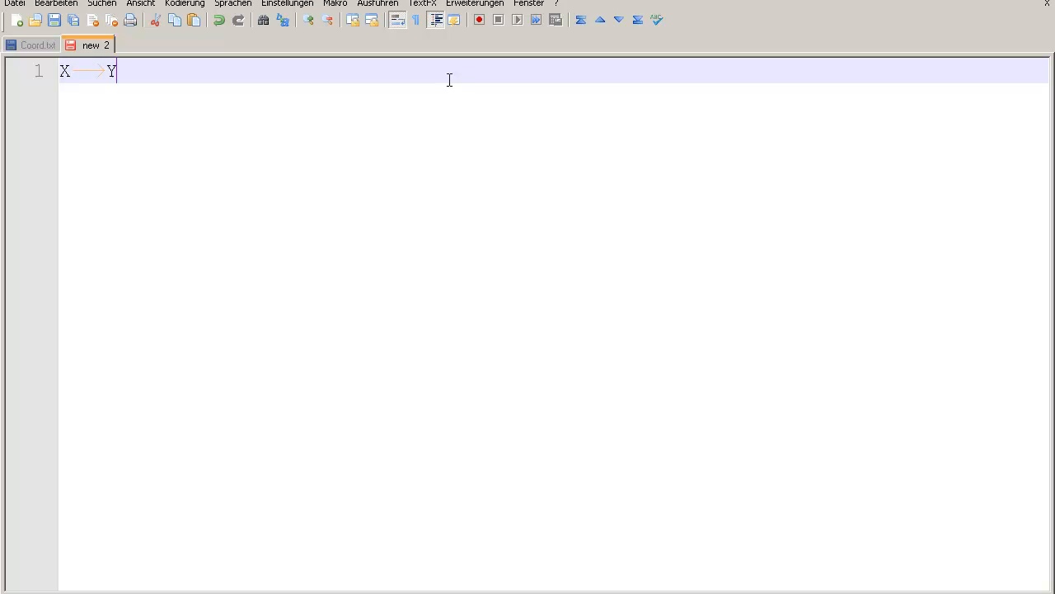
key(Tab)
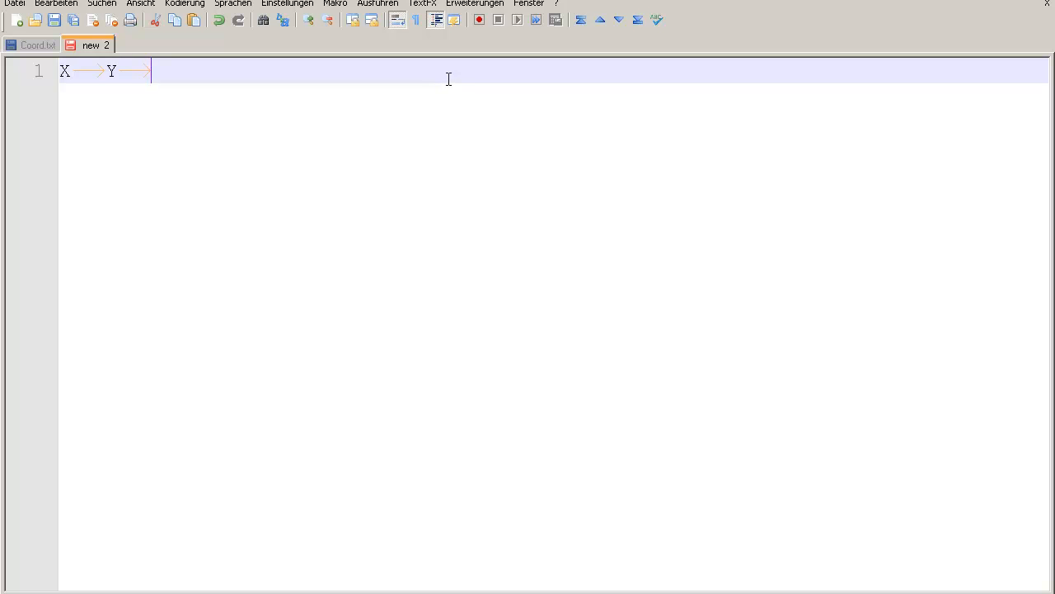
text(PH)
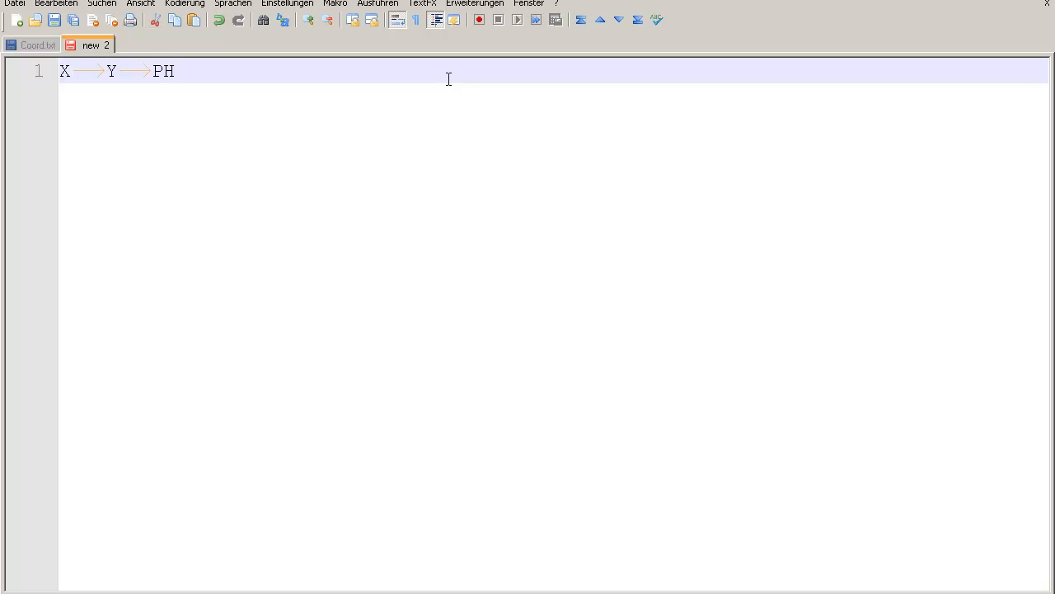
text(_Valk)
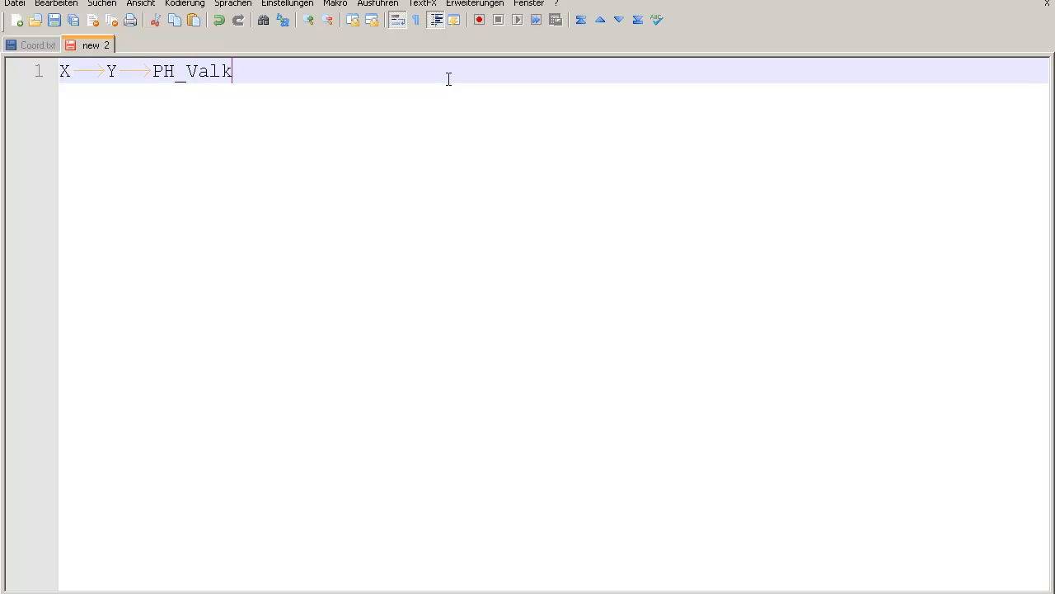
text(ue)
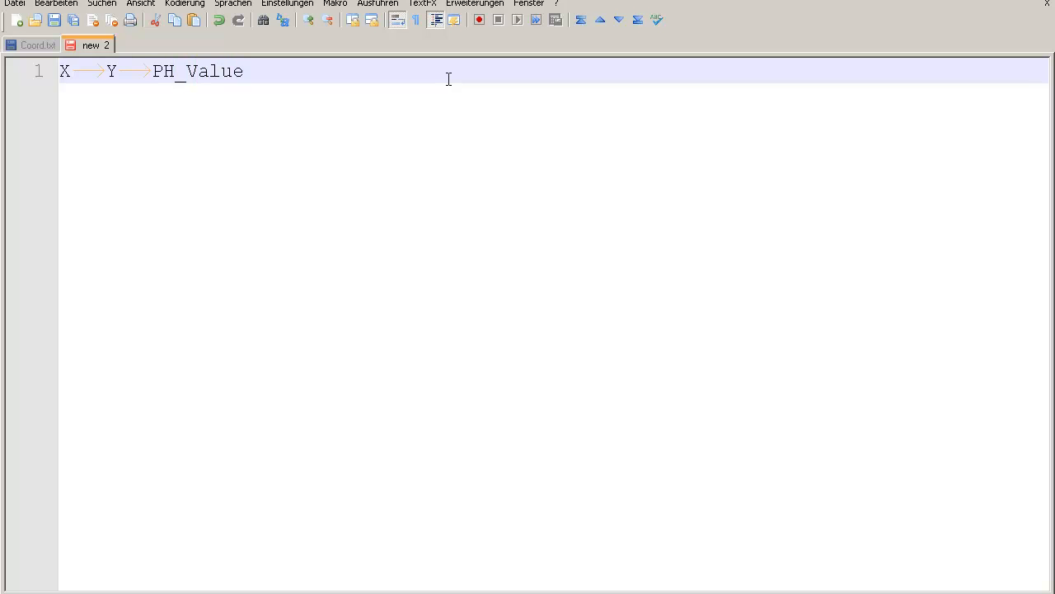
key(Tab)
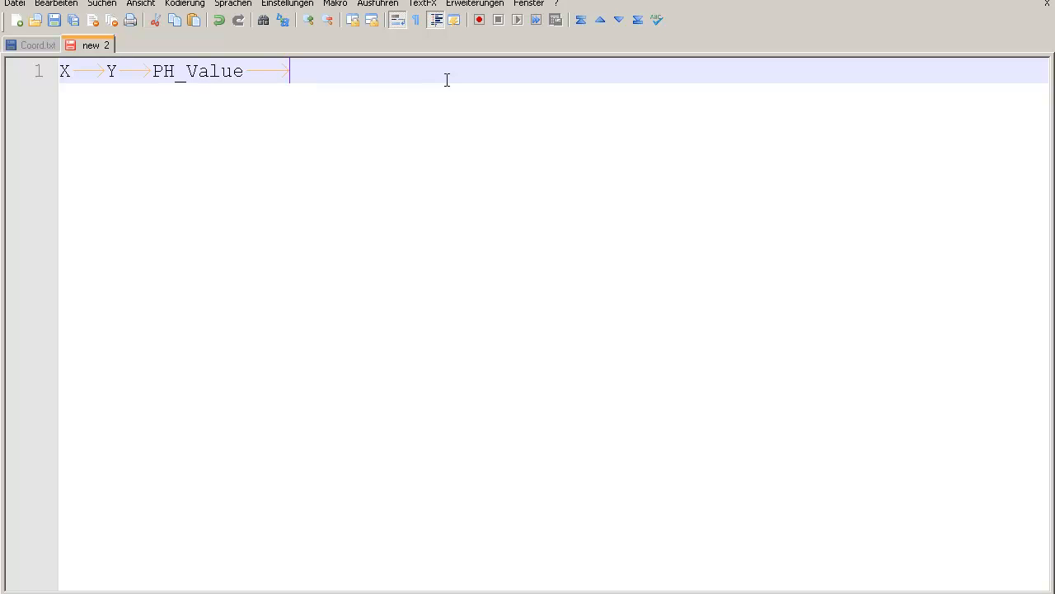
text(Pupil)
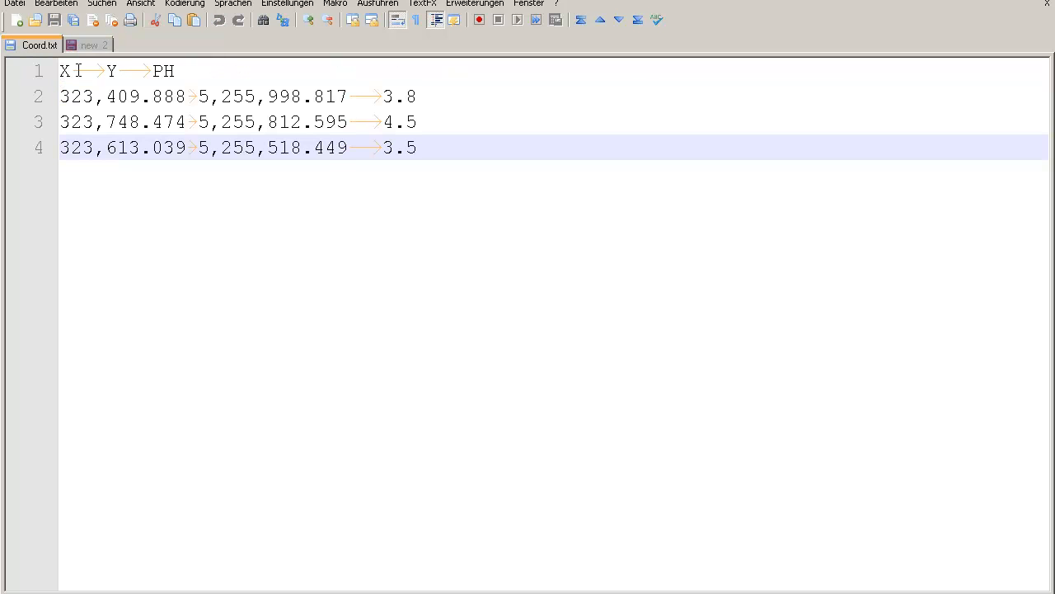
Copy the three coordinate rows from Coord.txt without decimals, adding pupils Tom, Steven and Janet.
double_click(341, 148)
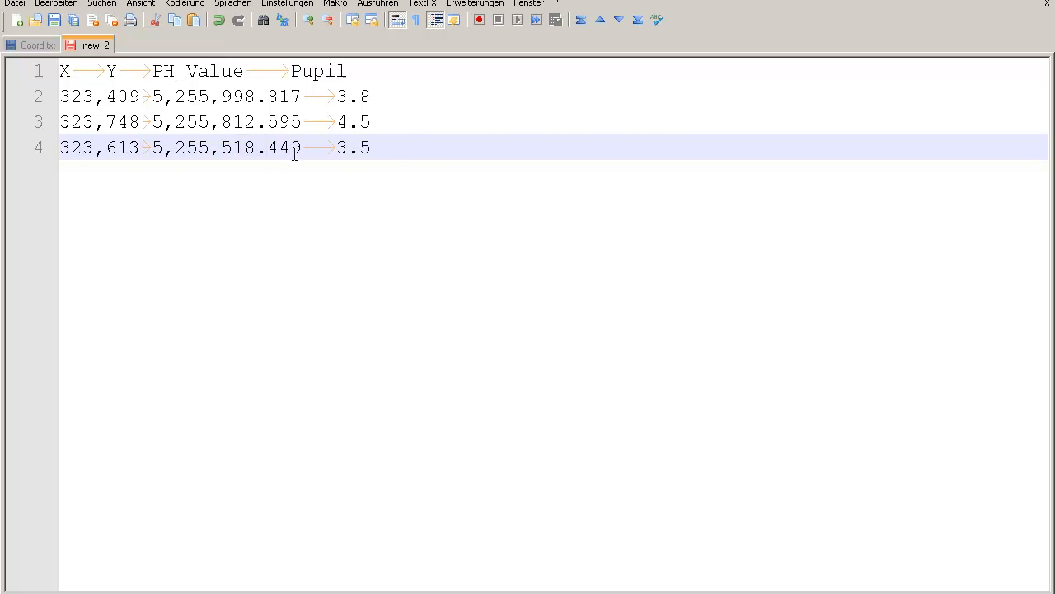
double_click(276, 148)
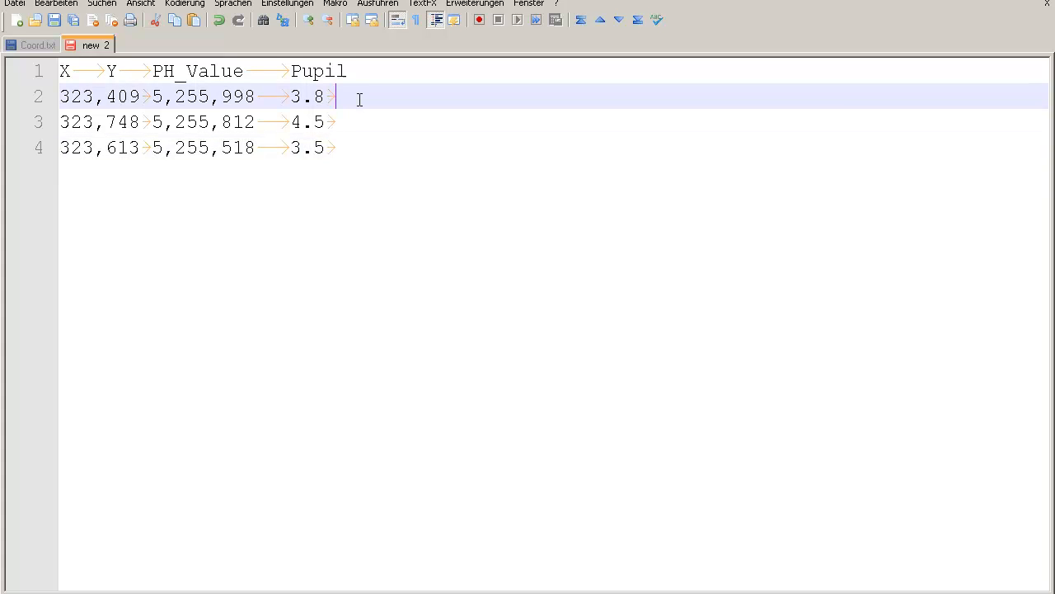
text(Tom)
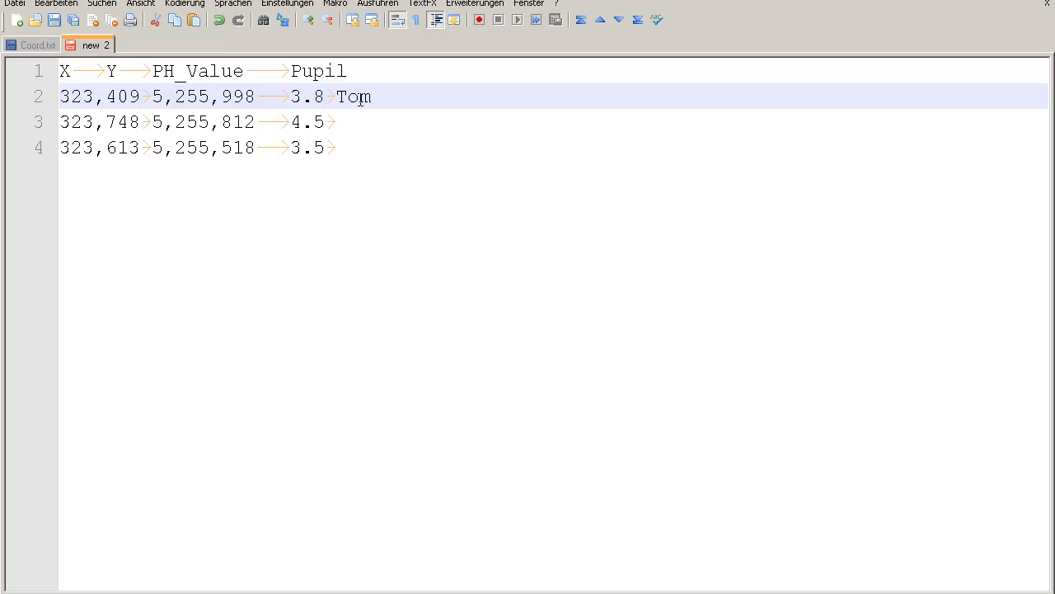
text(Steve)
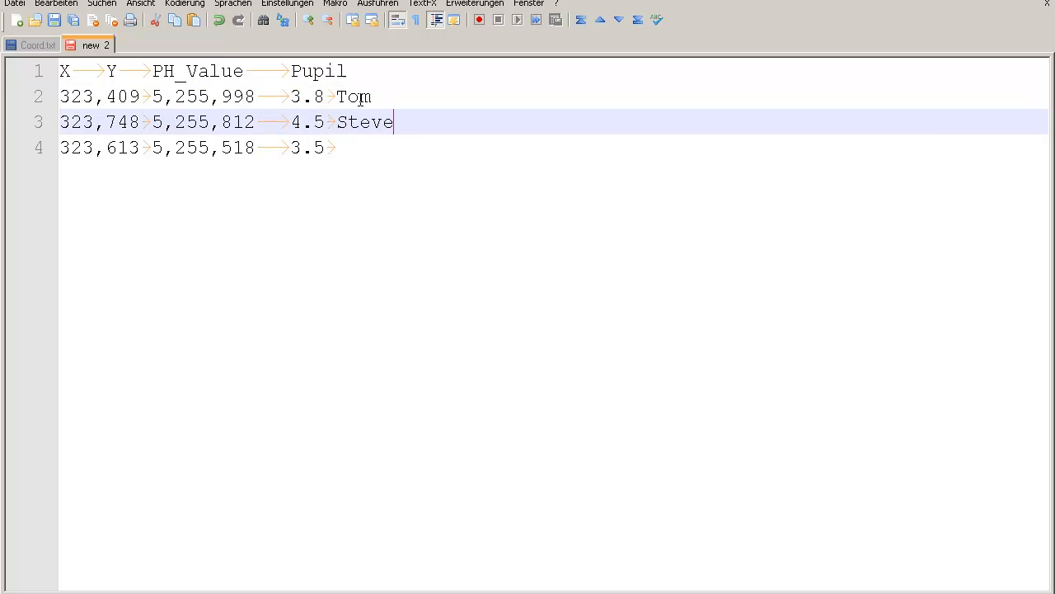
text(n)
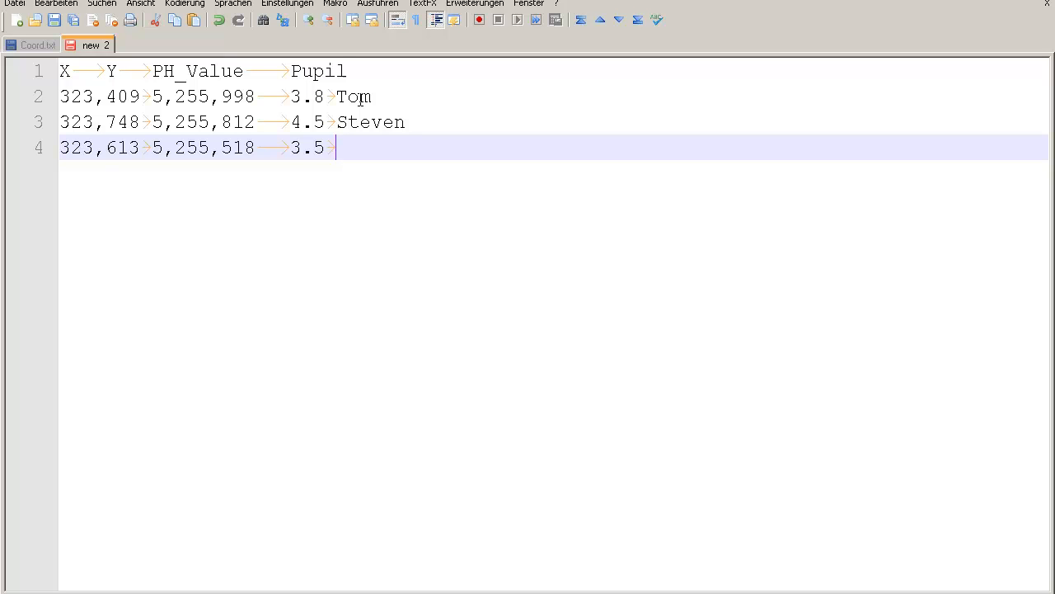
text(Janet)
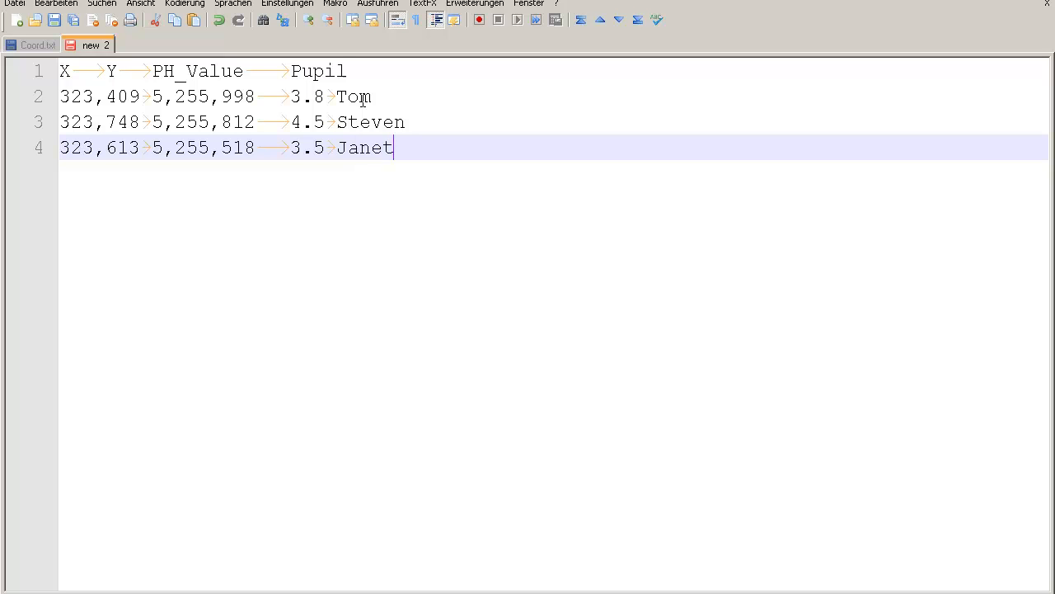
mouse_move(401, 122)
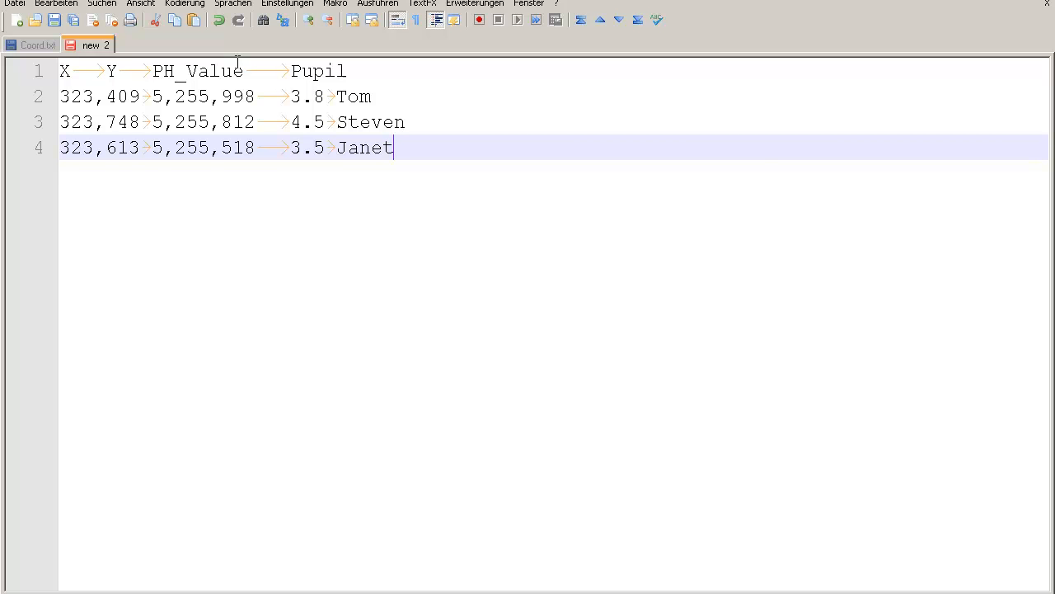
Save the new Notepad++ table as measurings.txt in the ArcGIS Tutorial folder.
click(54, 20)
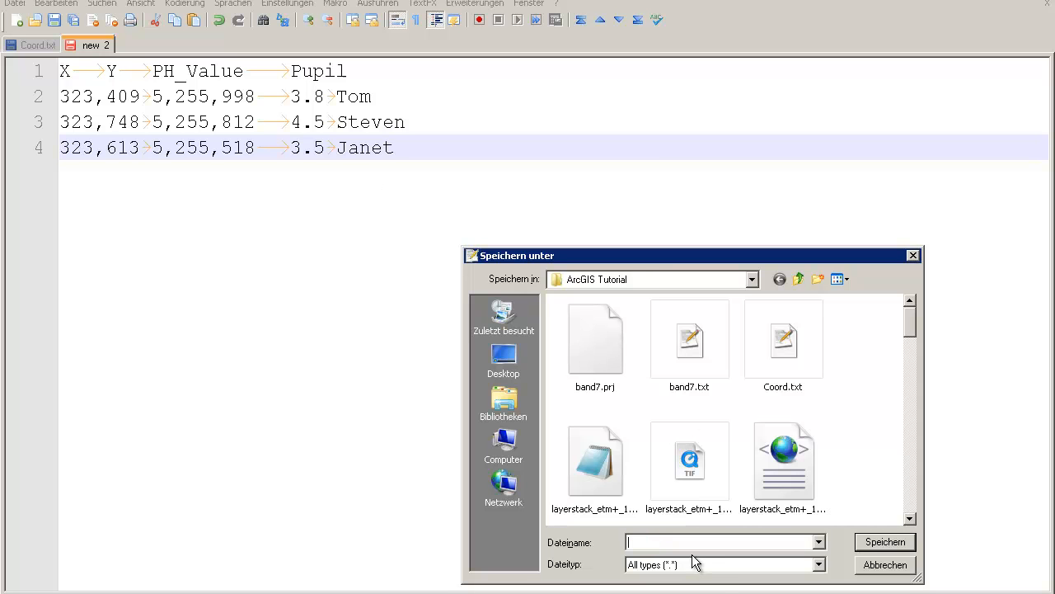
text(meas)
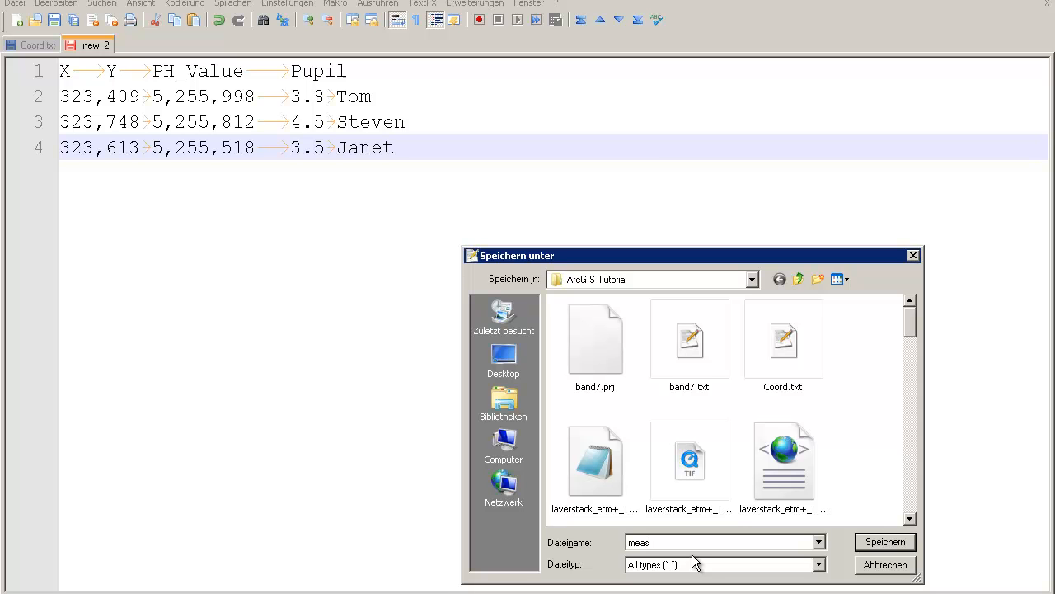
text(urings)
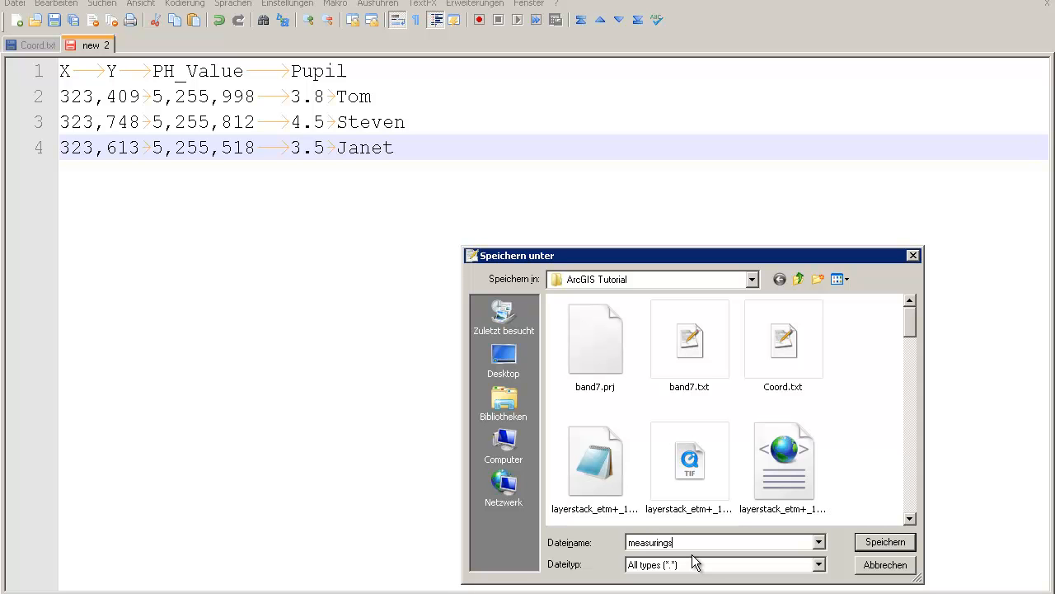
text(.txt)
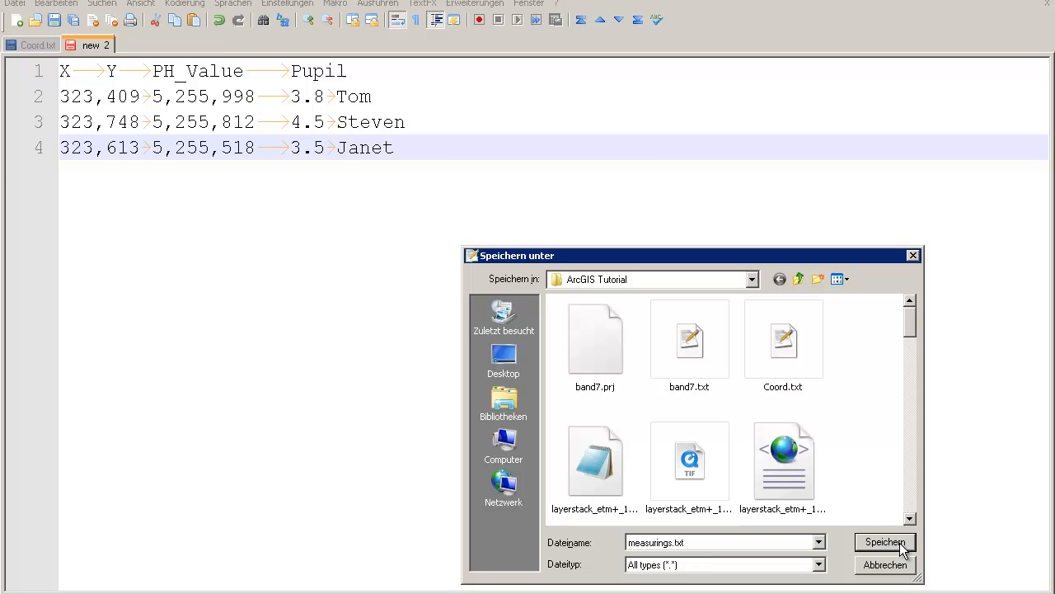
click(885, 542)
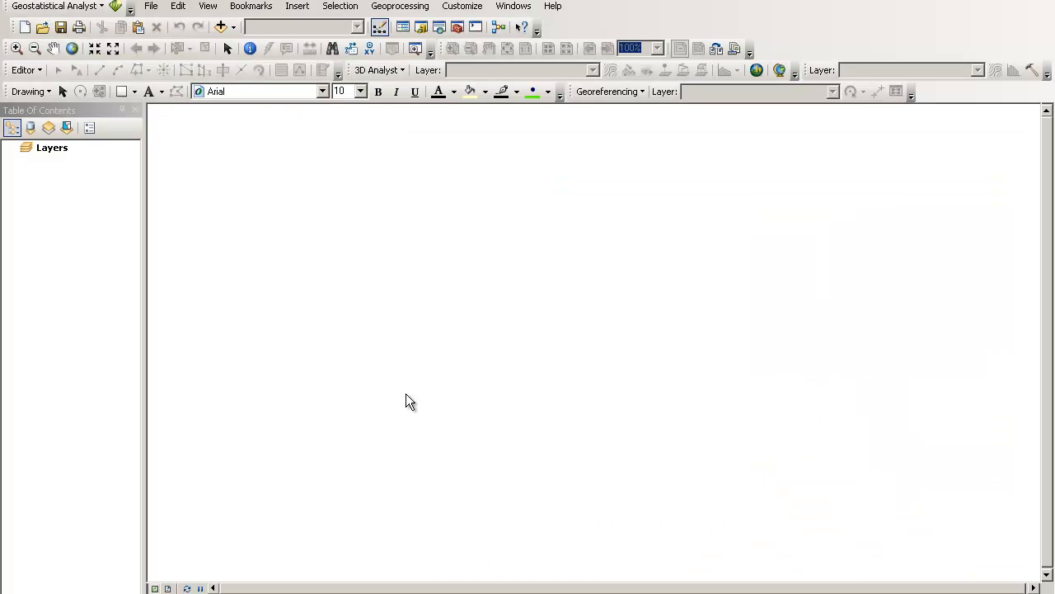
mouse_move(413, 380)
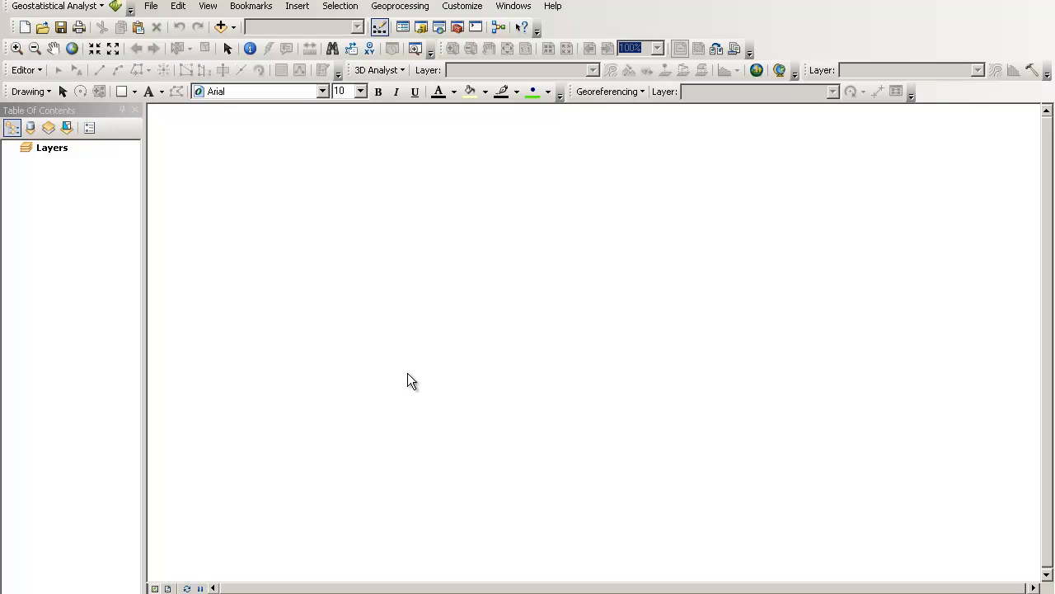
mouse_move(921, 579)
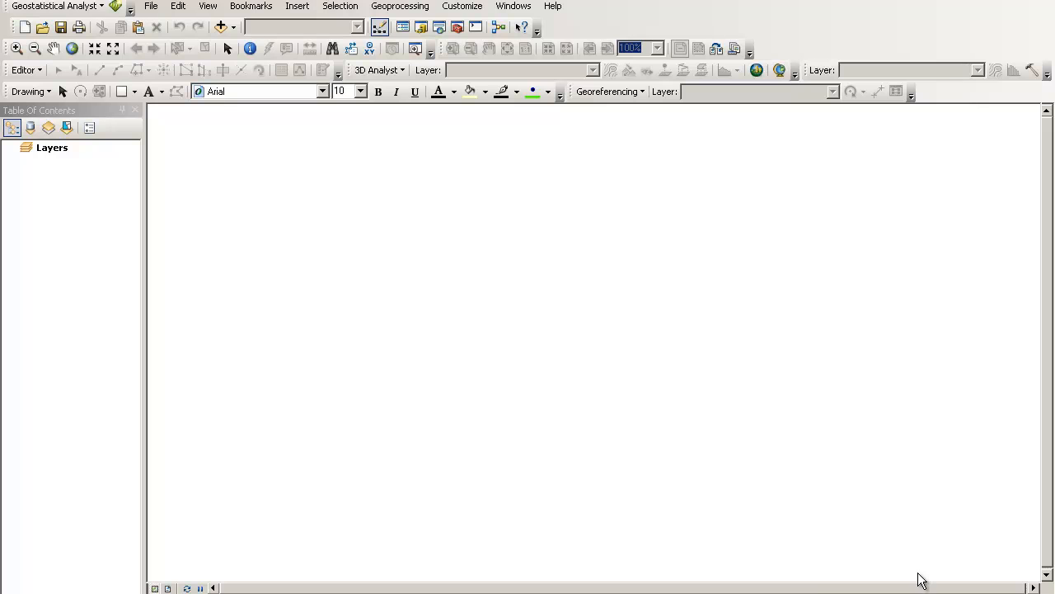
mouse_move(810, 377)
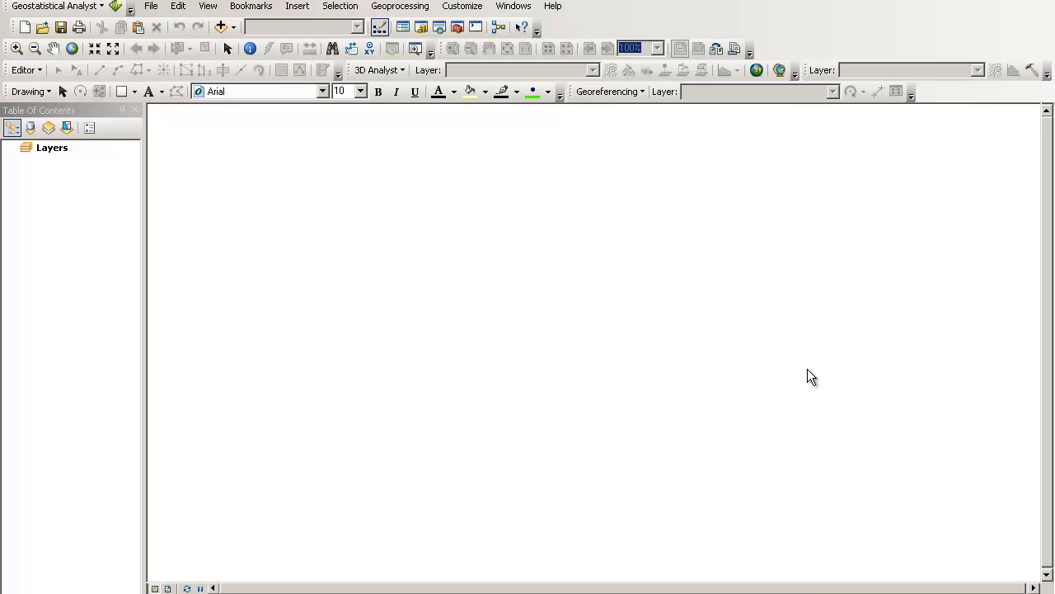
mouse_move(680, 267)
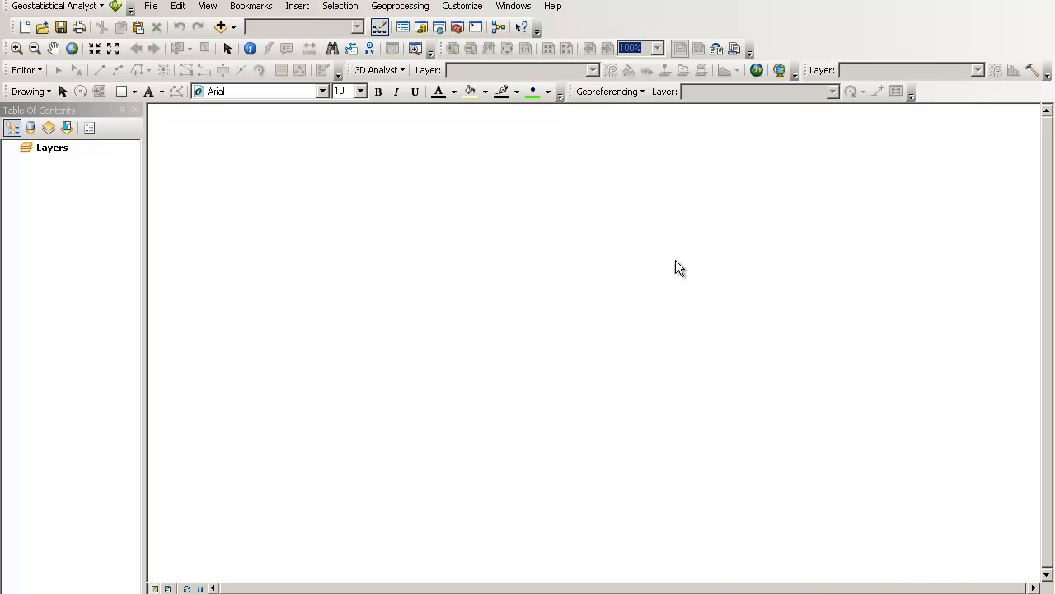
mouse_move(643, 267)
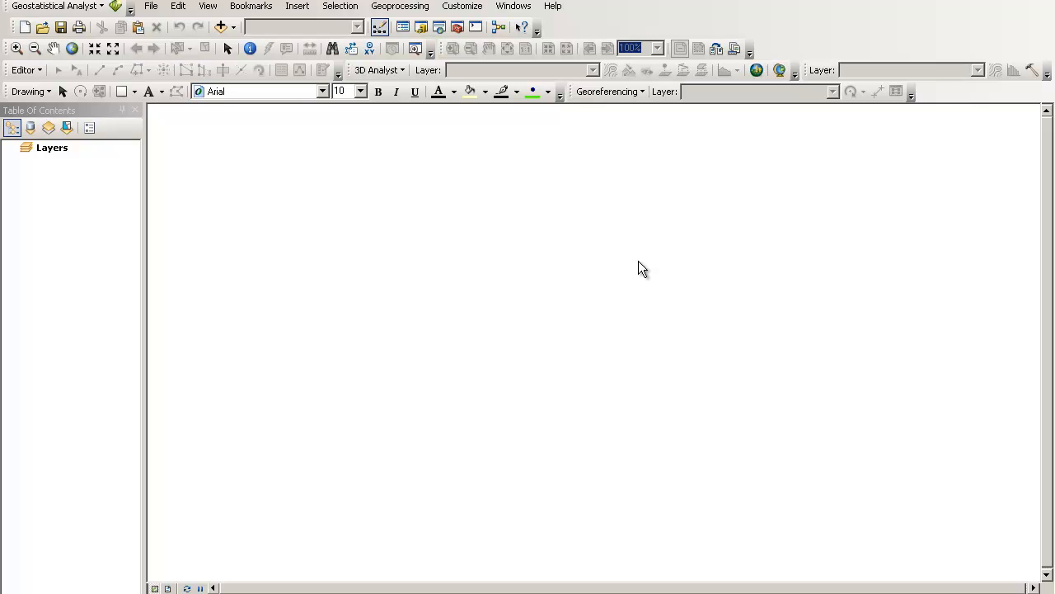
mouse_move(615, 273)
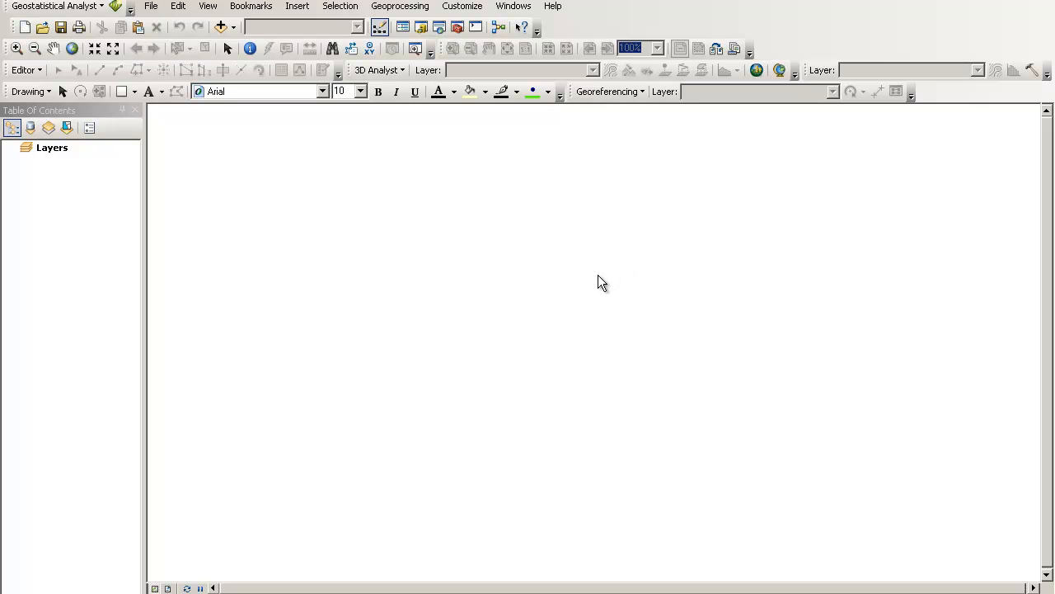
mouse_move(496, 182)
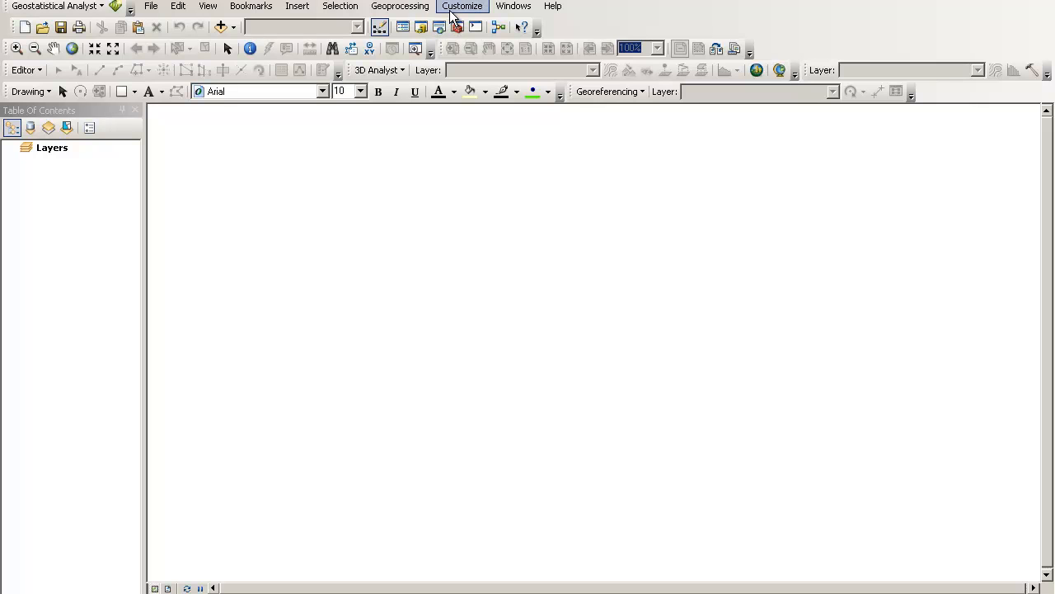
mouse_move(340, 6)
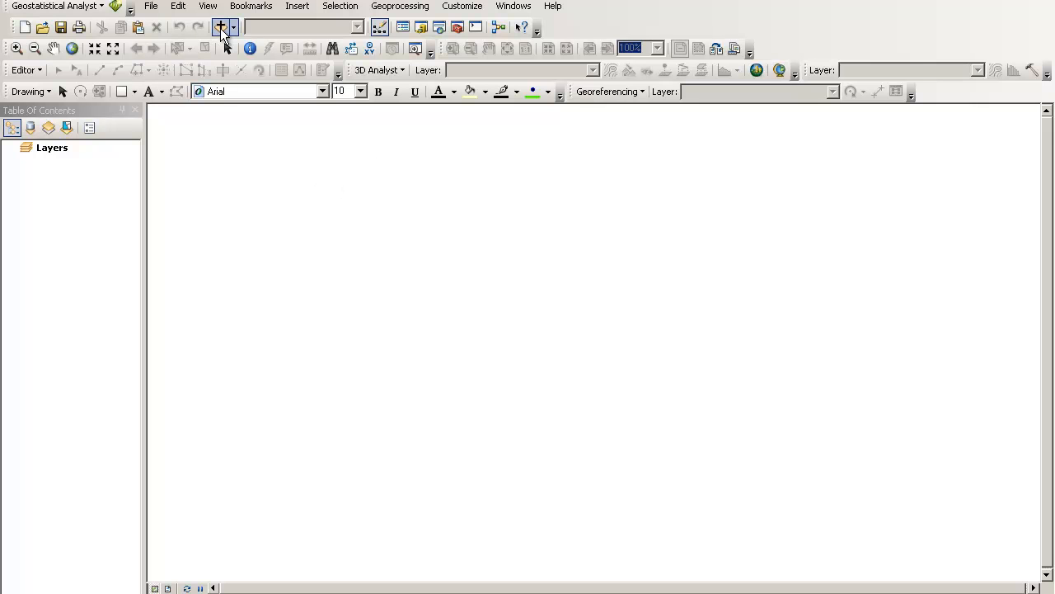
Add measurings.txt to the ArcMap map and switch the table of contents to List By Source.
click(220, 27)
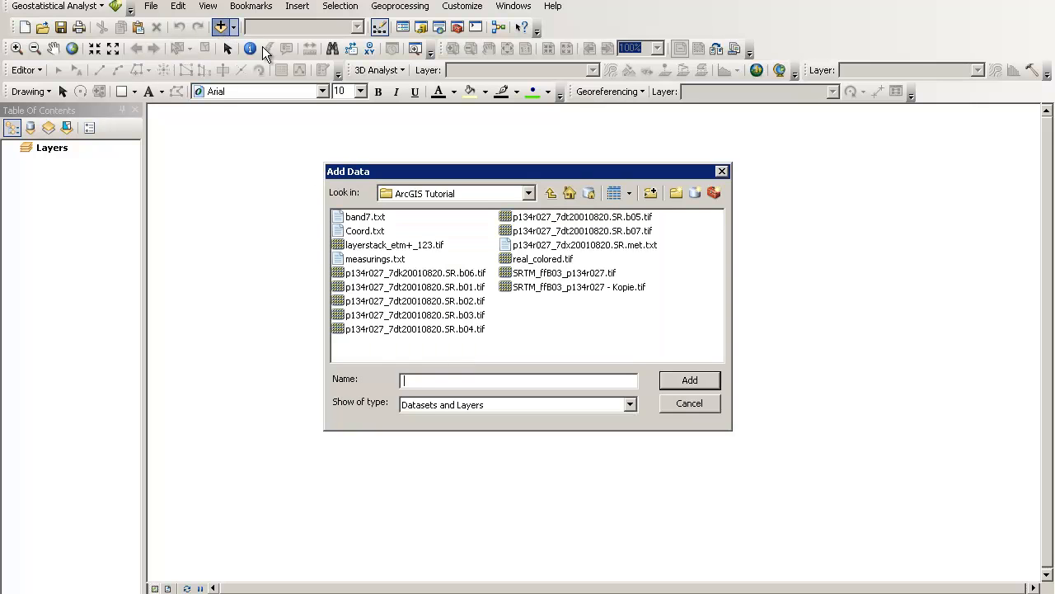
mouse_move(400, 264)
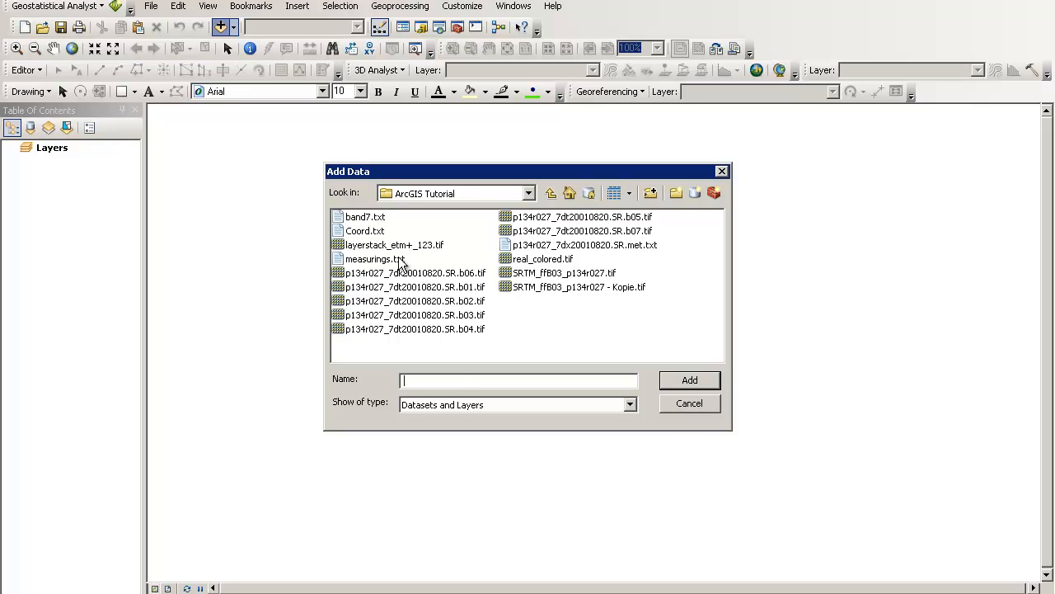
click(374, 259)
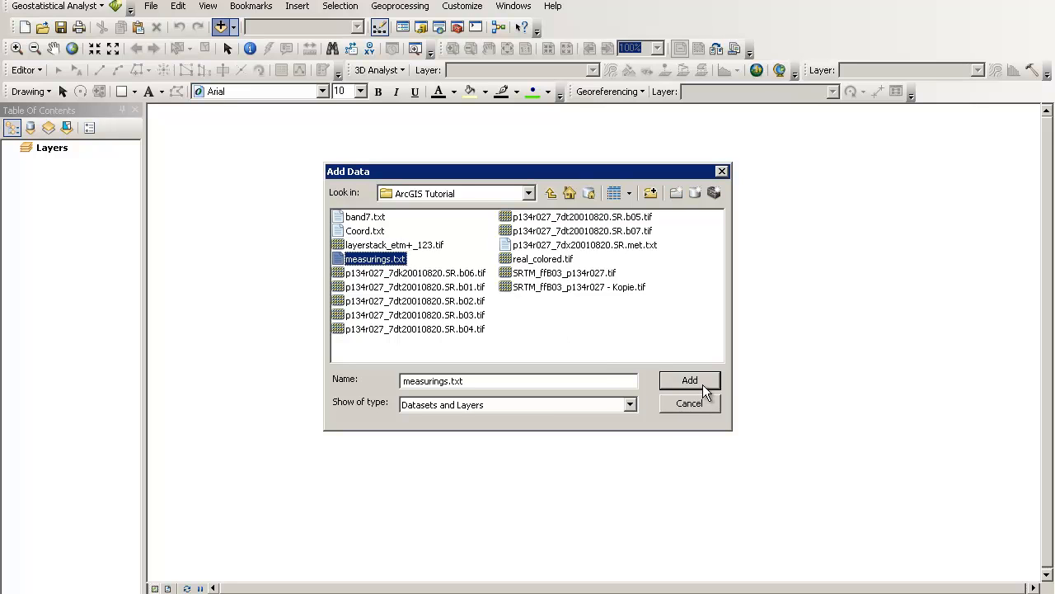
click(689, 380)
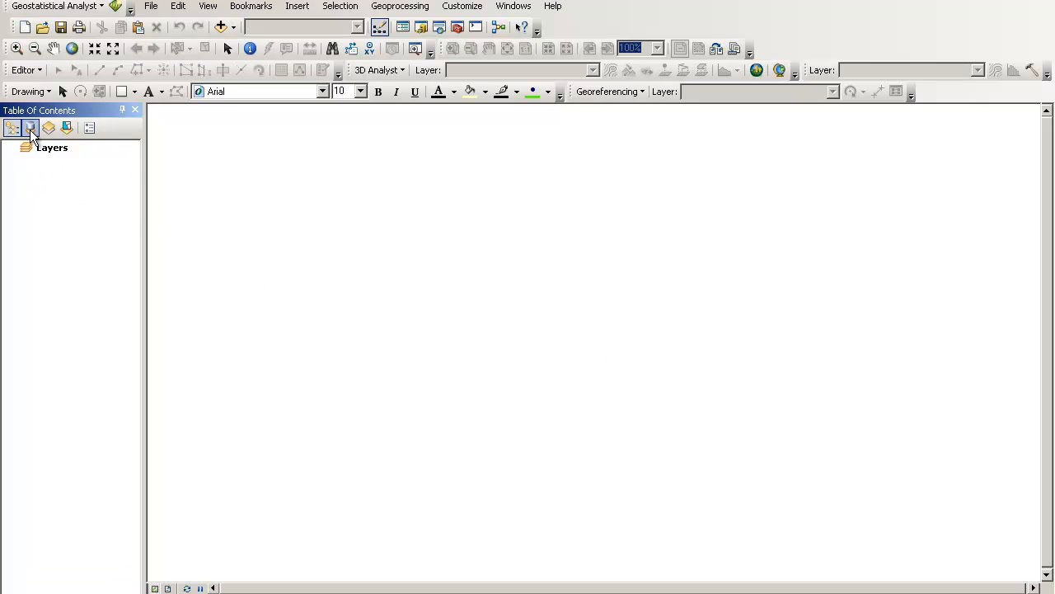
click(31, 128)
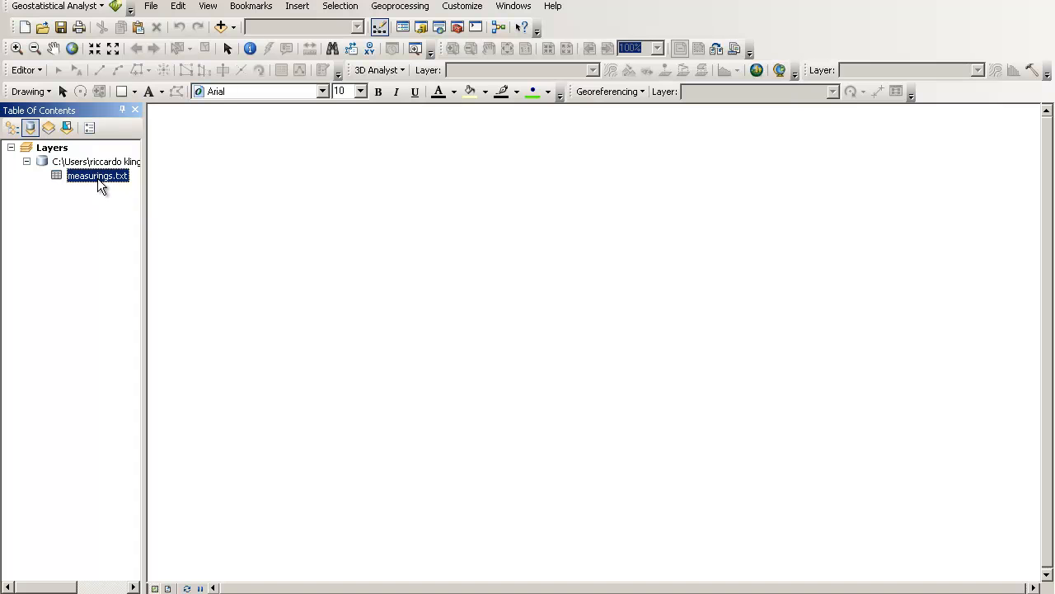
double_click(97, 175)
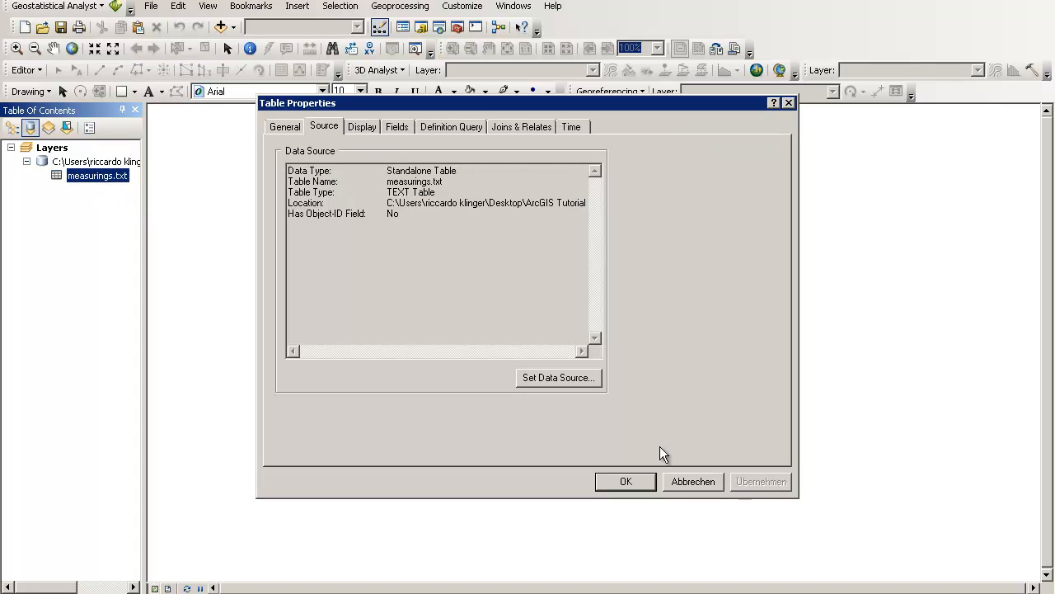
right_click(98, 175)
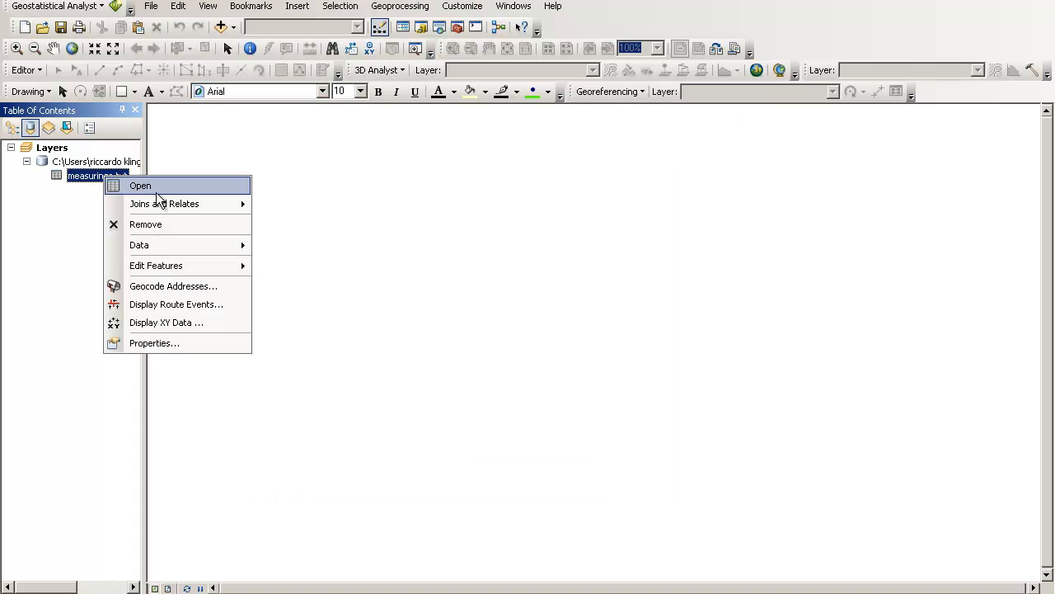
click(140, 185)
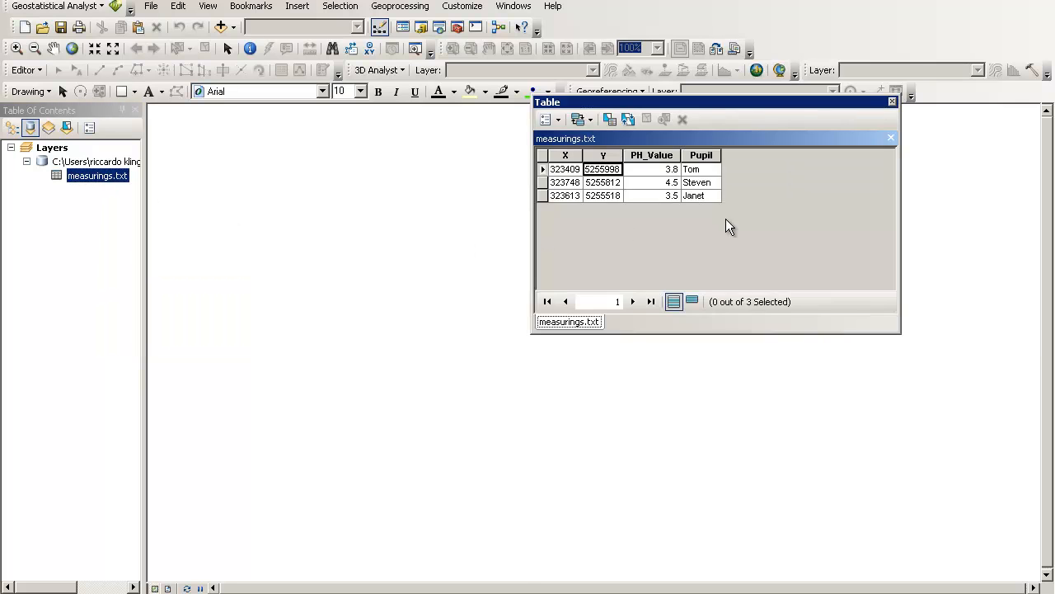
drag(715, 101, 601, 190)
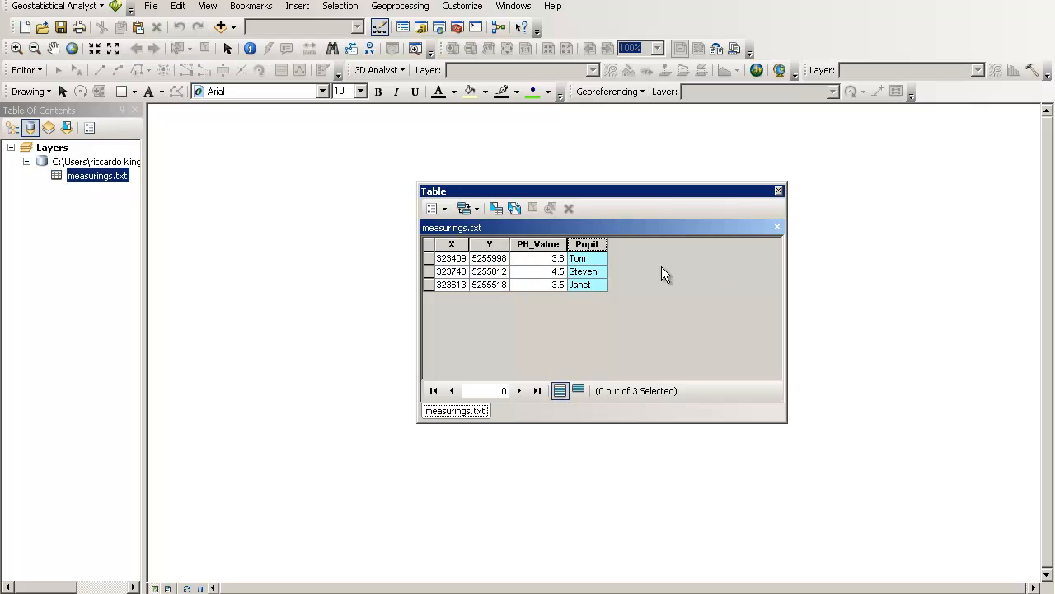
mouse_move(785, 196)
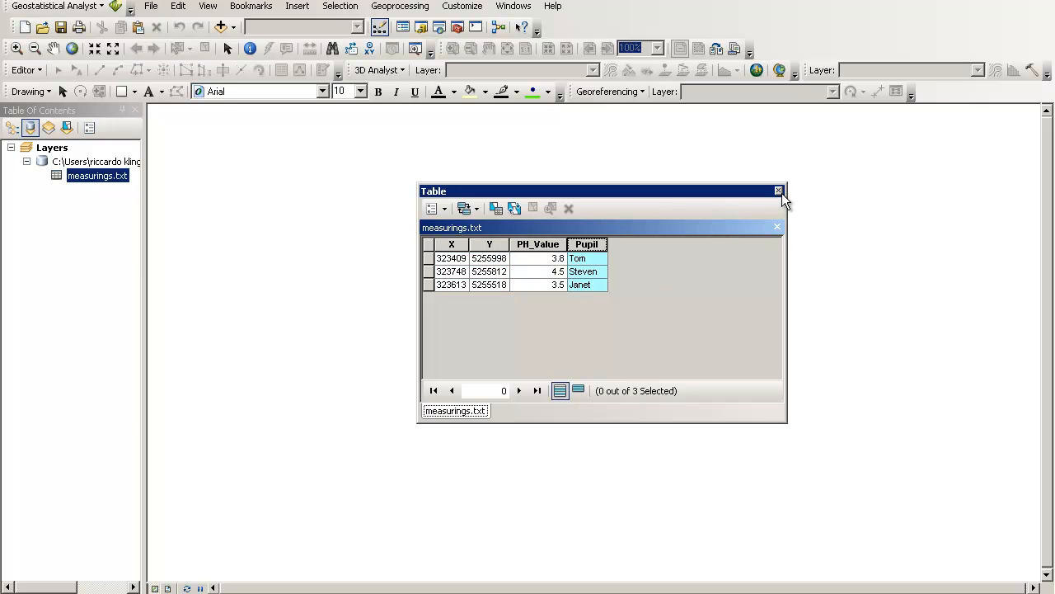
mouse_move(778, 190)
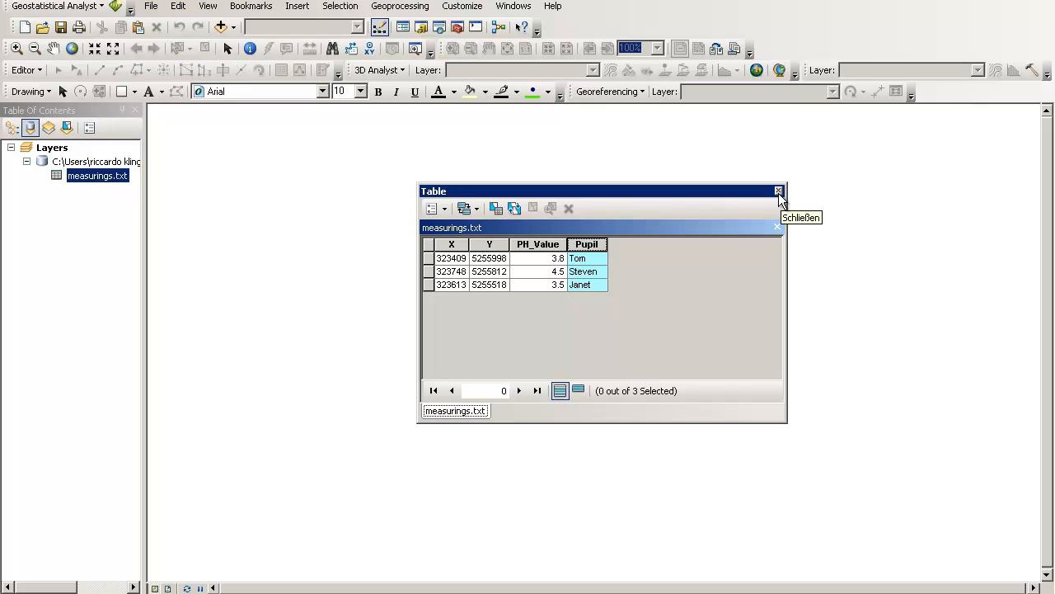
mouse_move(782, 201)
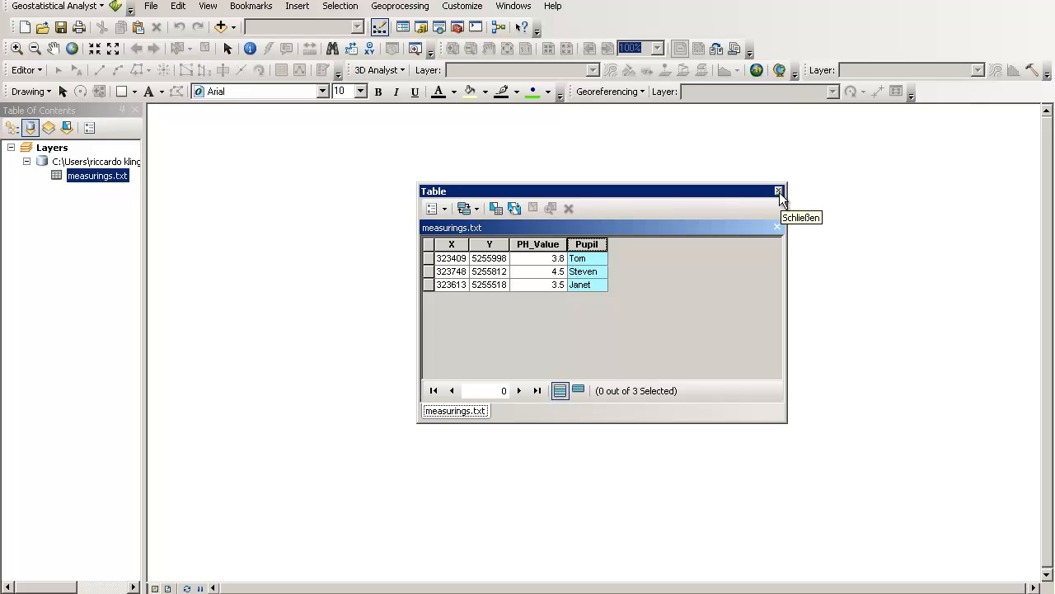
mouse_move(777, 191)
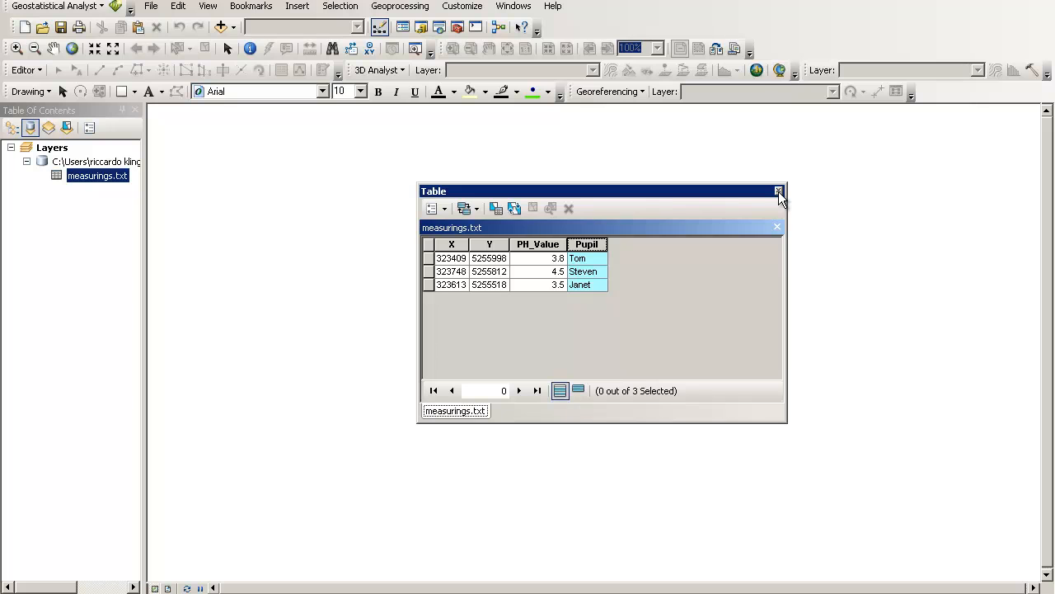
mouse_move(780, 202)
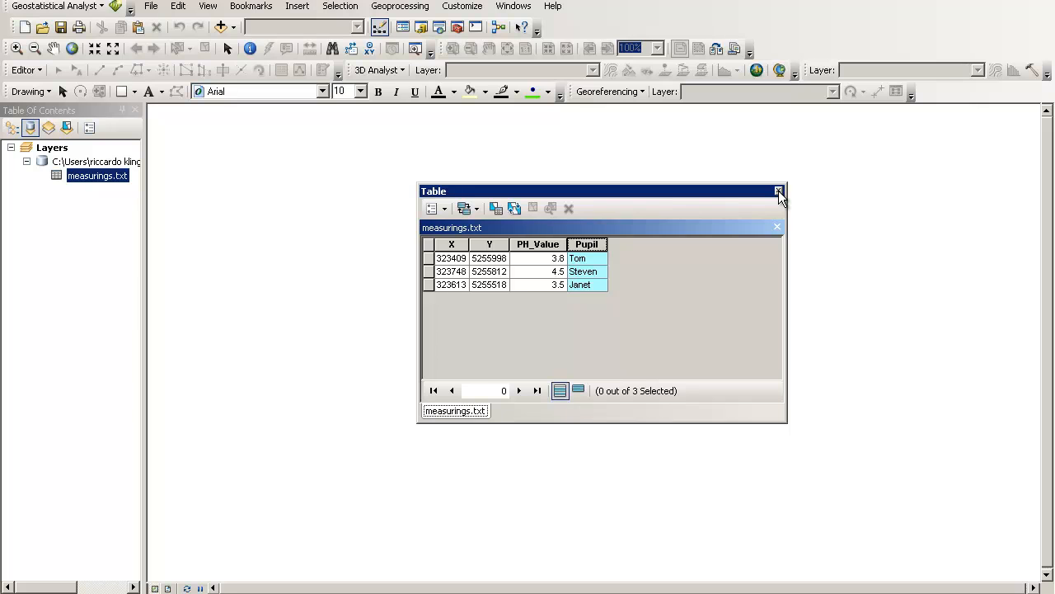
click(777, 191)
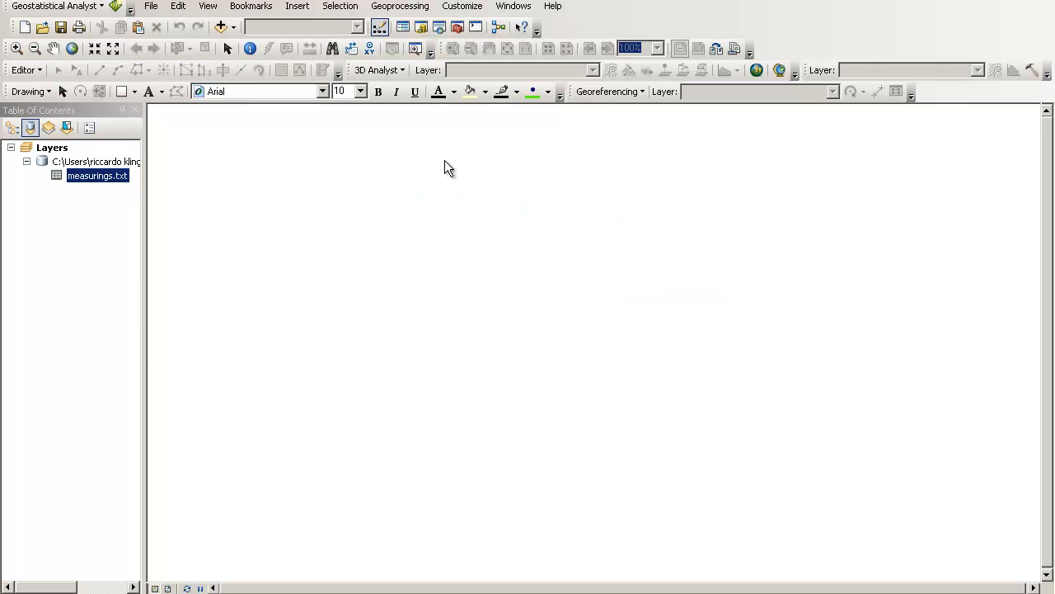
right_click(96, 176)
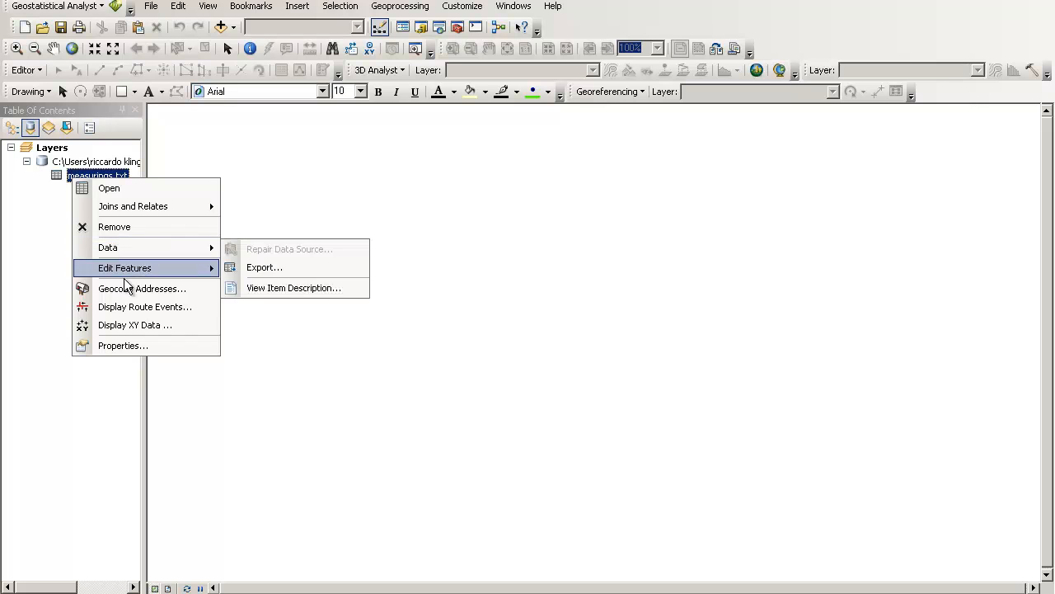
mouse_move(135, 324)
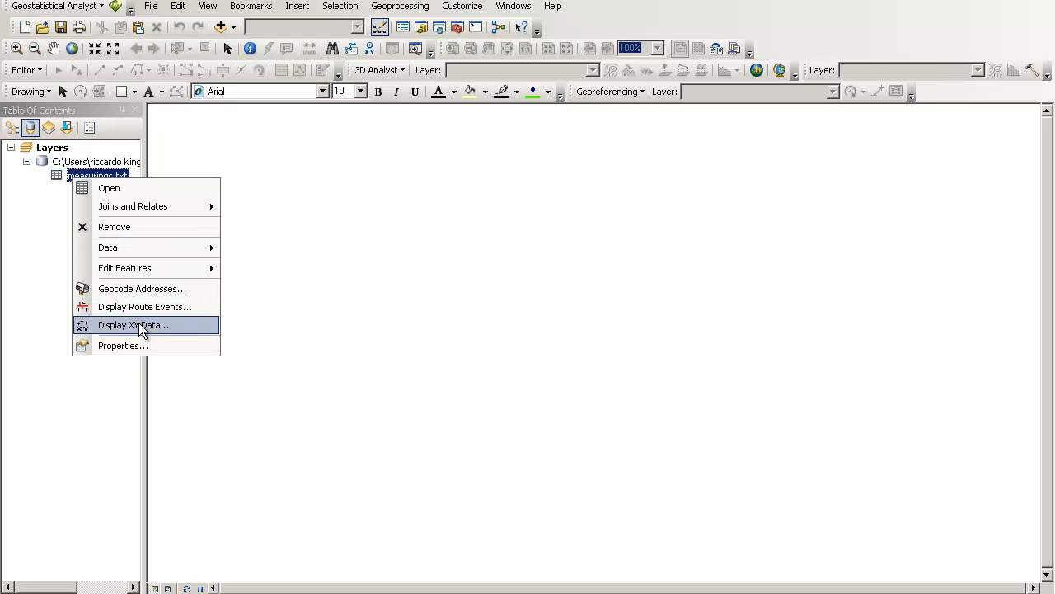
Display XY Data for measurings.txt using X and Y fields, with Z Field <None>.
click(135, 325)
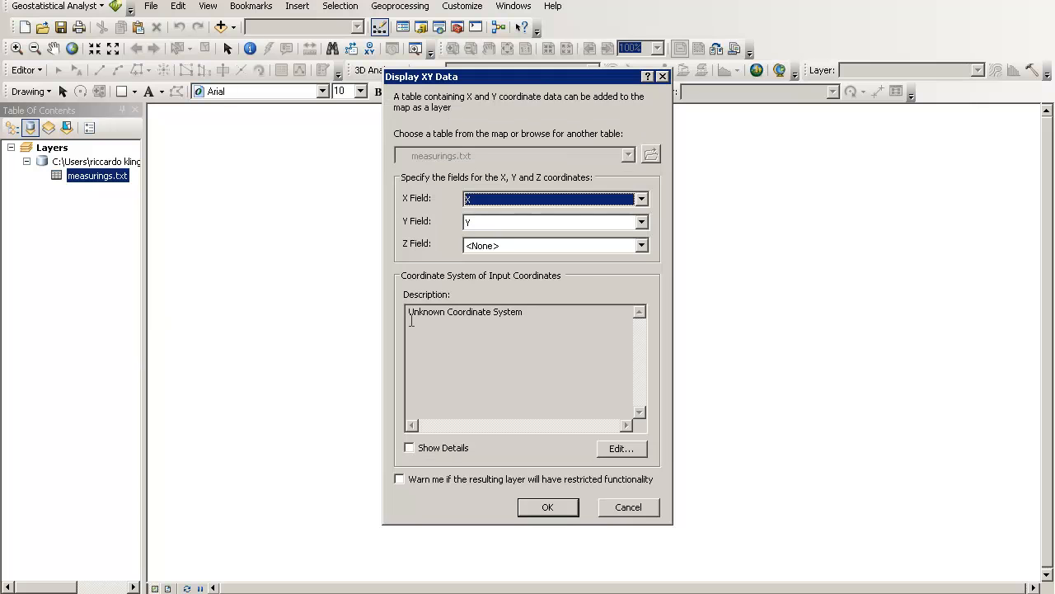
mouse_move(417, 217)
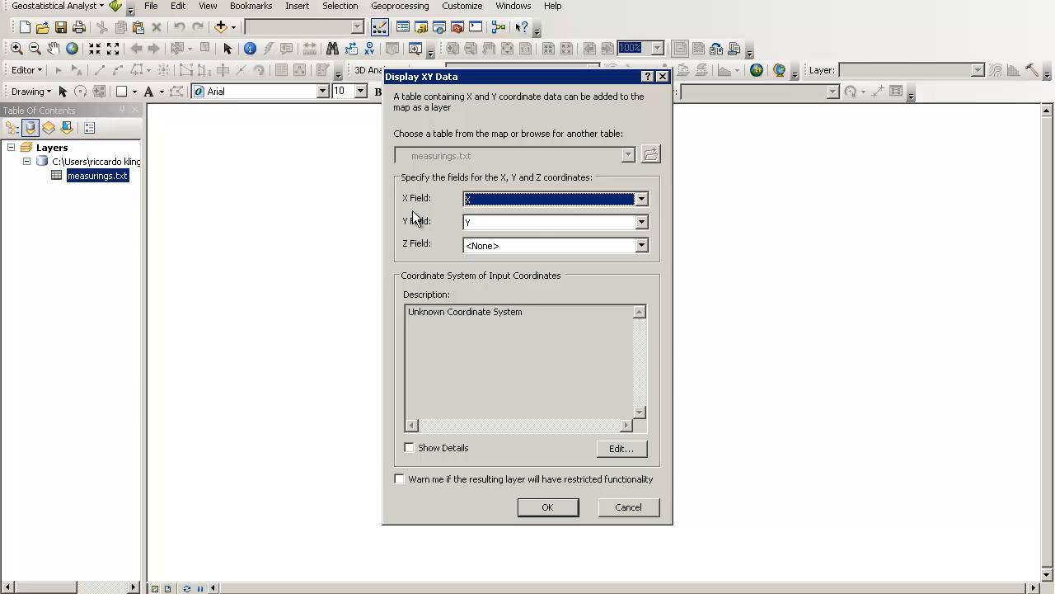
mouse_move(551, 214)
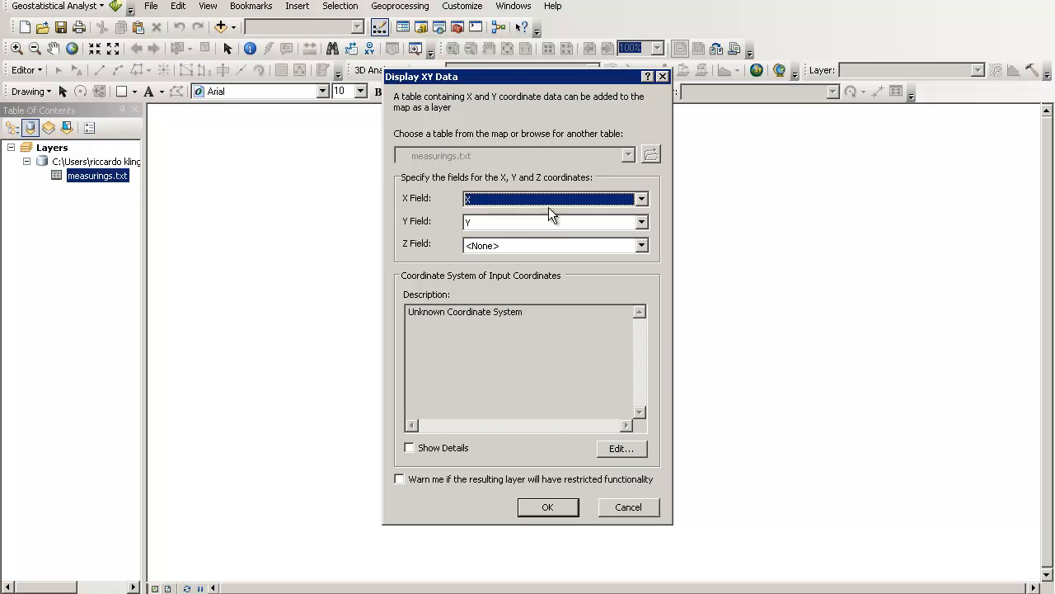
mouse_move(559, 202)
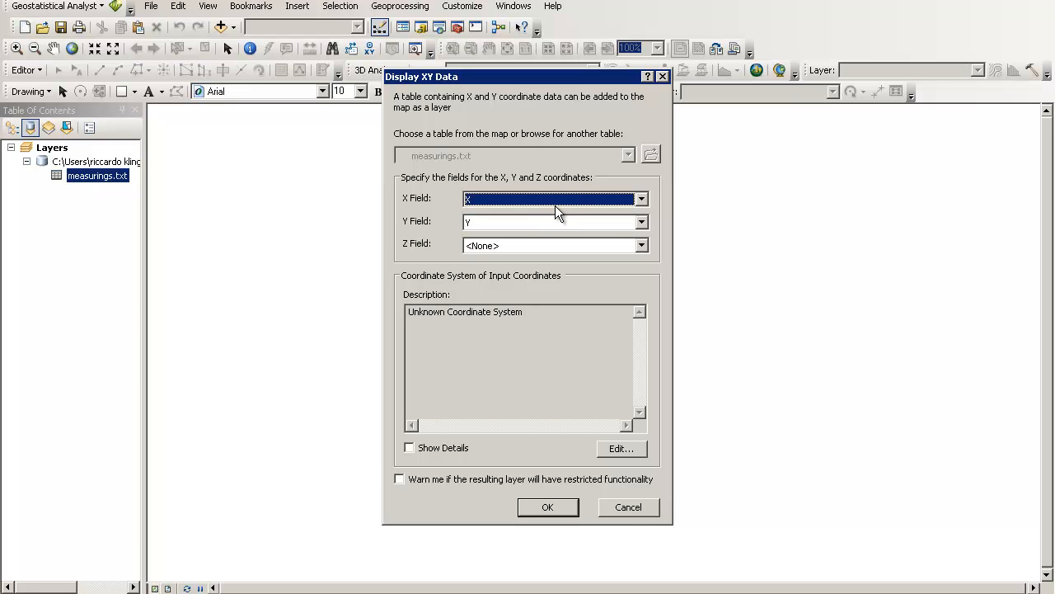
mouse_move(551, 217)
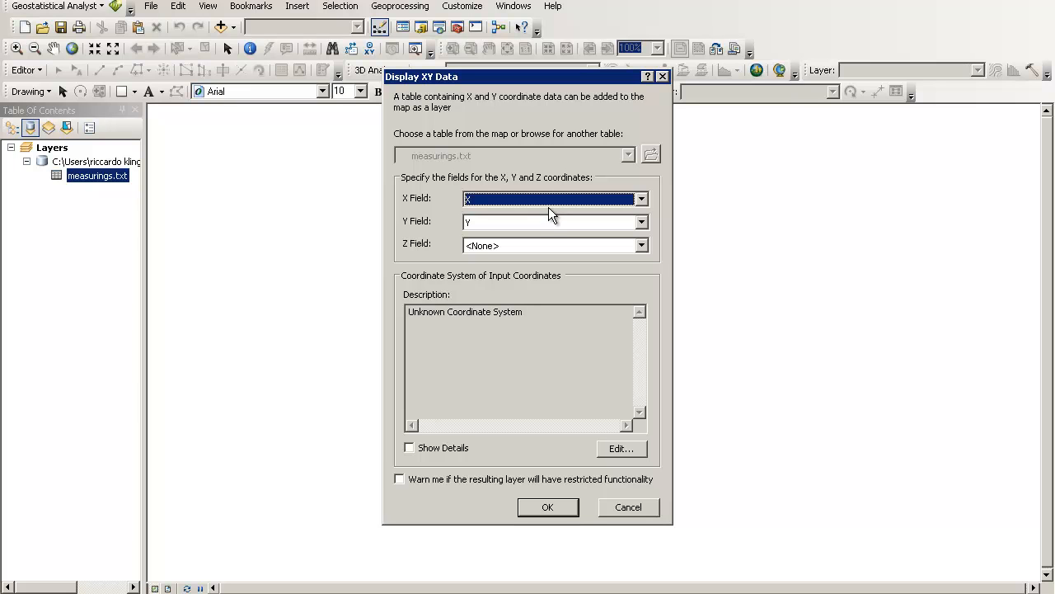
mouse_move(552, 210)
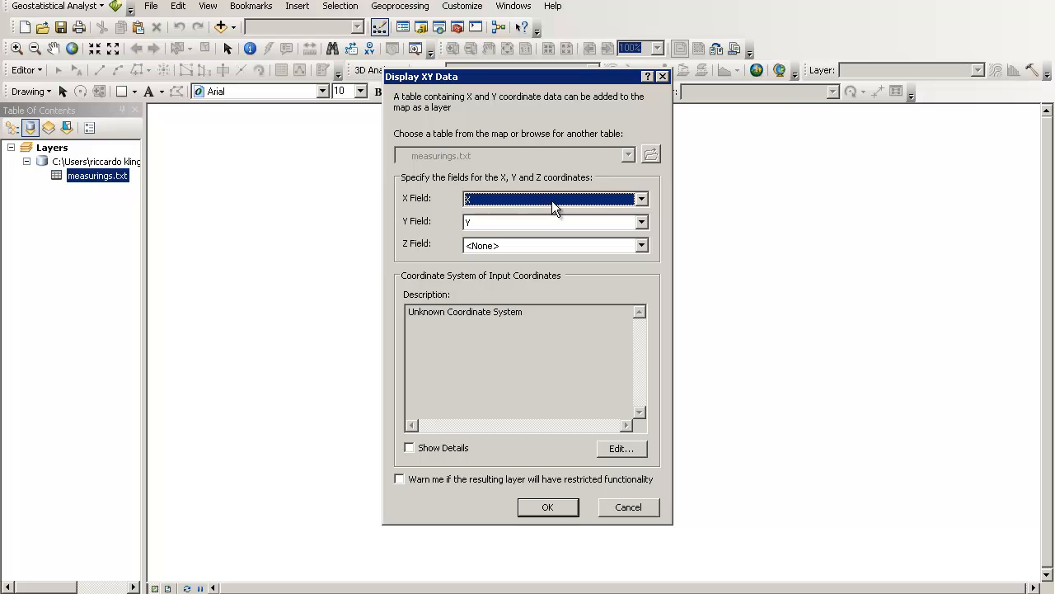
mouse_move(536, 213)
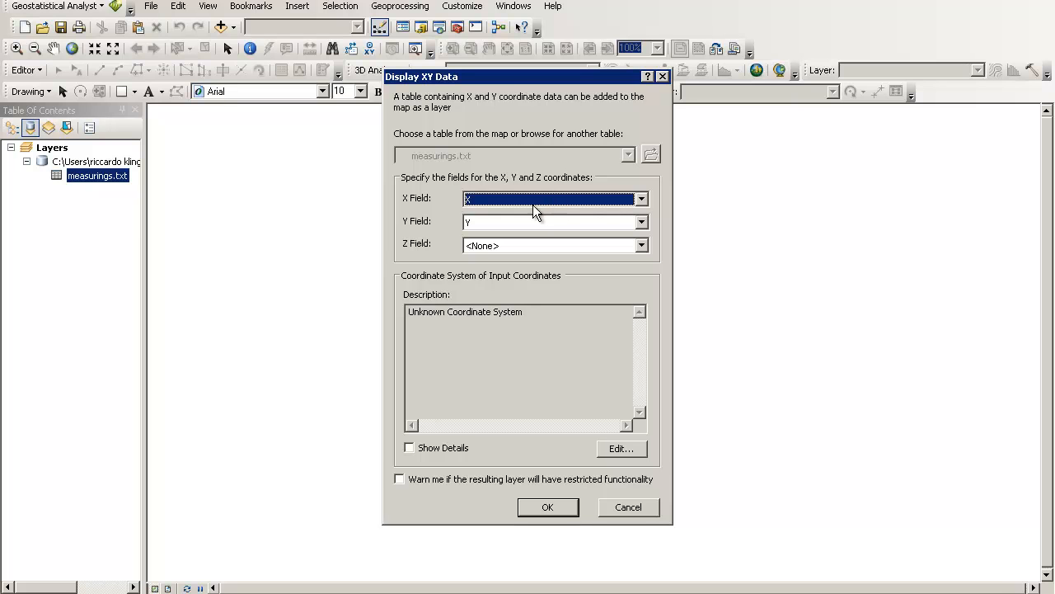
click(641, 198)
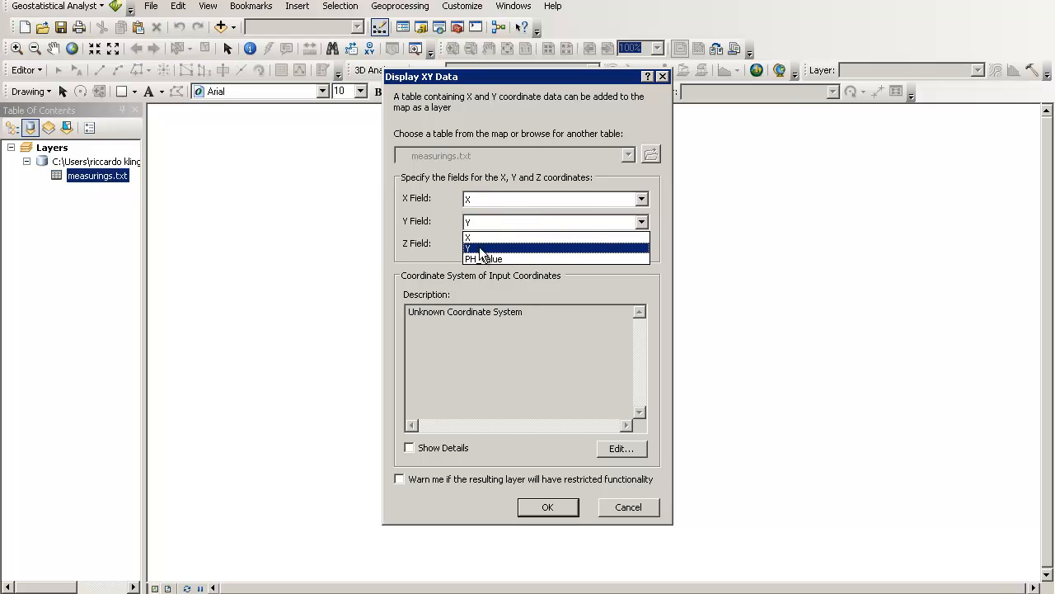
click(481, 245)
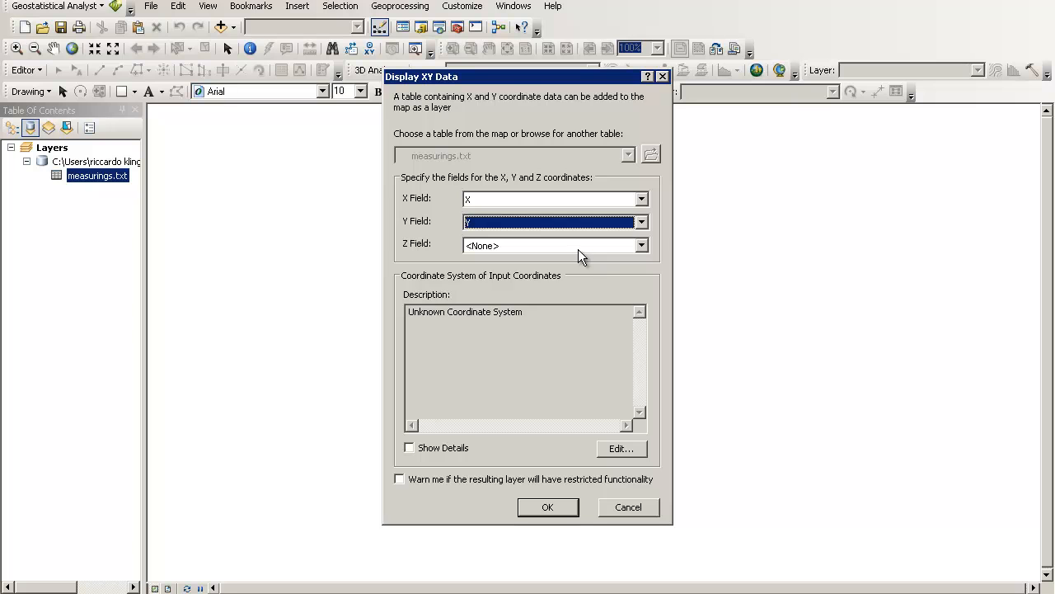
click(641, 245)
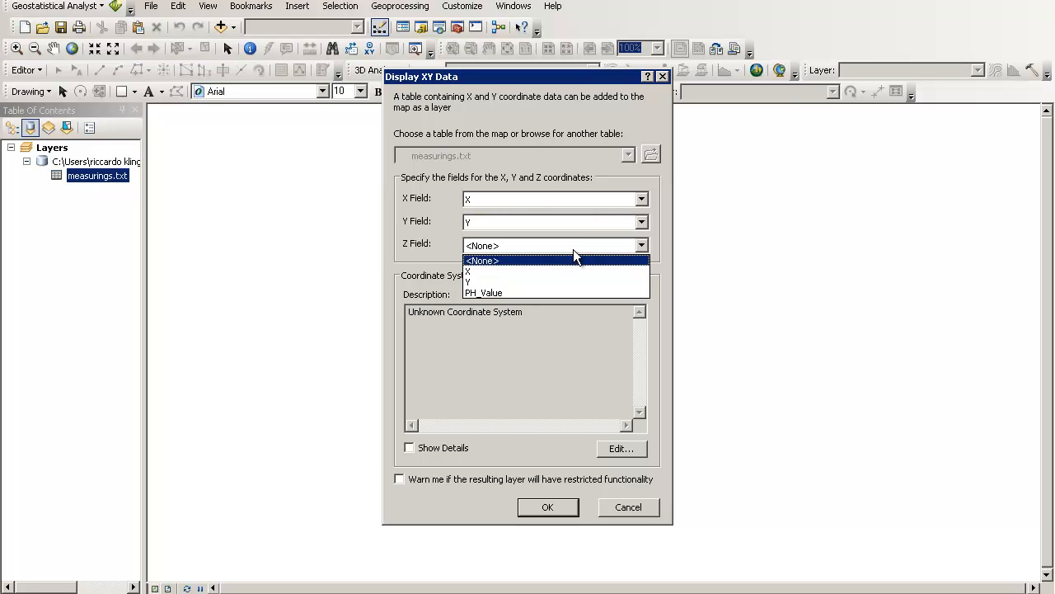
click(483, 261)
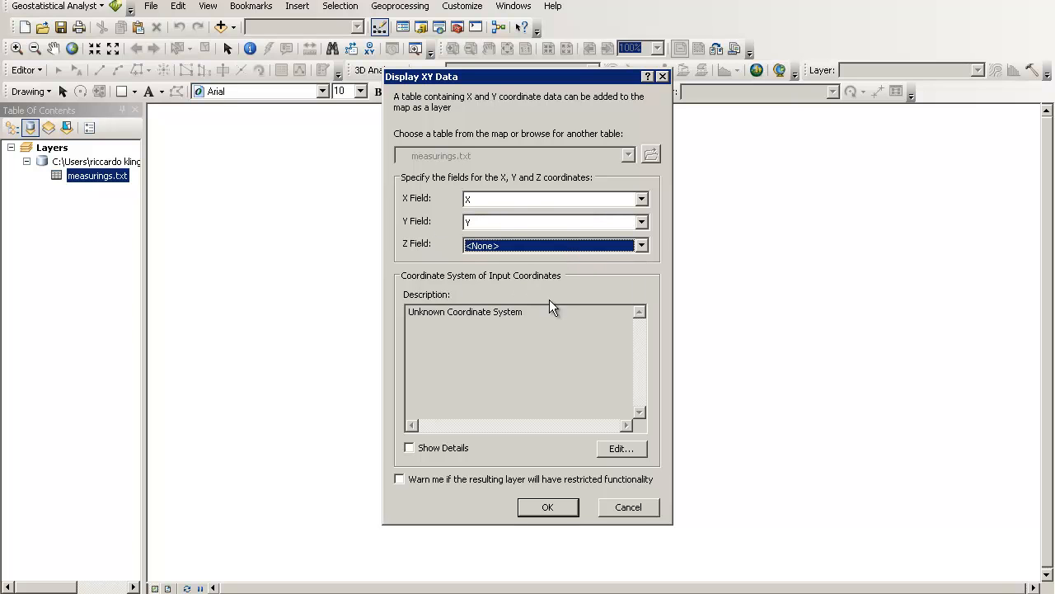
mouse_move(528, 291)
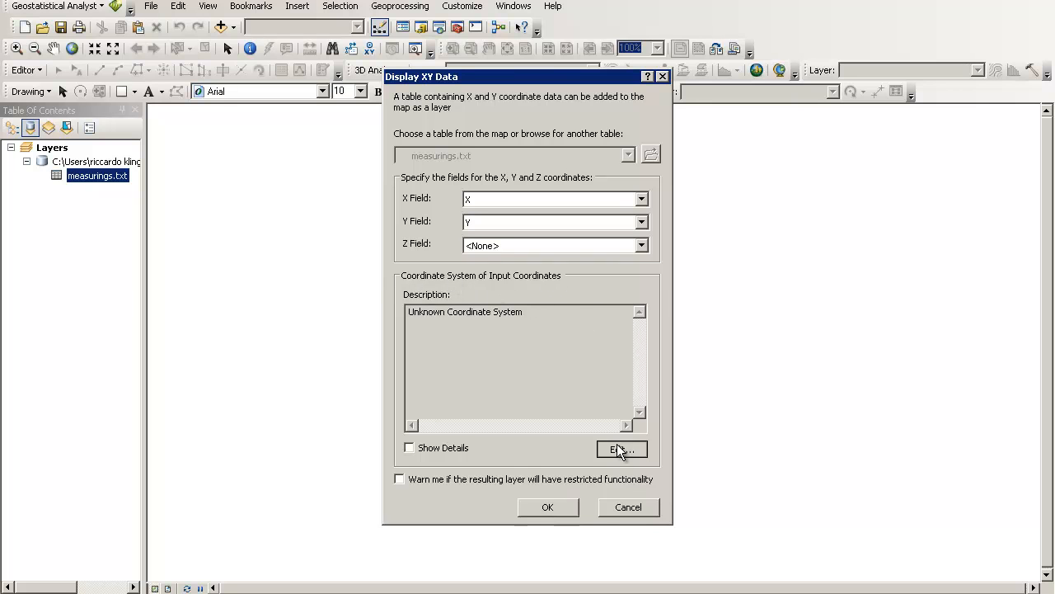
Open Spatial Reference Properties to edit the input coordinate system, currently Unknown.
click(622, 448)
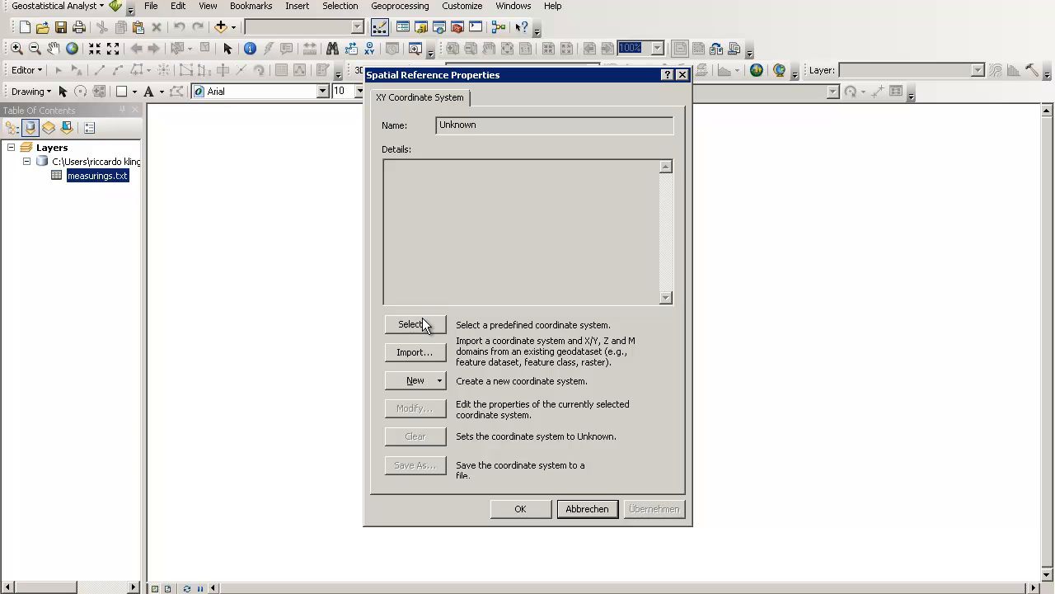
mouse_move(435, 330)
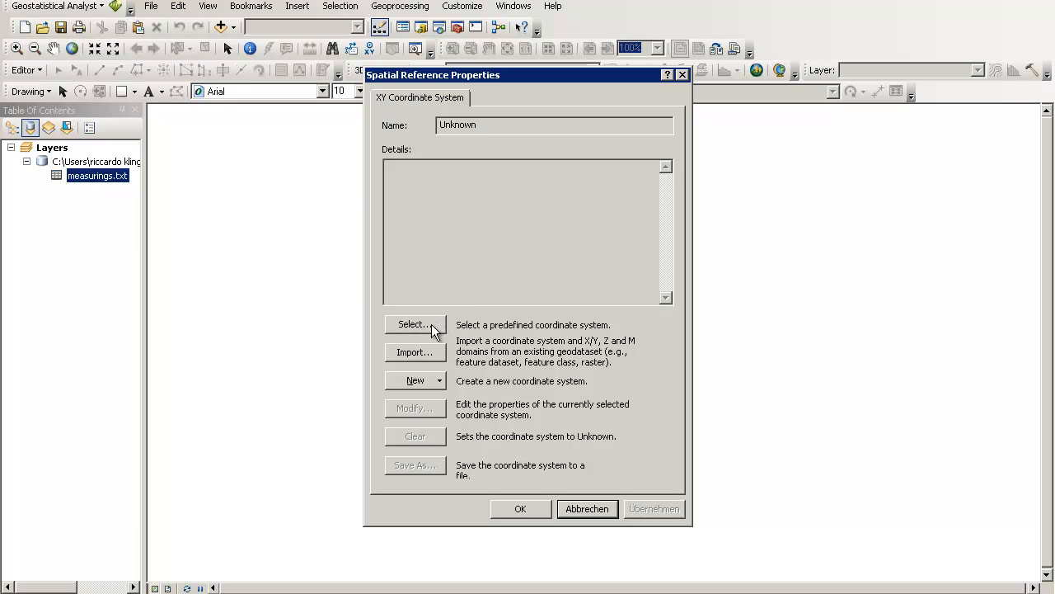
mouse_move(437, 324)
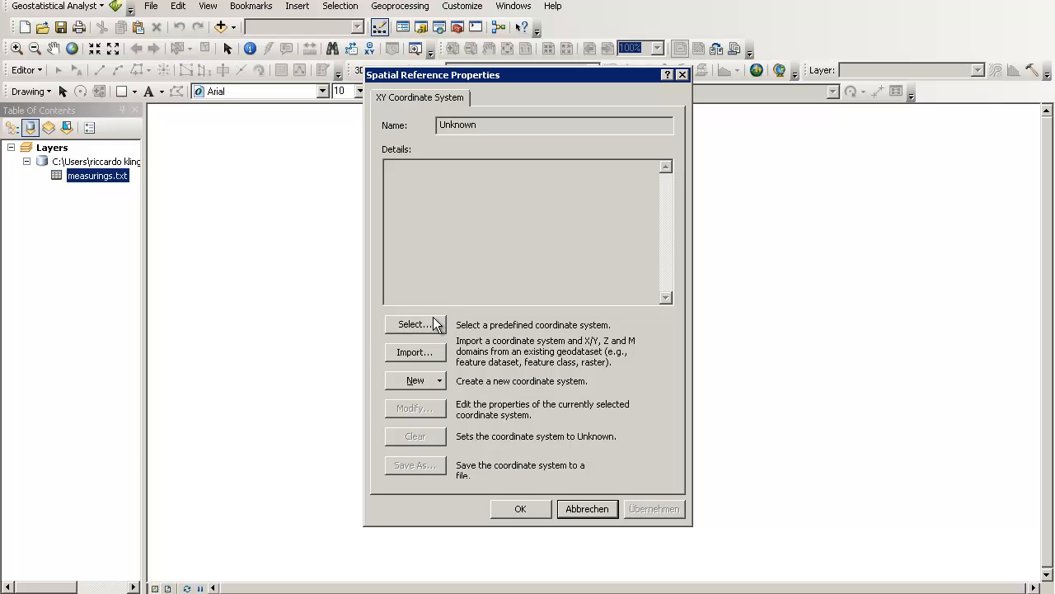
mouse_move(463, 345)
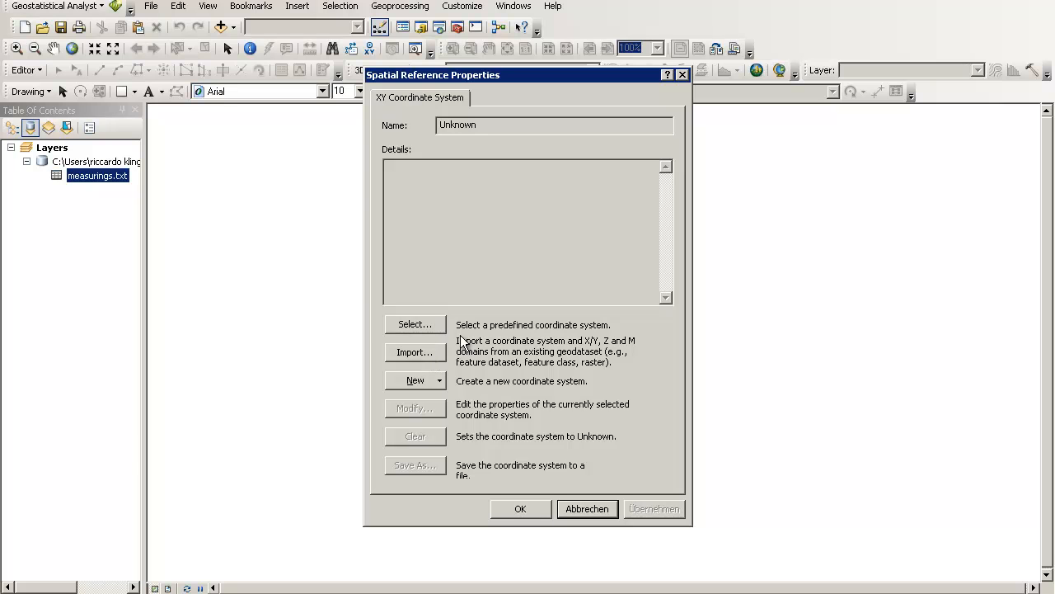
Select WGS 1984 UTM Zone 48N from Projected > UTM > WGS 1984 > Northern Hemisphere.
click(415, 323)
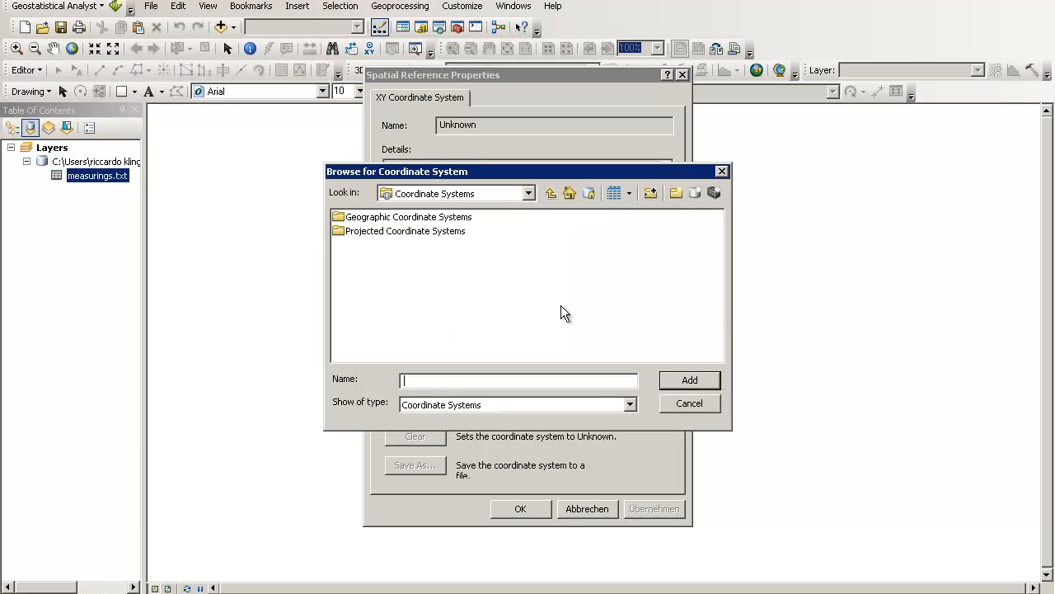
mouse_move(411, 239)
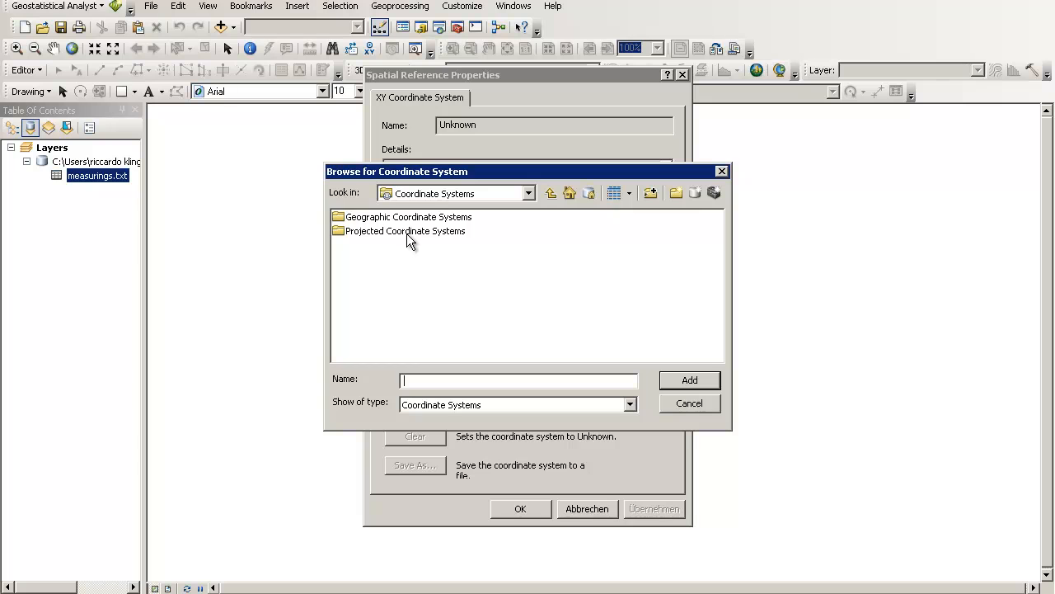
double_click(405, 231)
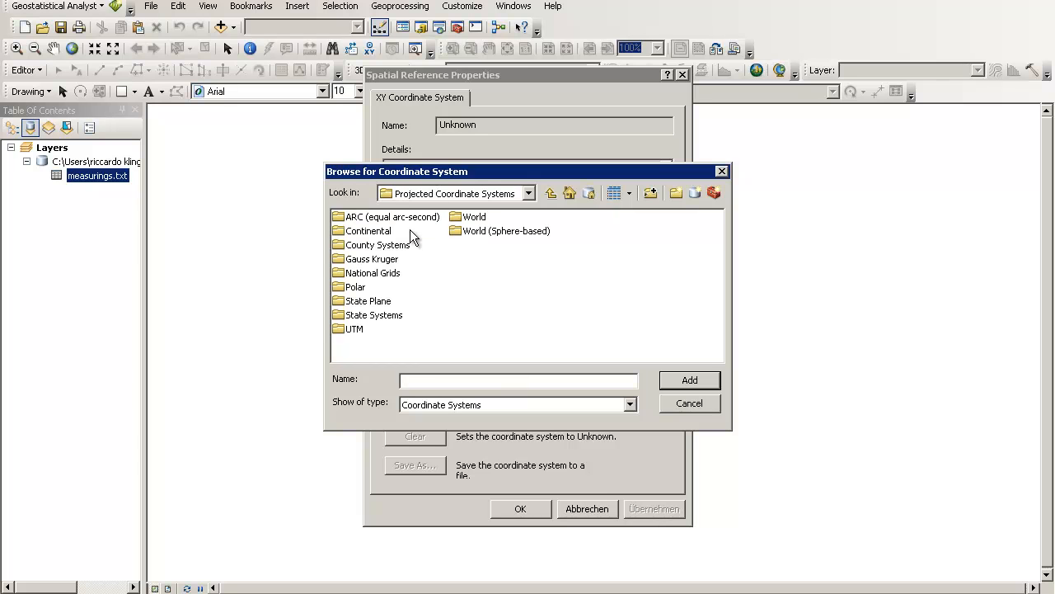
mouse_move(355, 328)
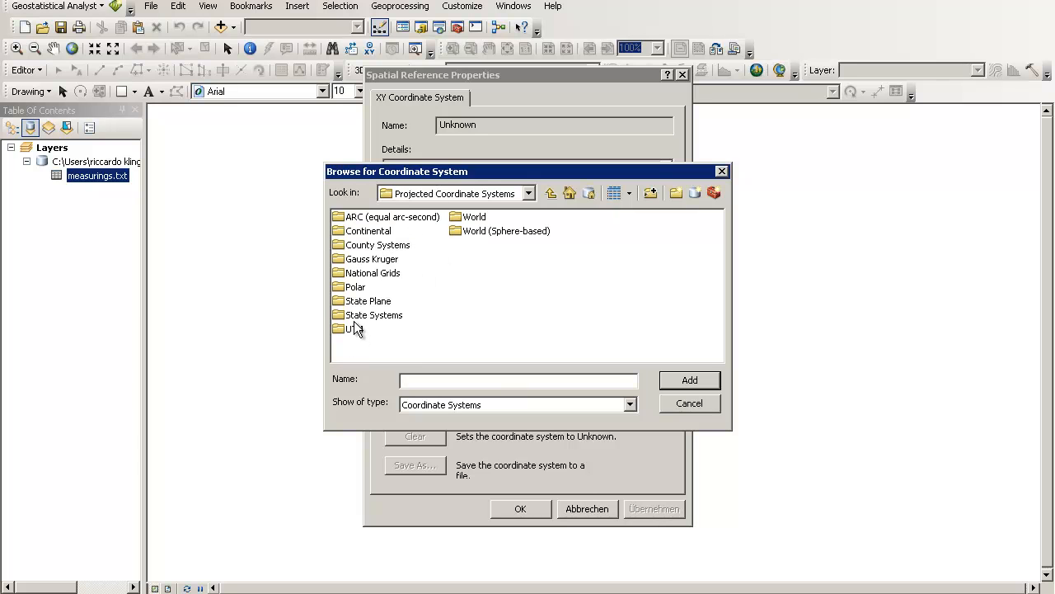
double_click(355, 328)
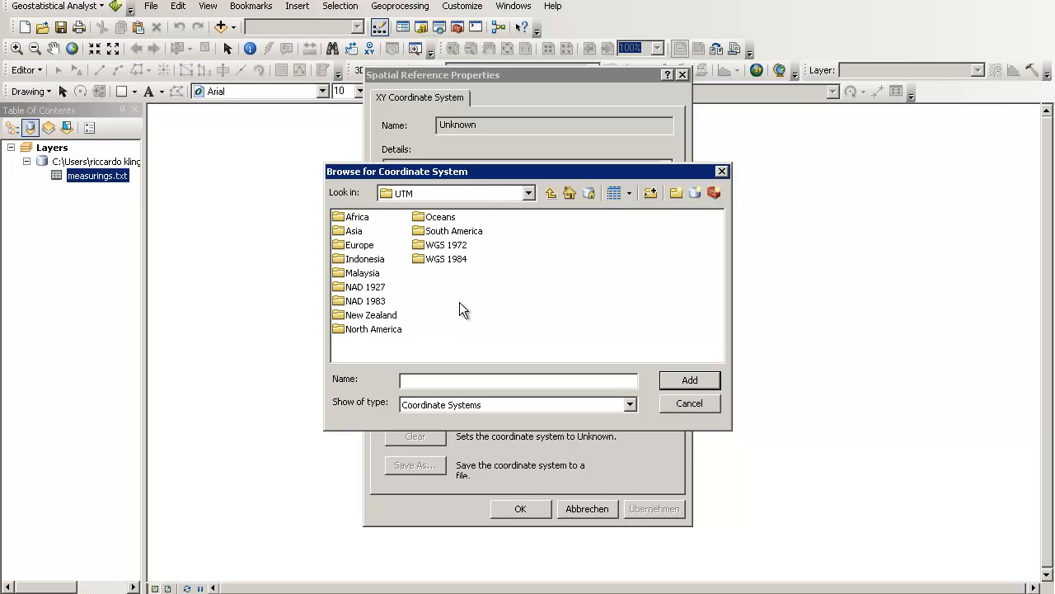
mouse_move(442, 263)
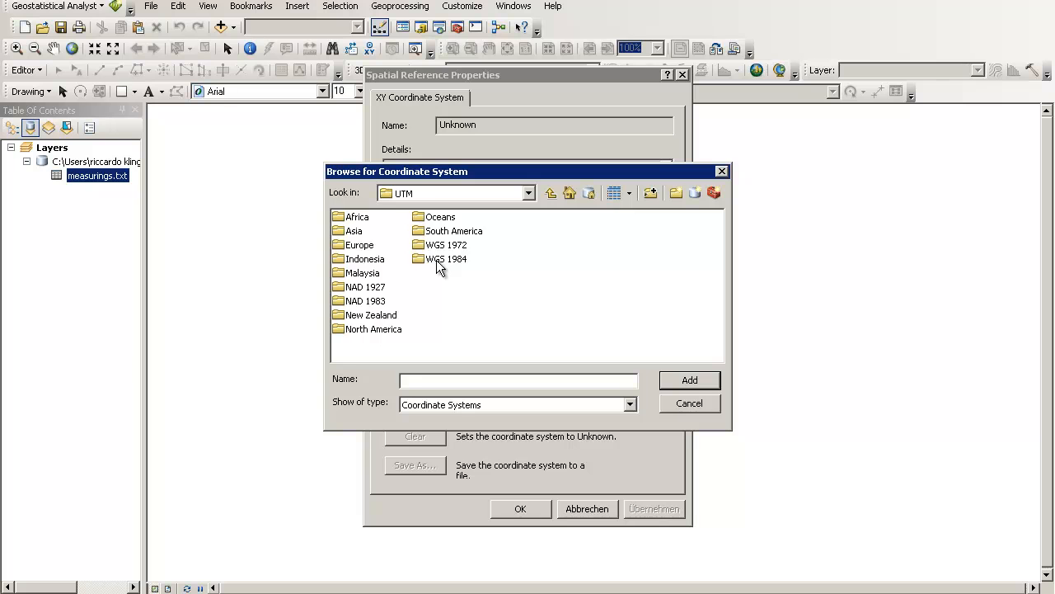
double_click(446, 259)
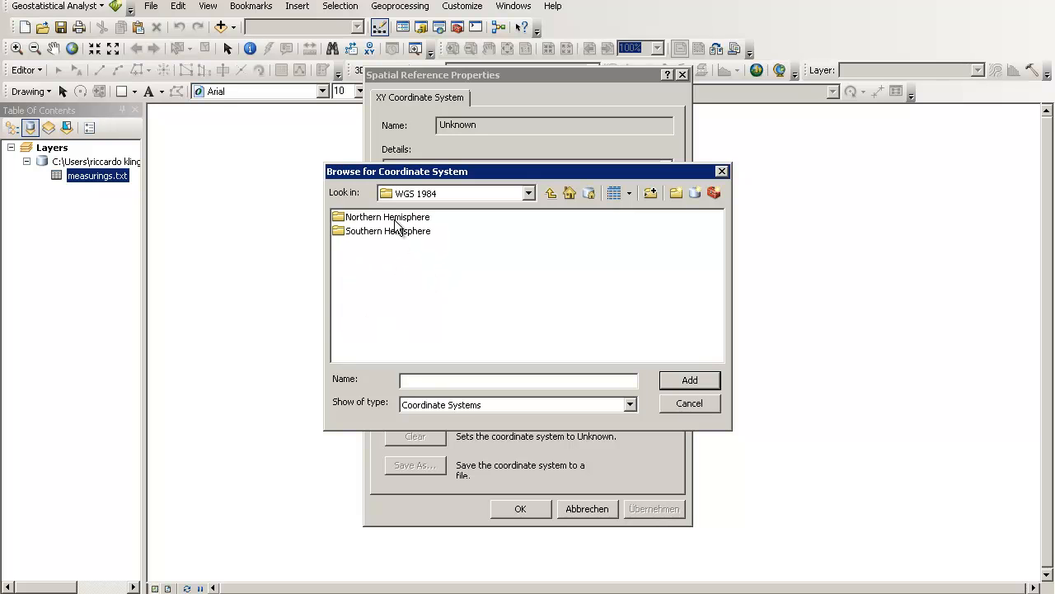
click(388, 217)
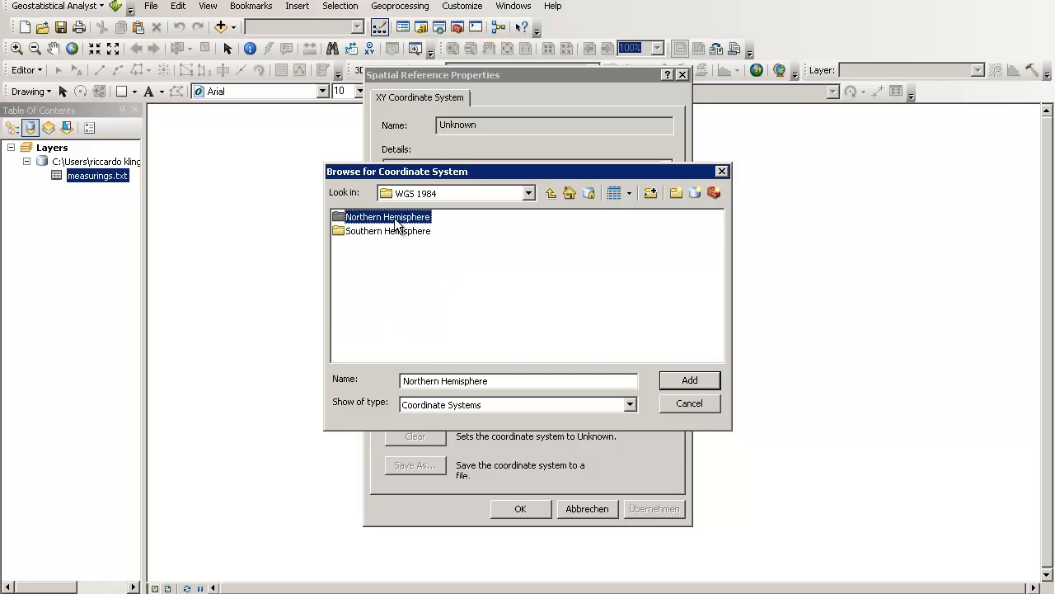
double_click(388, 216)
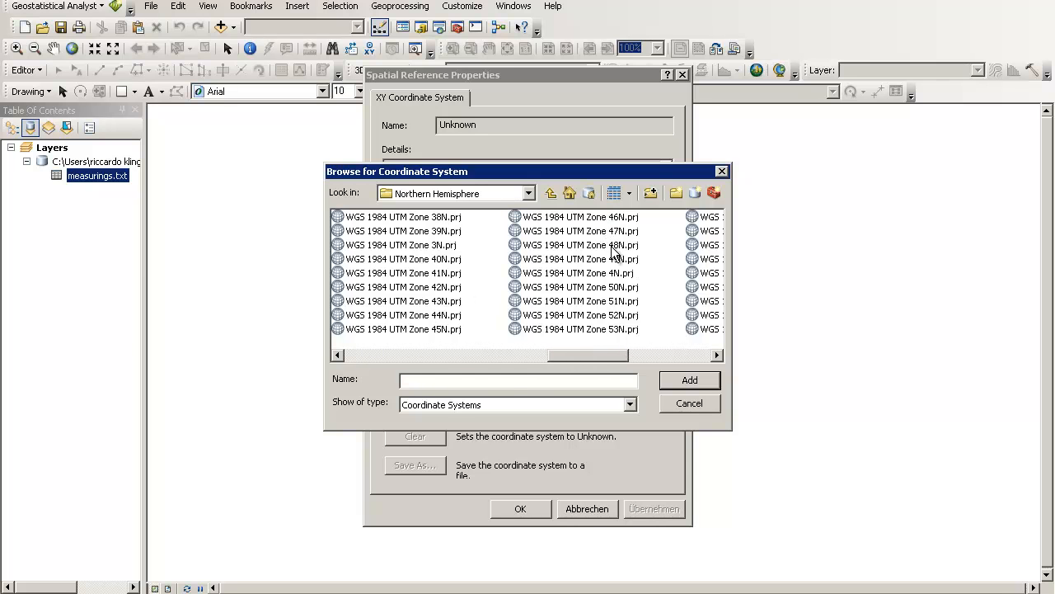
click(580, 244)
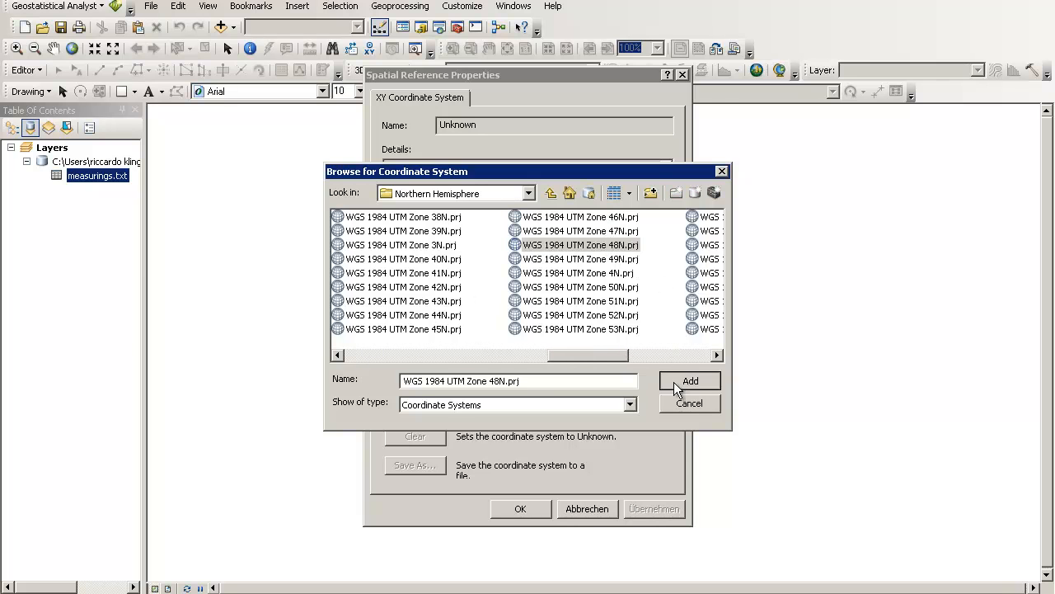
click(691, 380)
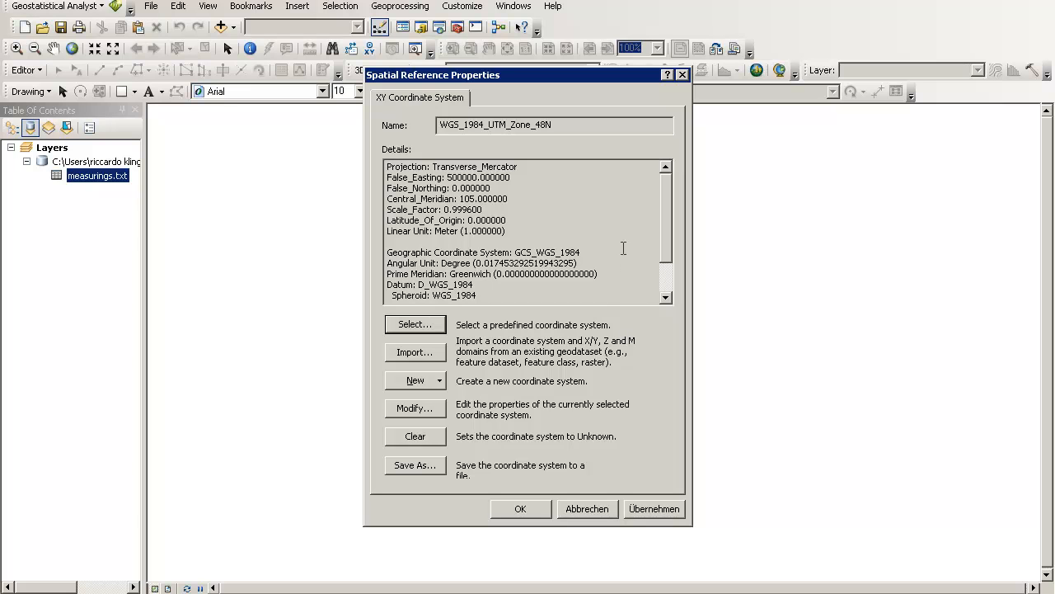
mouse_move(532, 509)
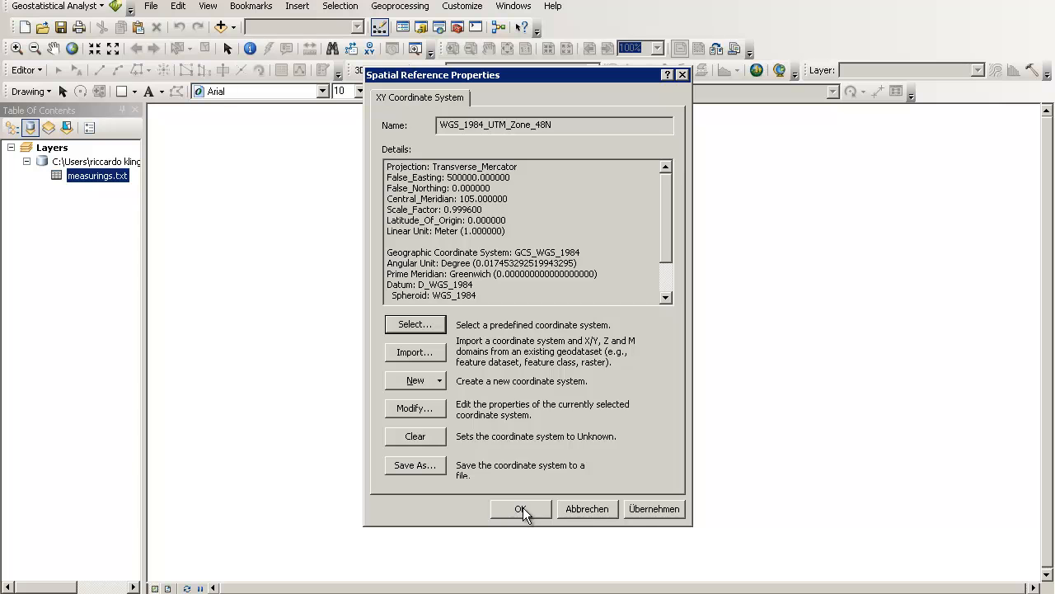
click(520, 509)
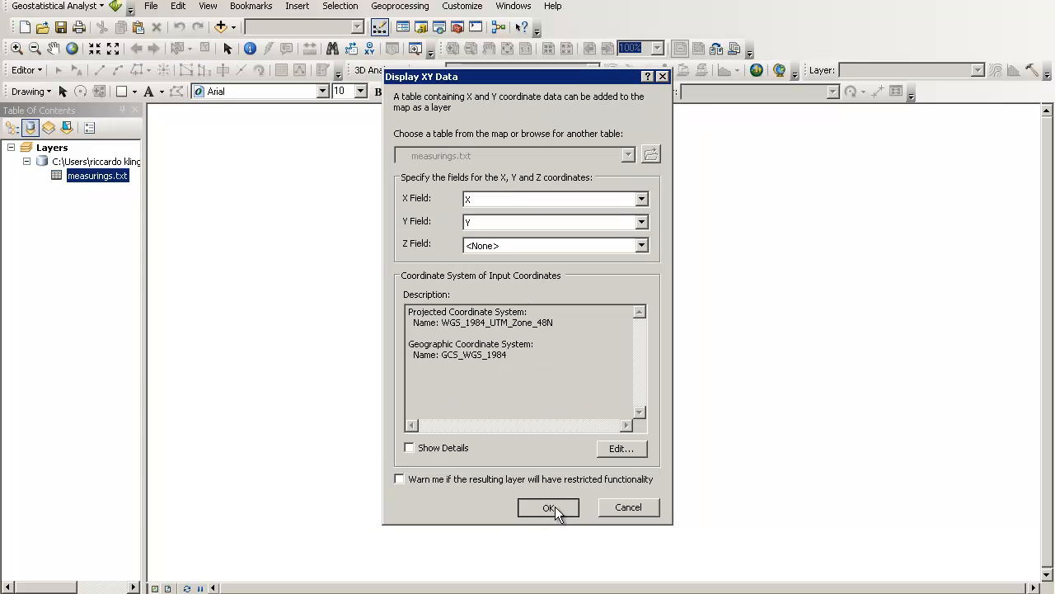
Confirm Display XY Data to create the measurings.txt Events point layer.
click(548, 508)
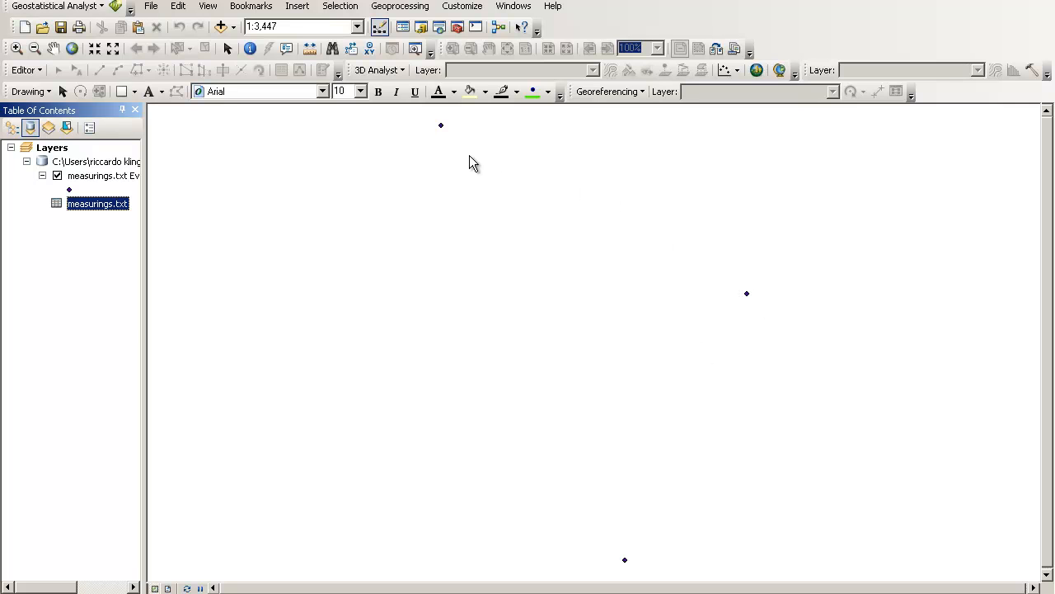
mouse_move(627, 567)
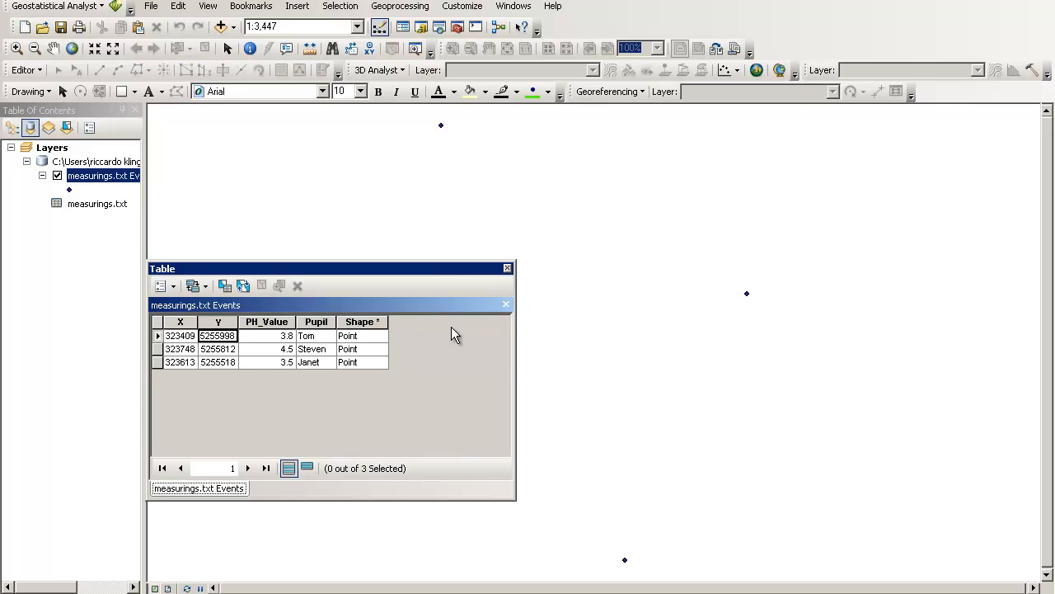
mouse_move(592, 443)
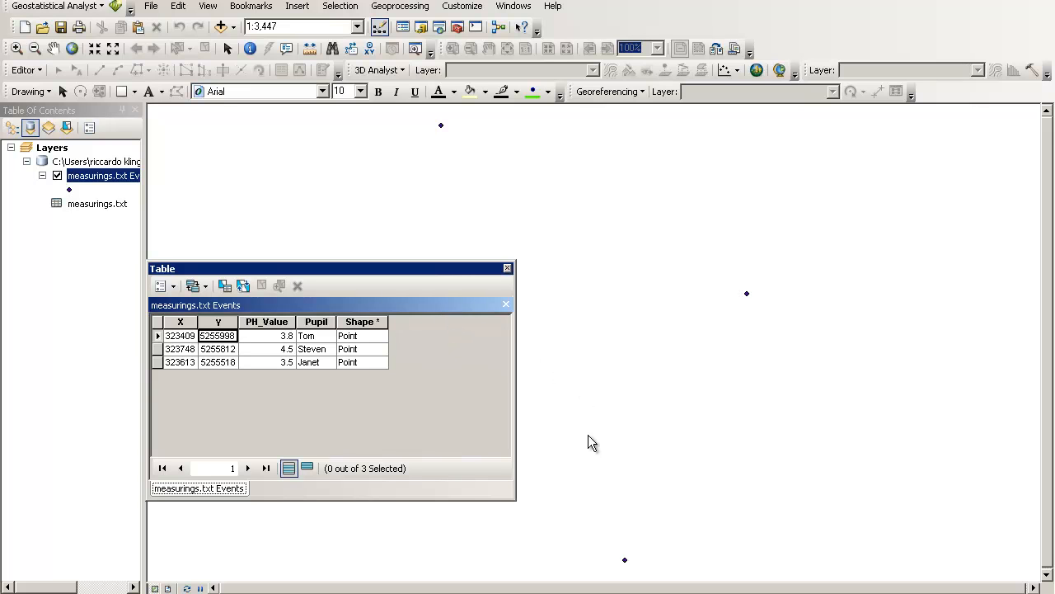
mouse_move(627, 568)
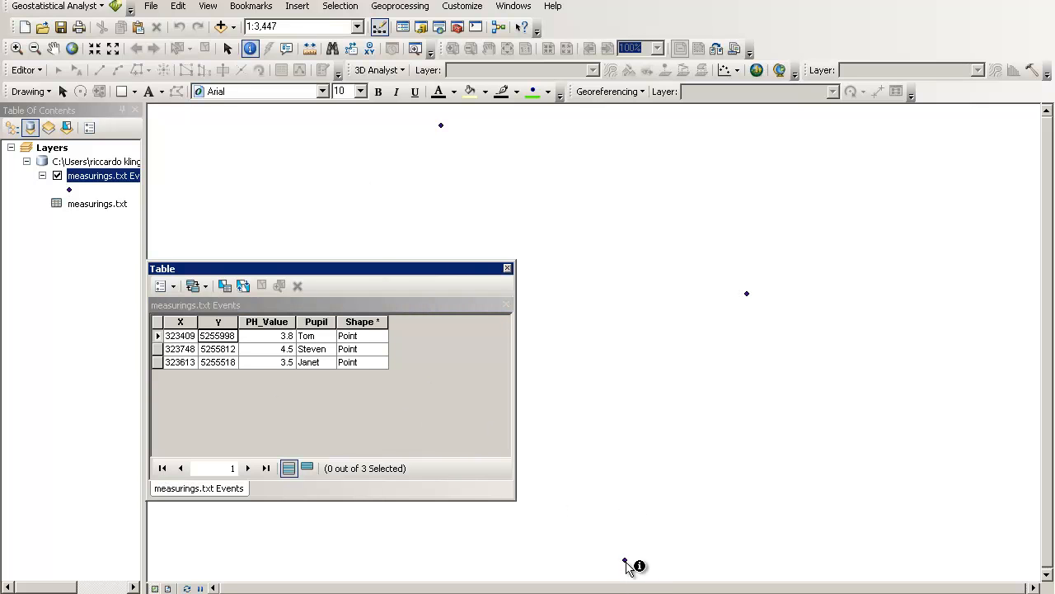
Identify Janet's bottom point (pH 3.5), then close the attribute table.
click(624, 560)
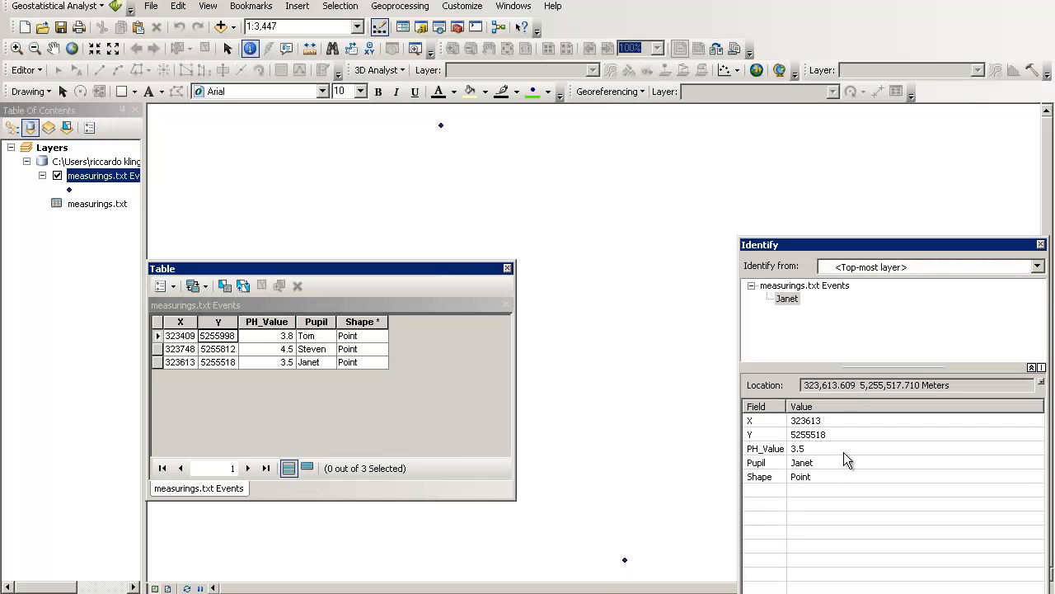
mouse_move(821, 294)
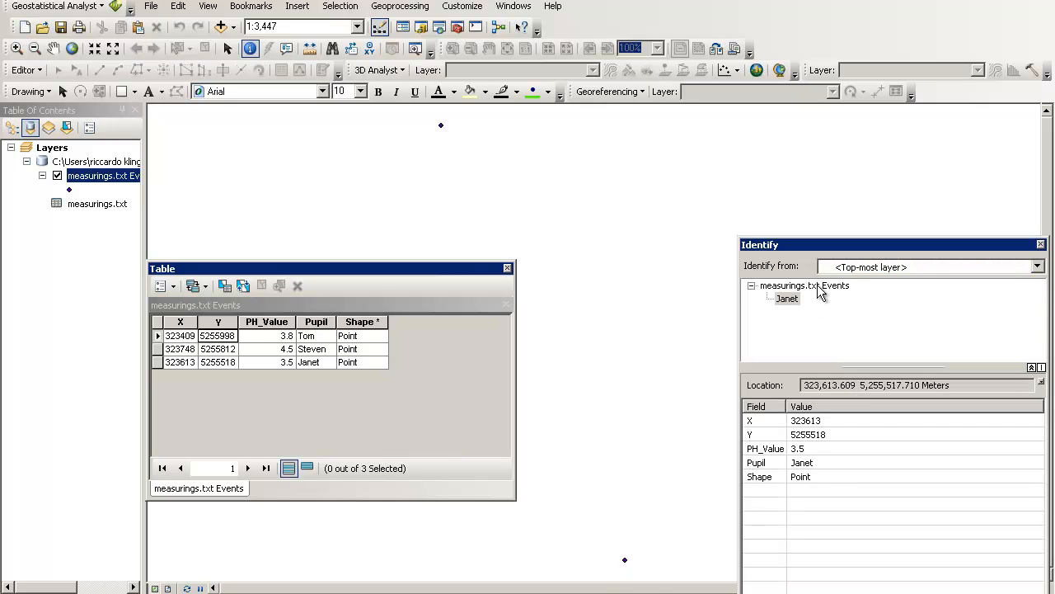
mouse_move(833, 433)
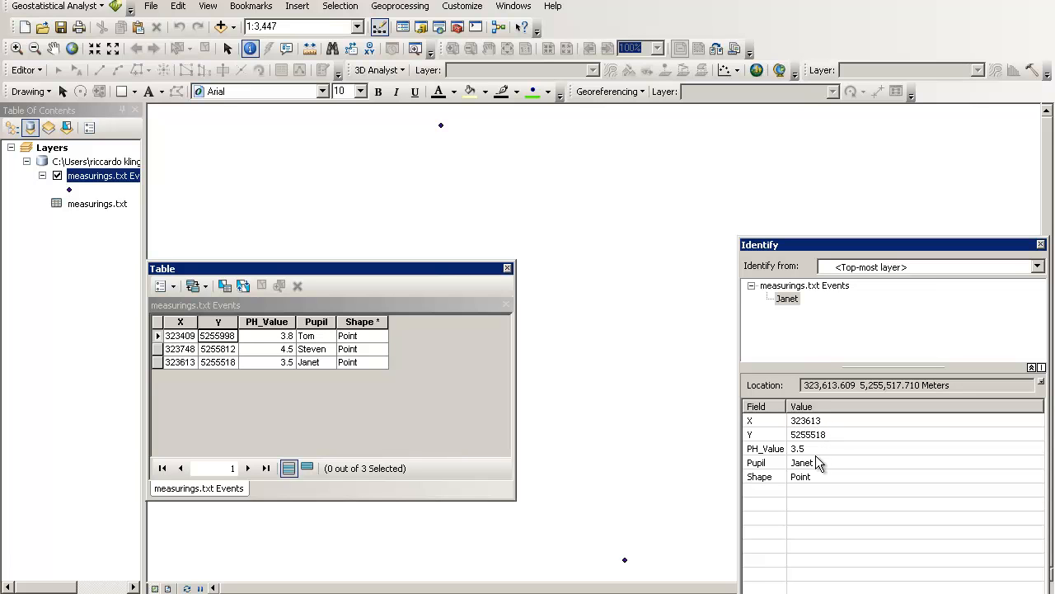
mouse_move(802, 476)
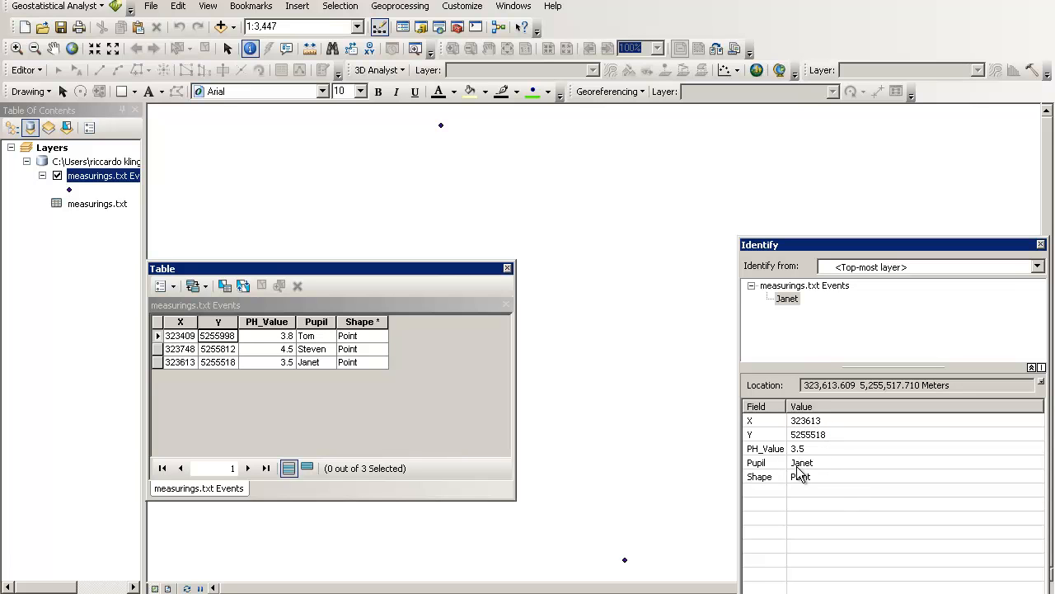
mouse_move(824, 488)
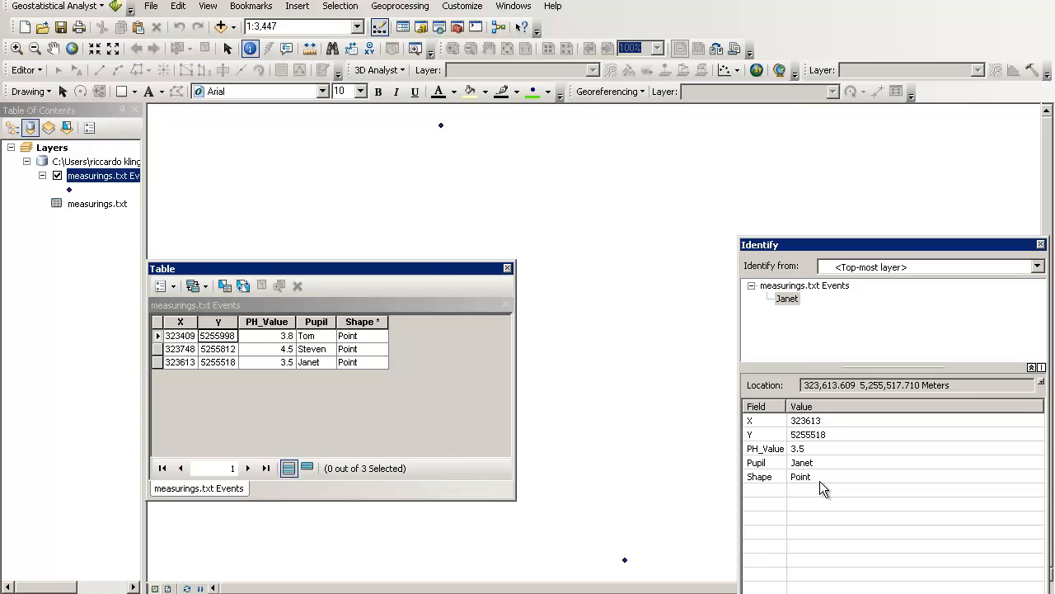
mouse_move(1015, 344)
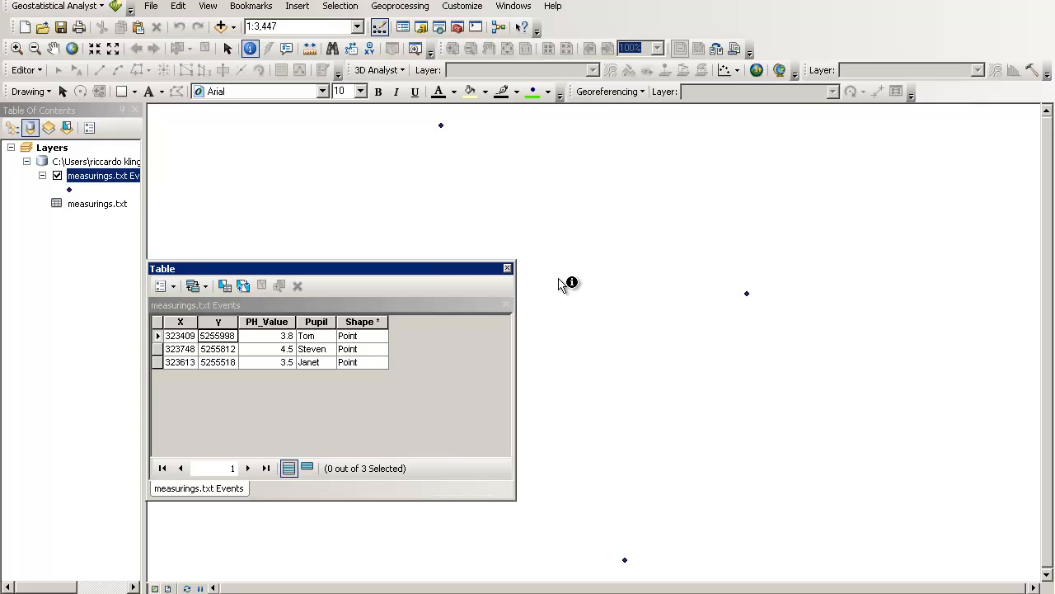
mouse_move(507, 270)
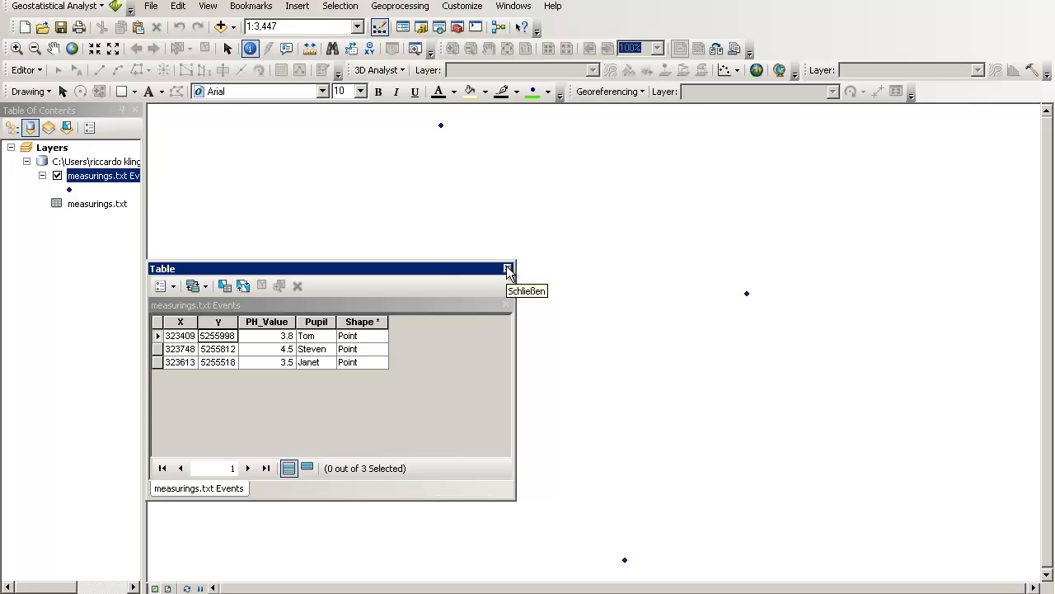
click(508, 269)
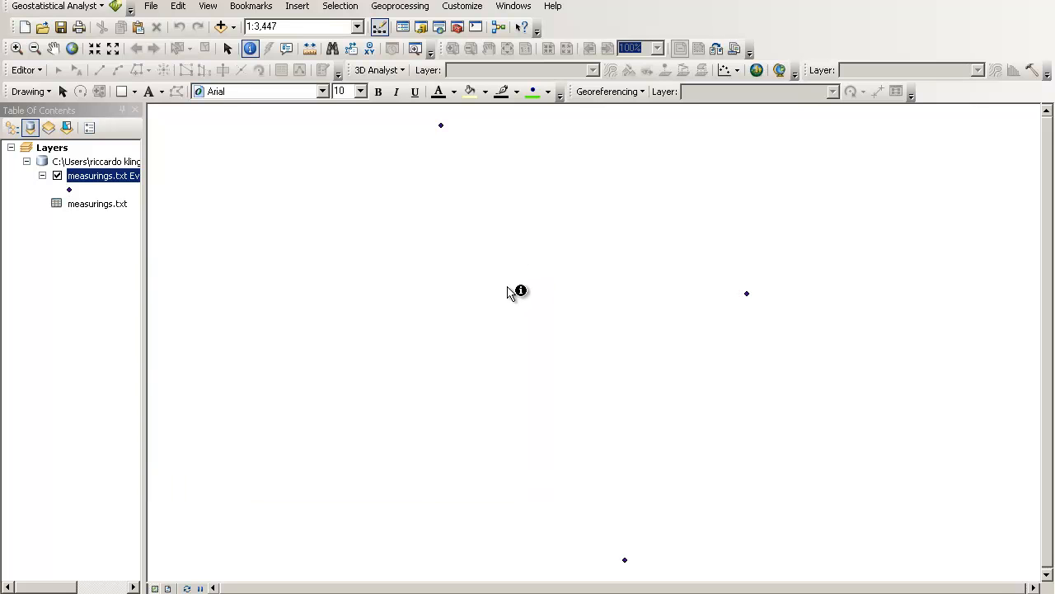
mouse_move(338, 305)
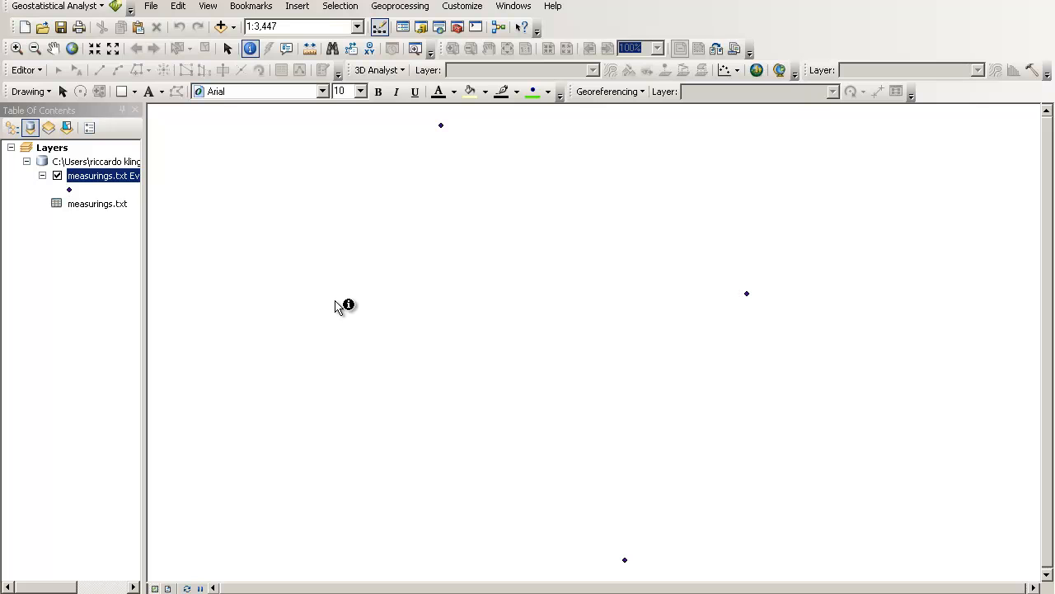
mouse_move(353, 291)
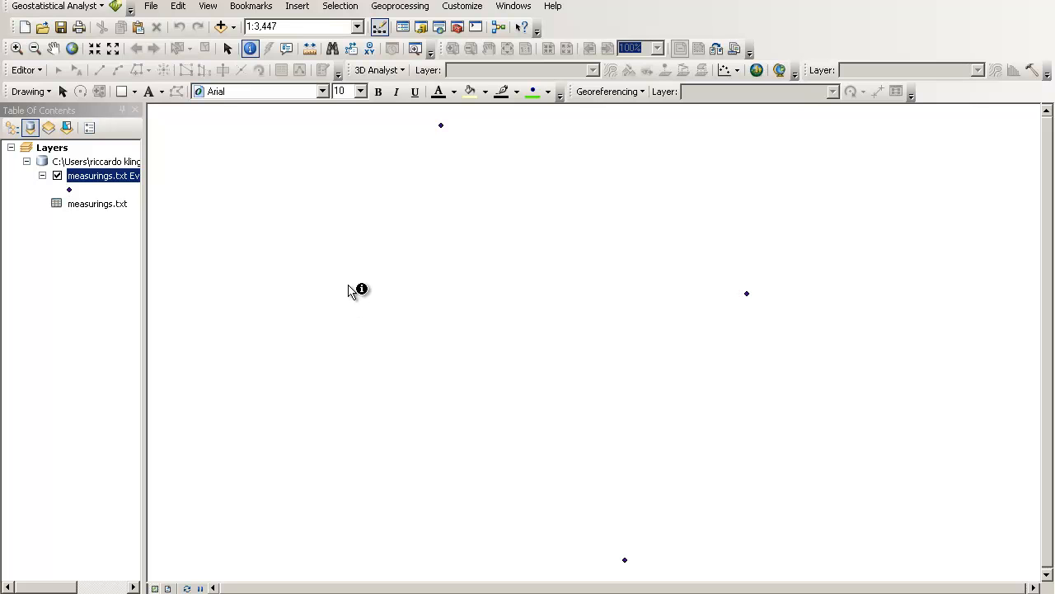
mouse_move(355, 196)
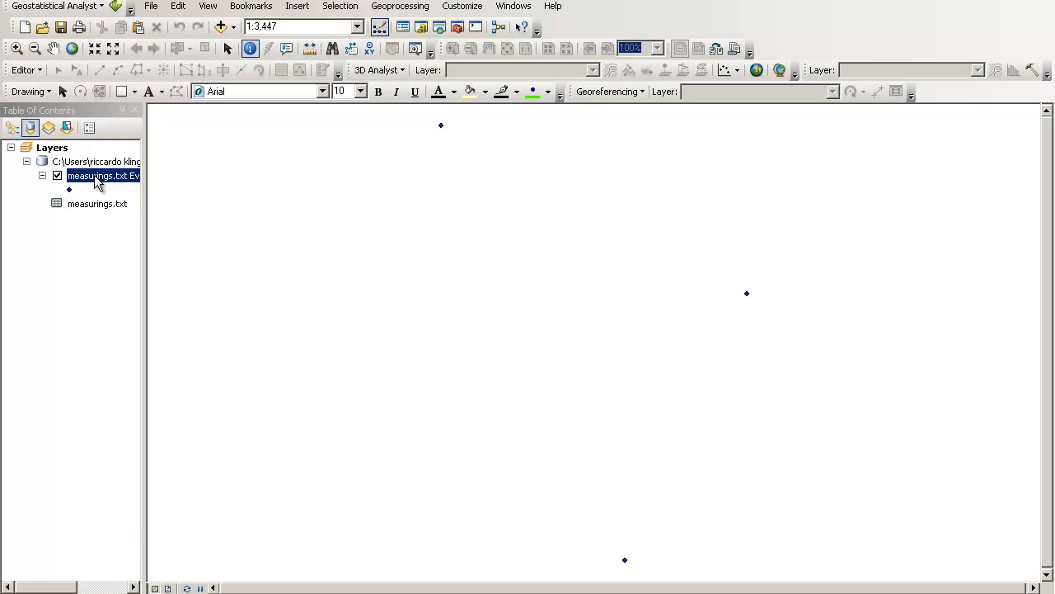
Export the event layer's data to measurements.shp in the ArcGIS Tutorial folder.
right_click(95, 176)
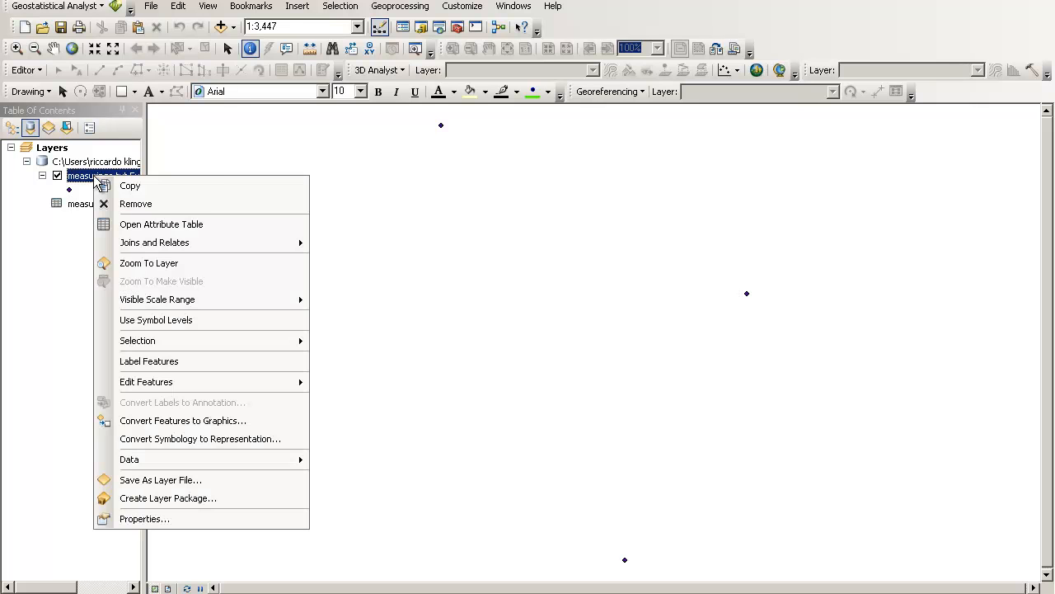
mouse_move(202, 419)
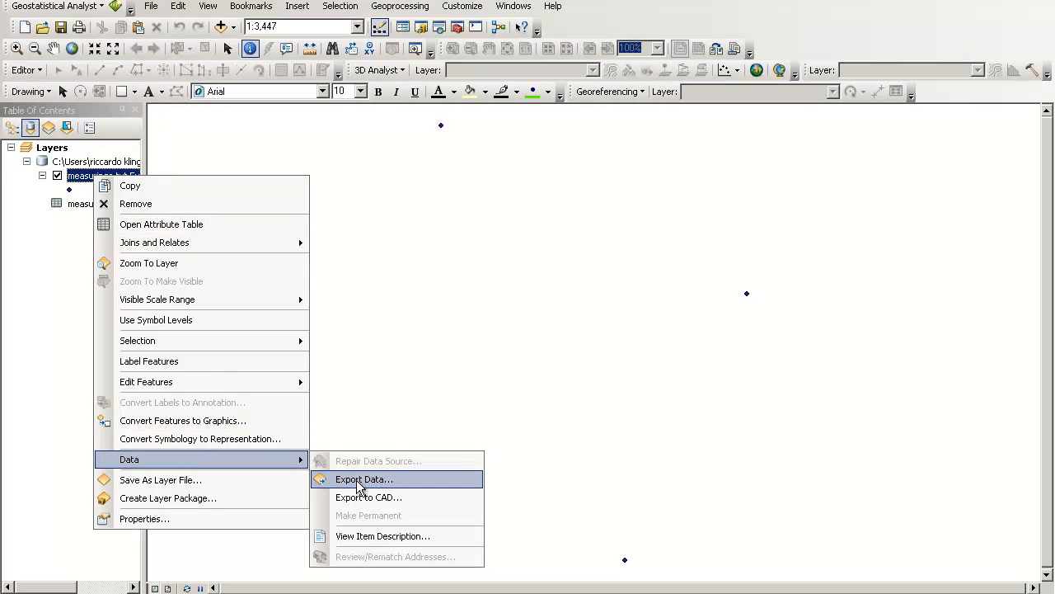
click(364, 479)
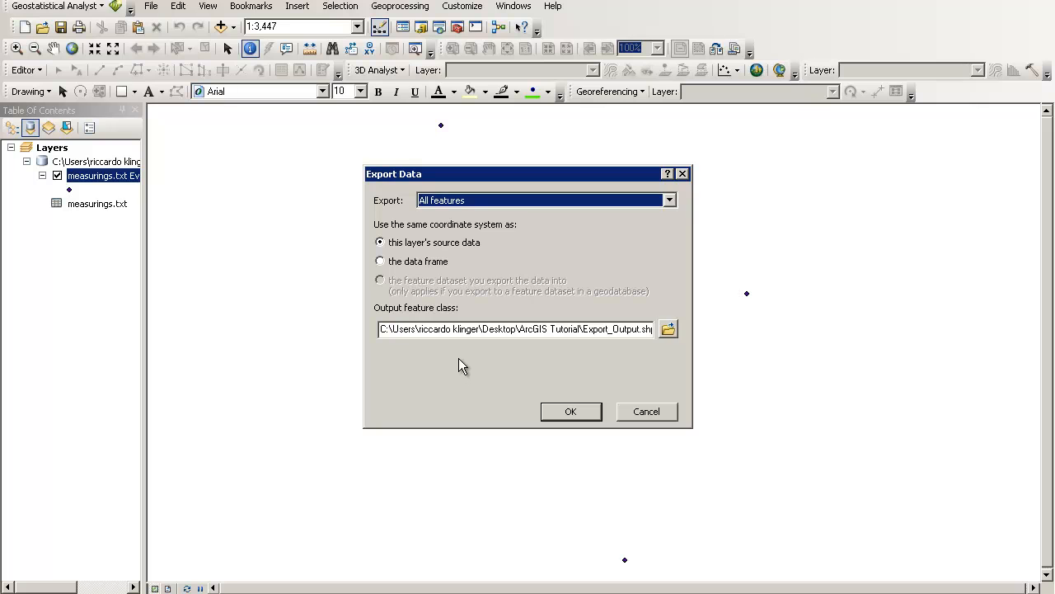
click(667, 329)
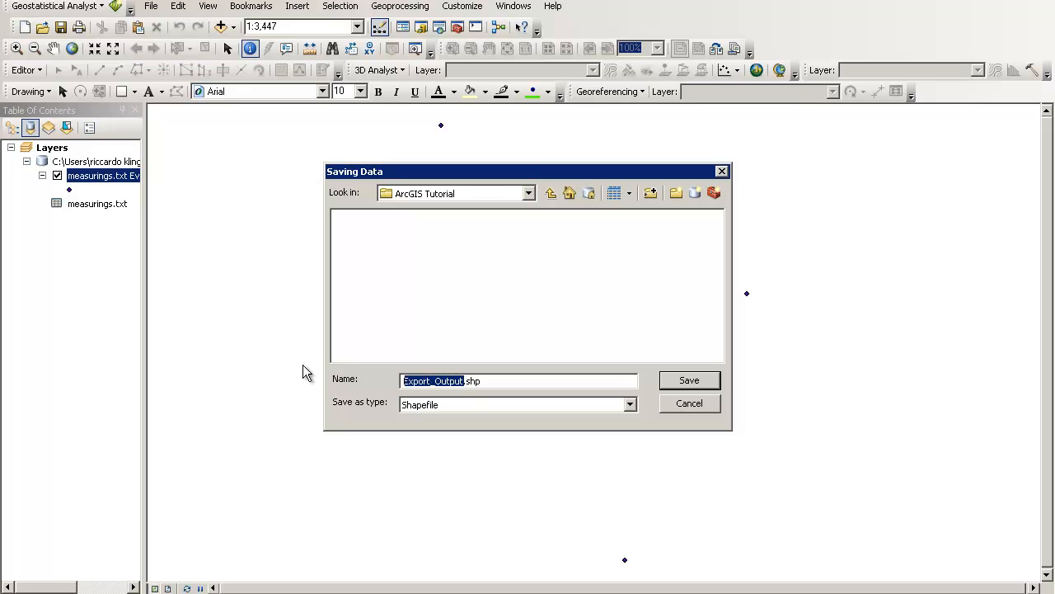
text(measurem.shp)
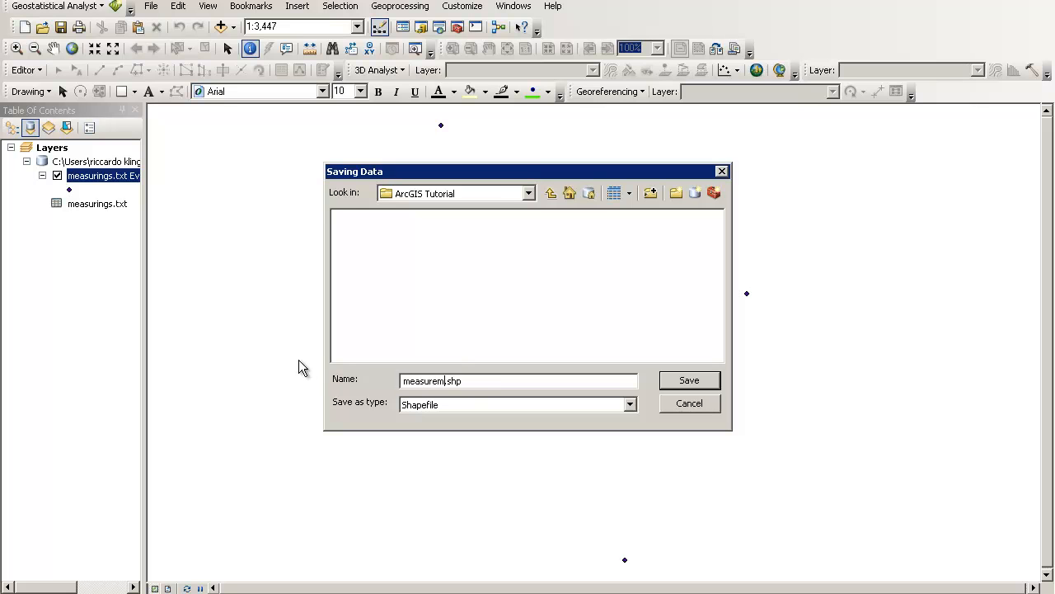
text(ents)
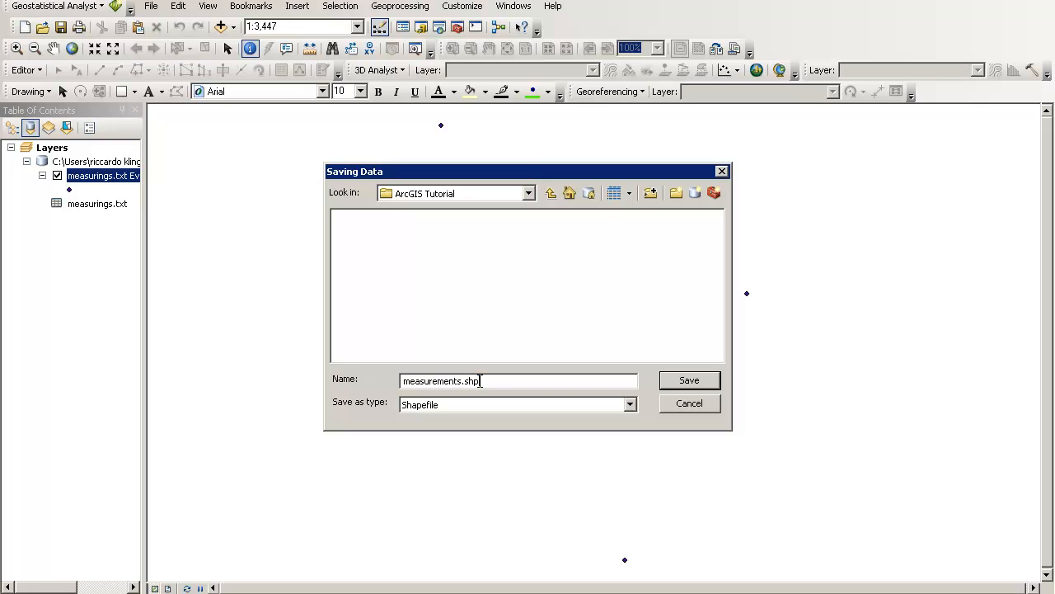
mouse_move(507, 354)
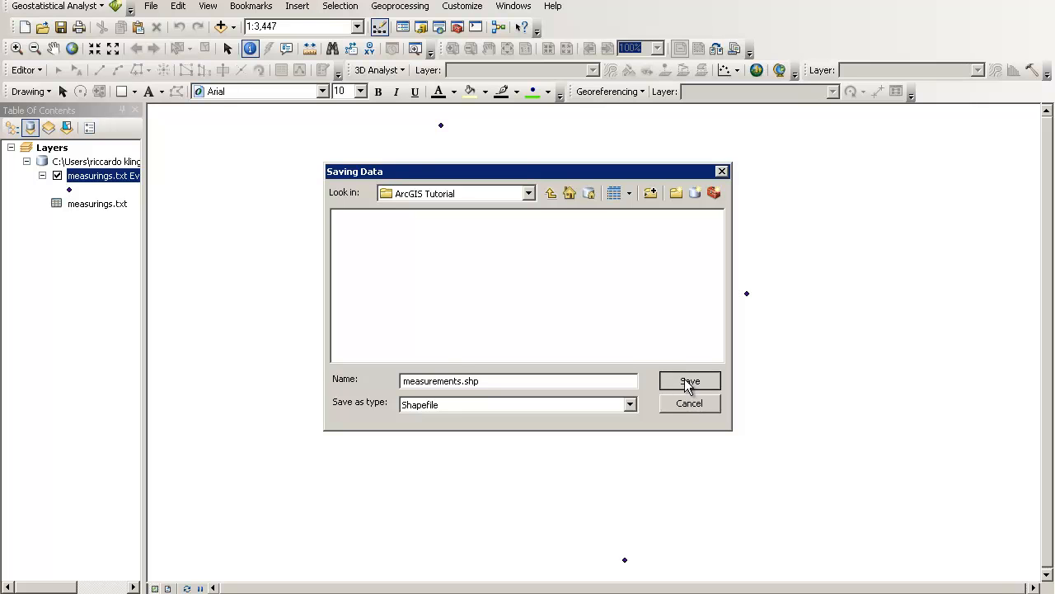
click(690, 380)
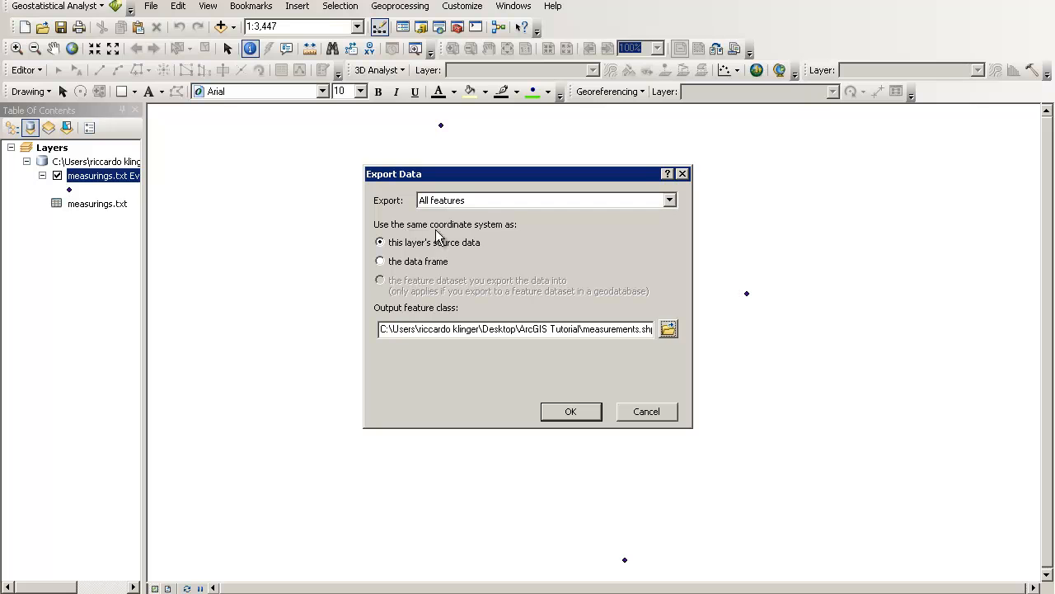
mouse_move(484, 264)
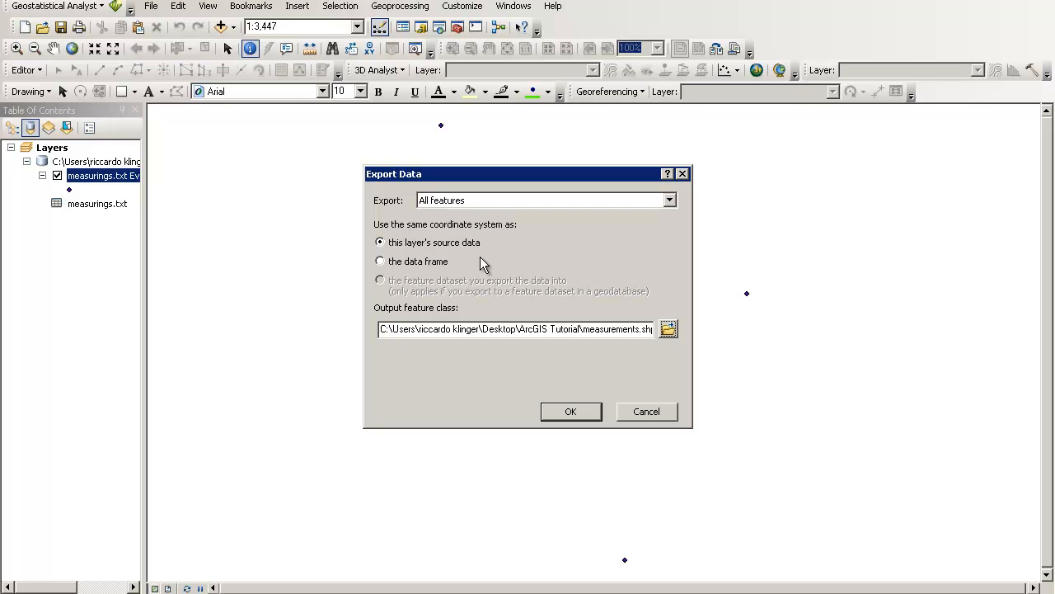
mouse_move(423, 280)
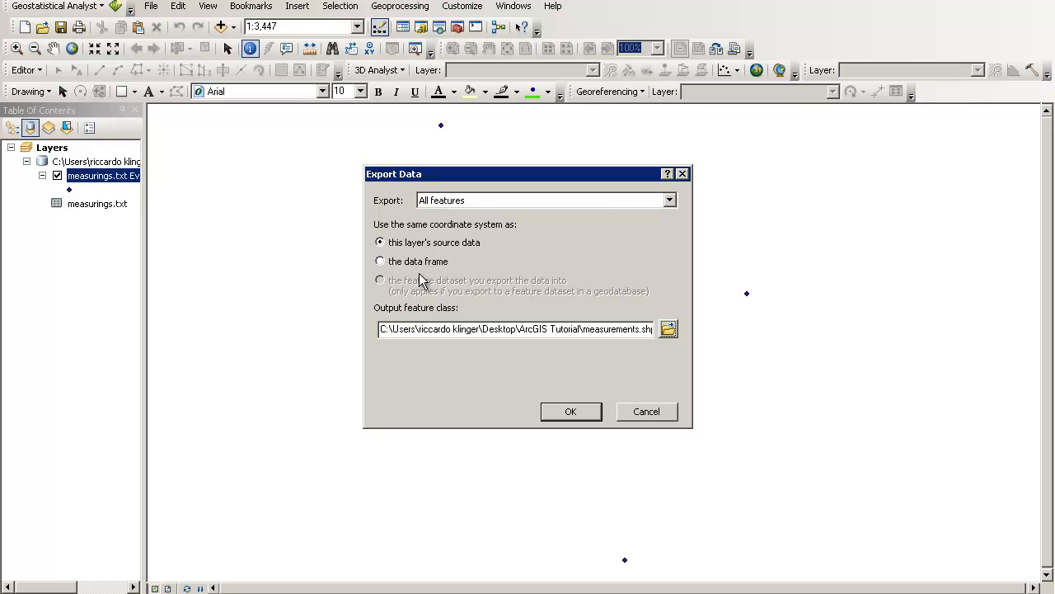
mouse_move(836, 443)
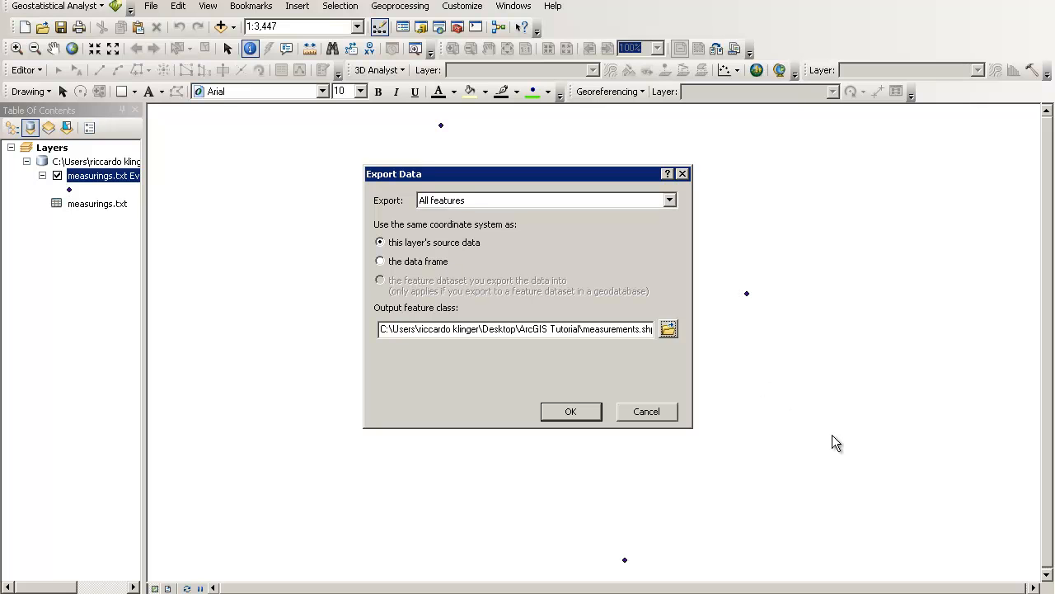
mouse_move(829, 448)
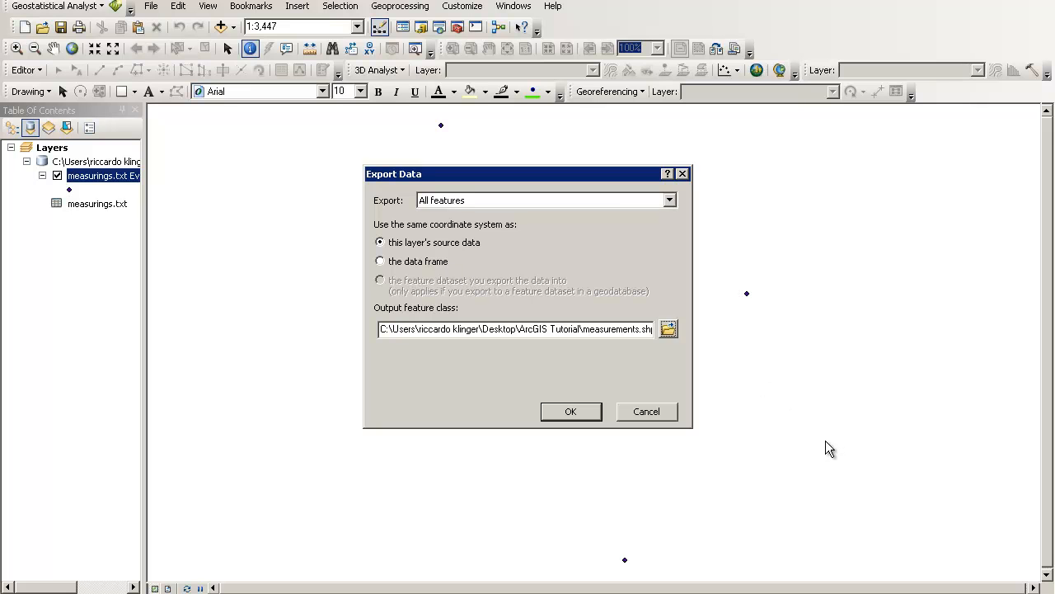
mouse_move(823, 447)
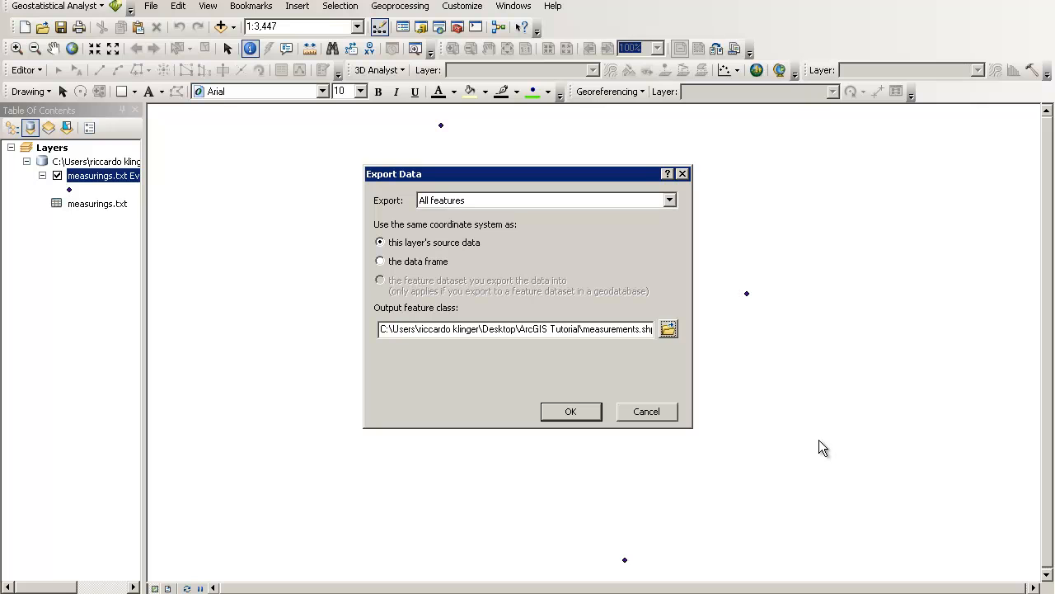
mouse_move(686, 406)
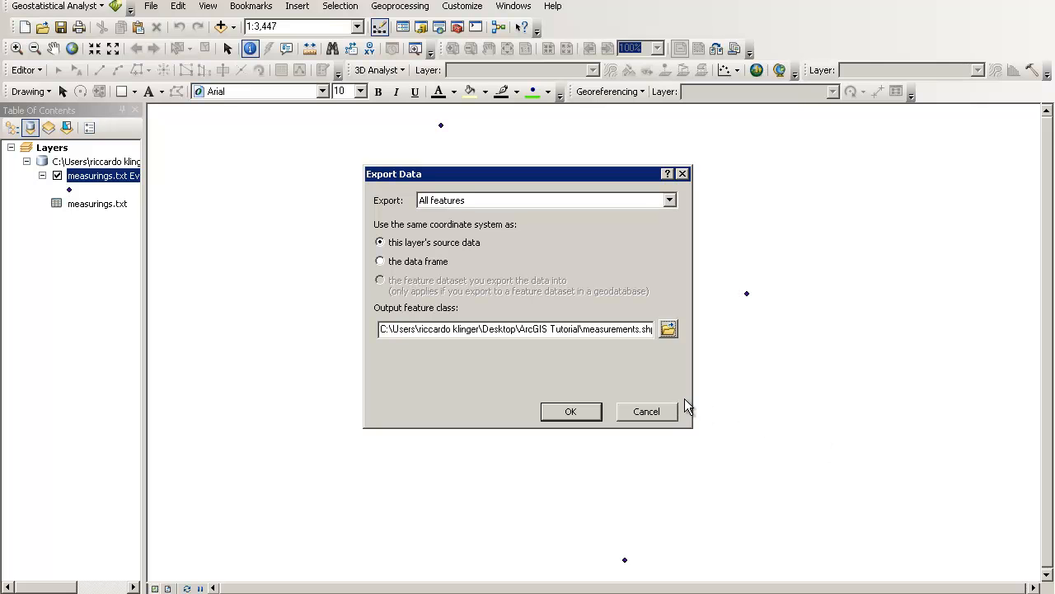
mouse_move(635, 411)
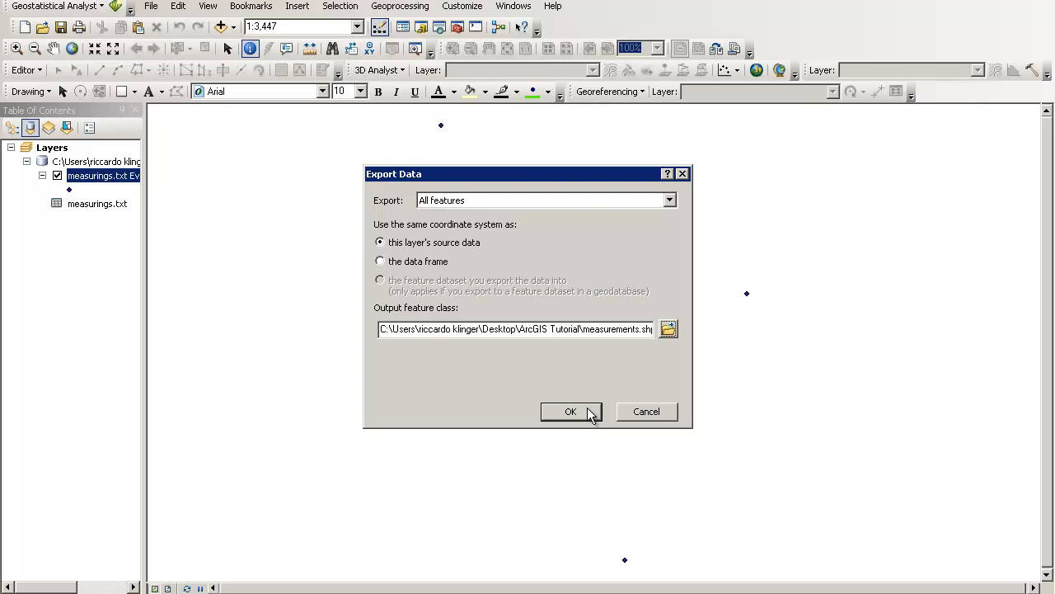
Export all features of the events layer to measurements.shp using the layer's source coordinate system.
click(571, 412)
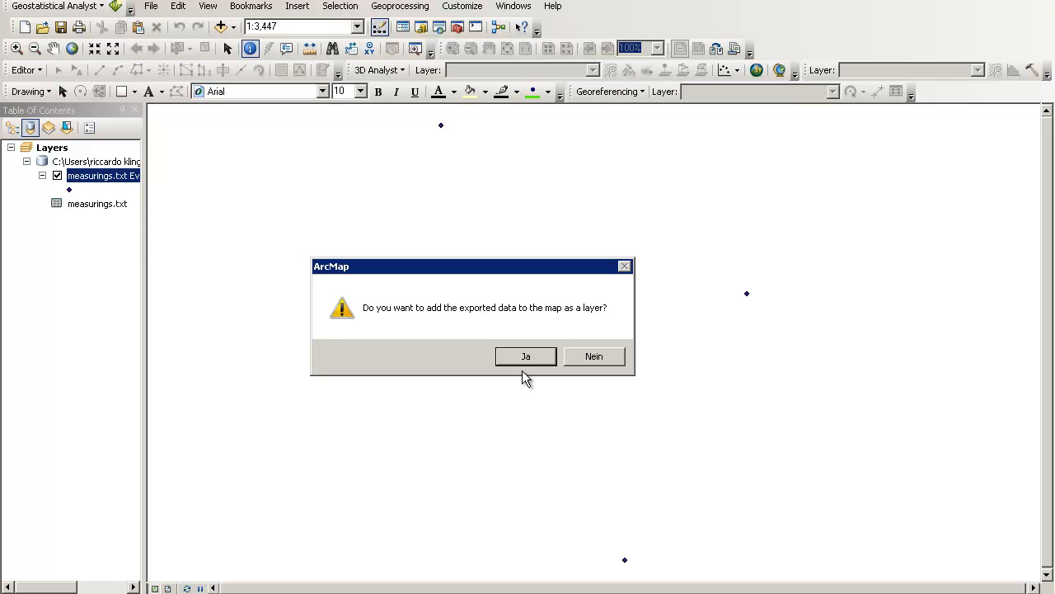
Add measurements.shp as a layer with the green Circle 2 symbol, then toggle its visibility.
click(525, 356)
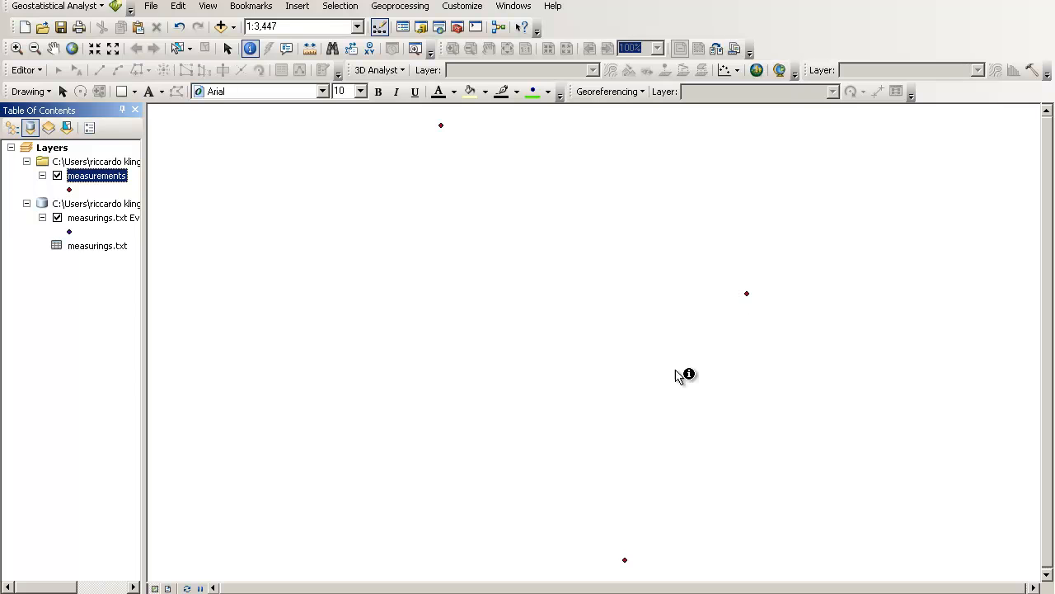
mouse_move(74, 242)
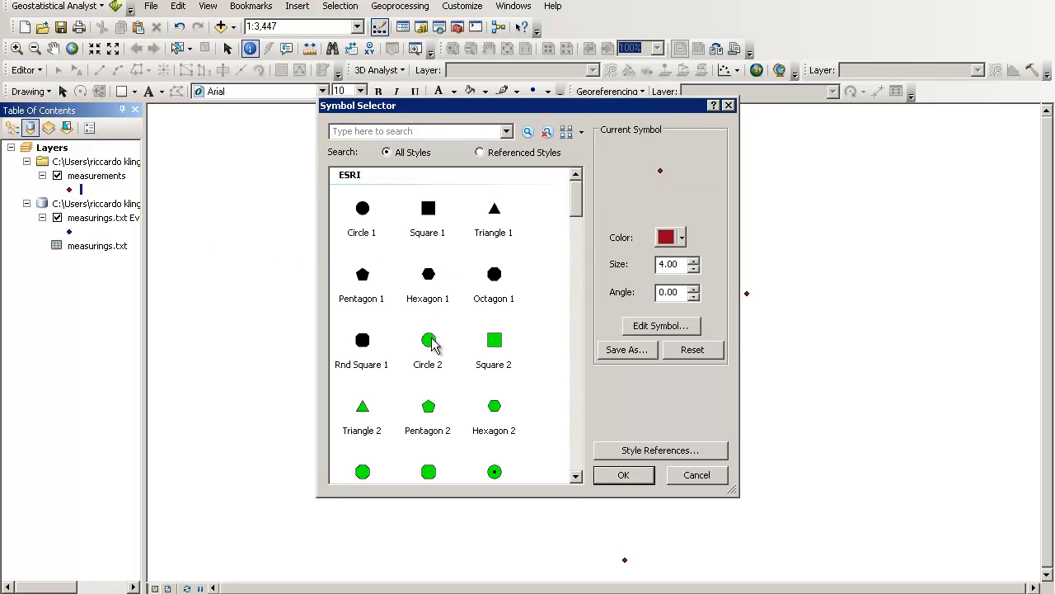
click(624, 475)
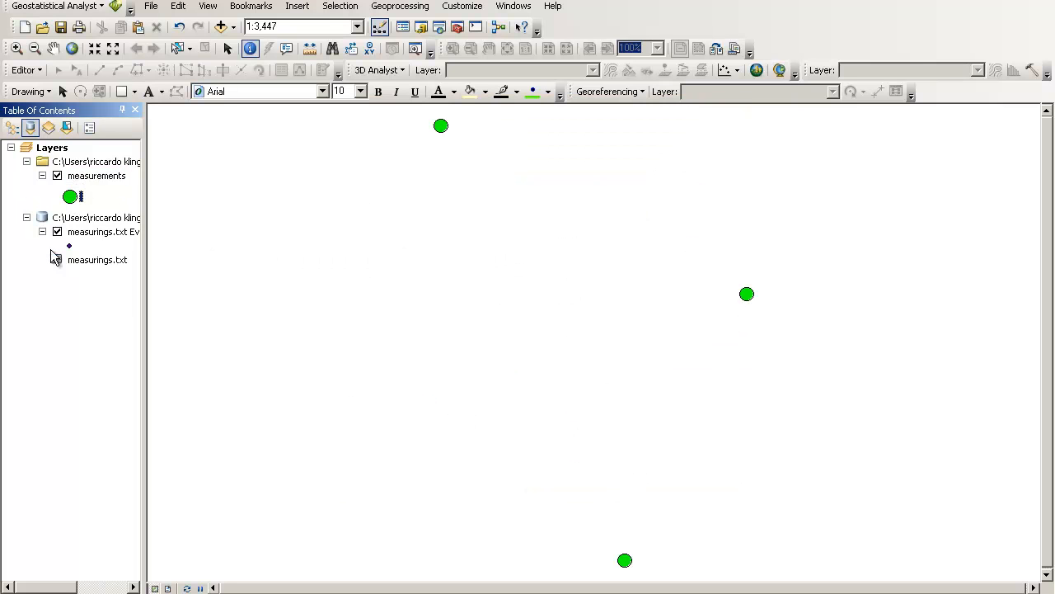
click(99, 232)
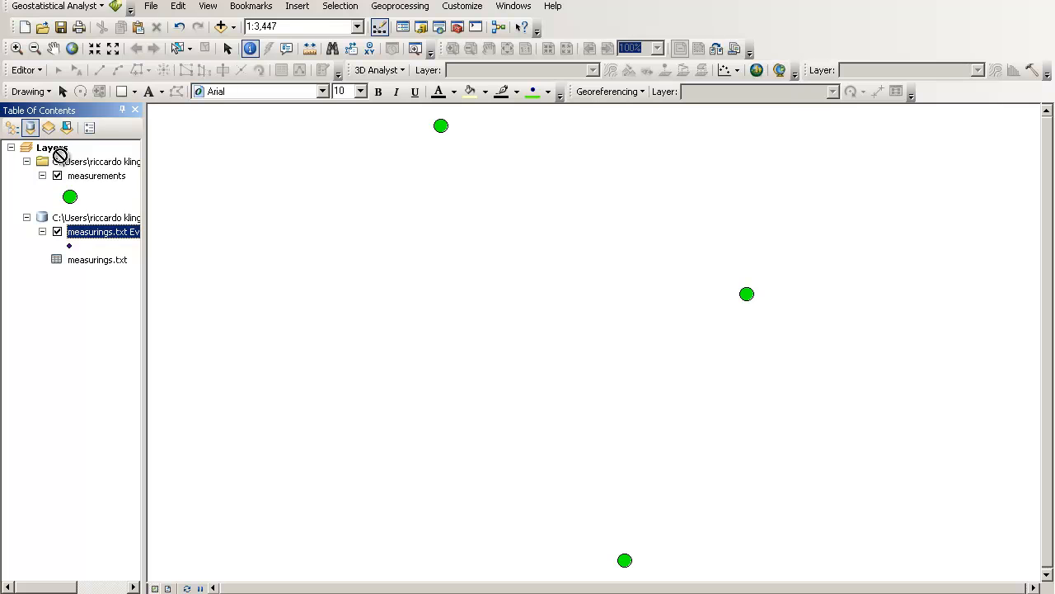
click(57, 176)
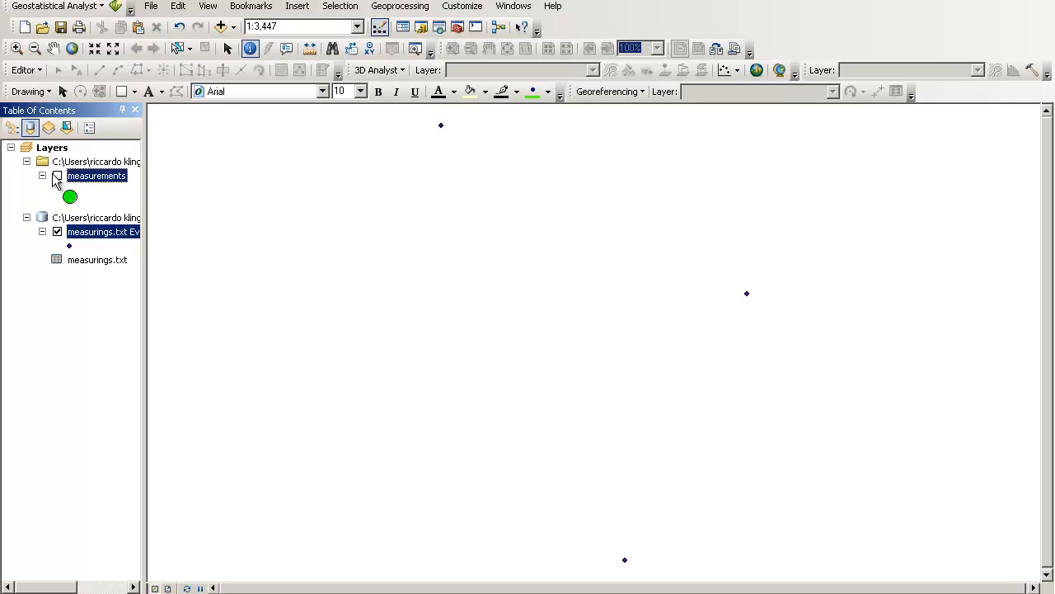
click(57, 175)
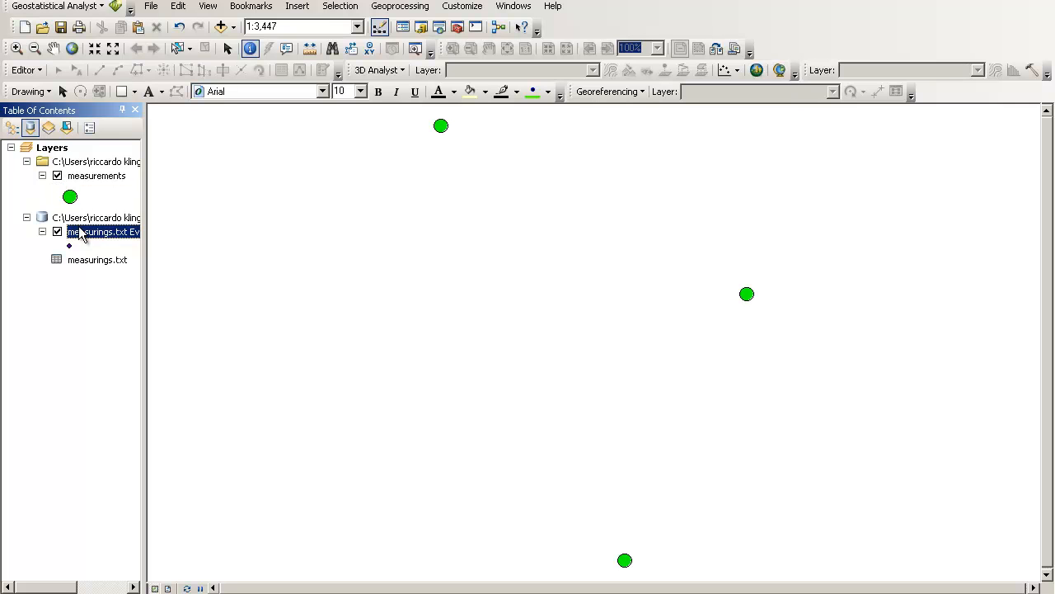
Remove the measurings.txt Events layer, then view and close the measurements attribute table.
right_click(99, 231)
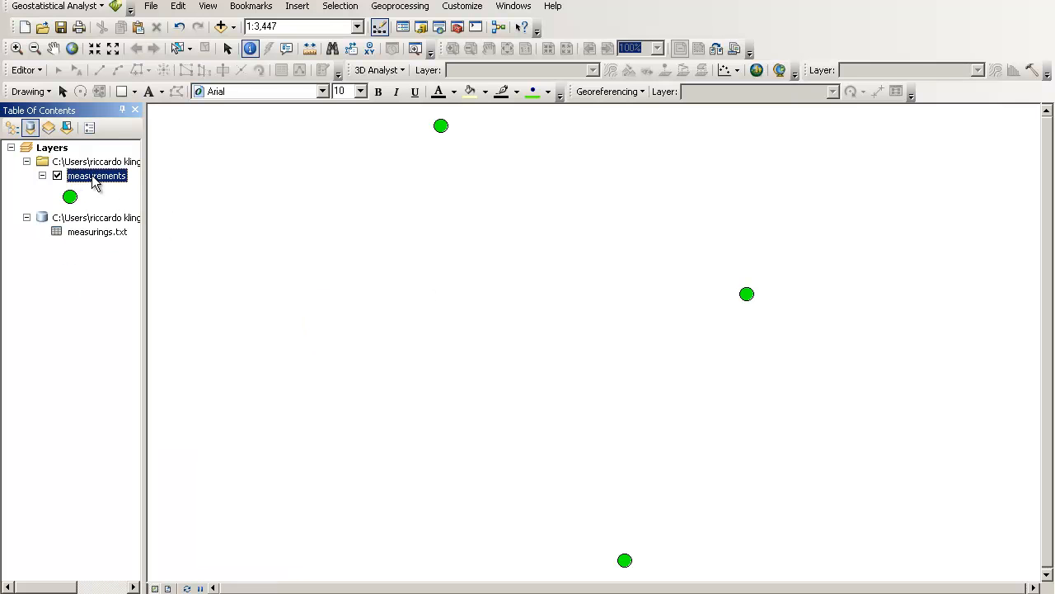
right_click(96, 176)
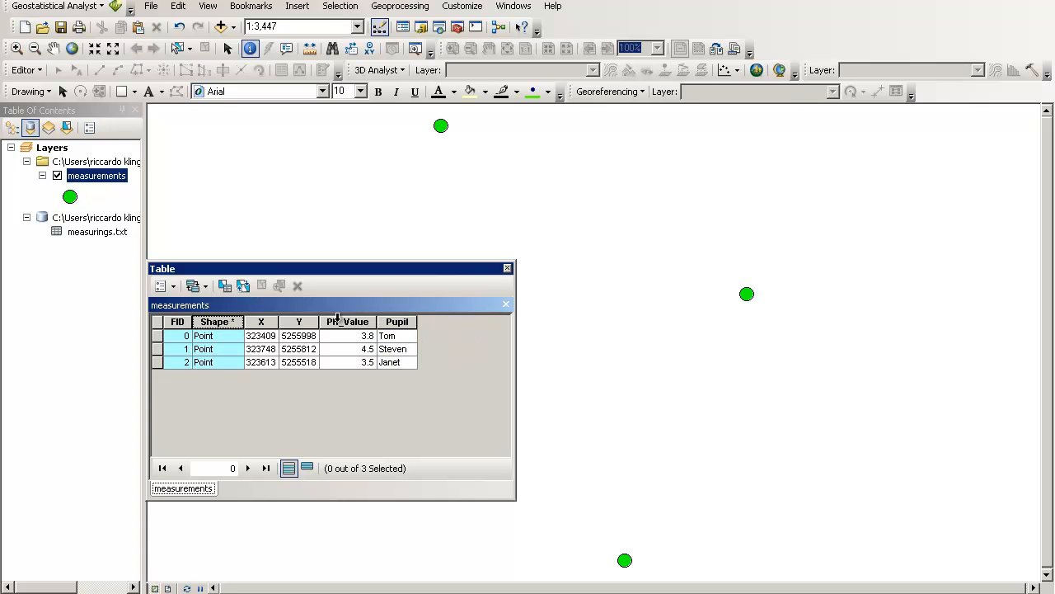
click(507, 267)
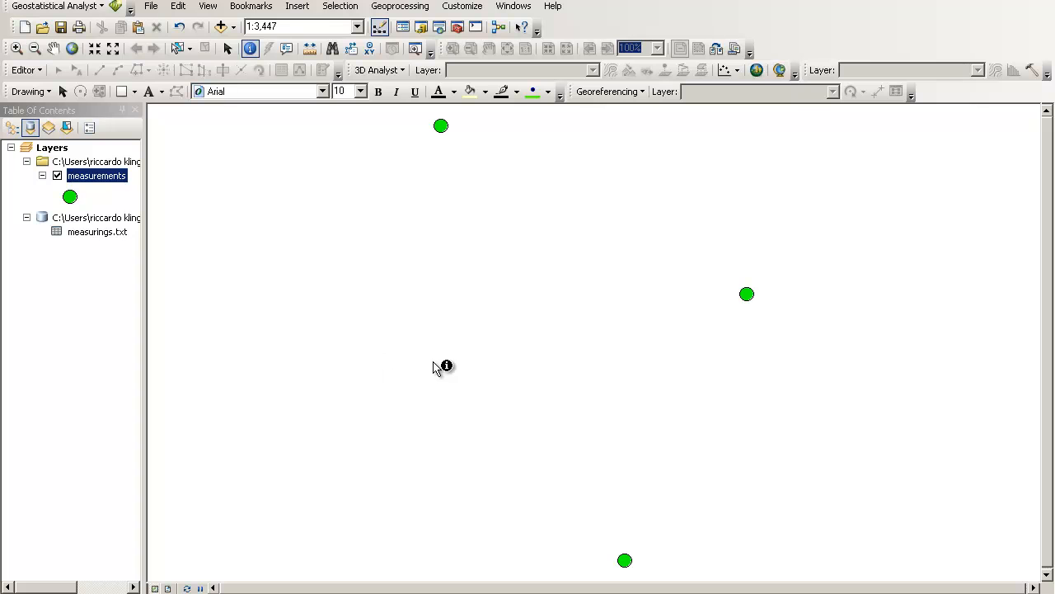
mouse_move(471, 360)
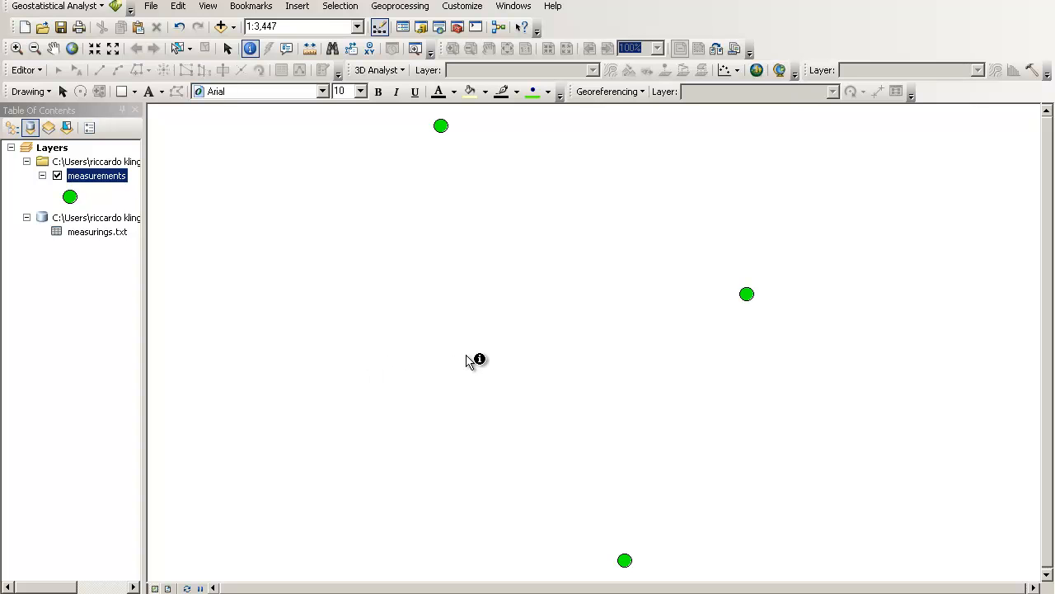
mouse_move(235, 497)
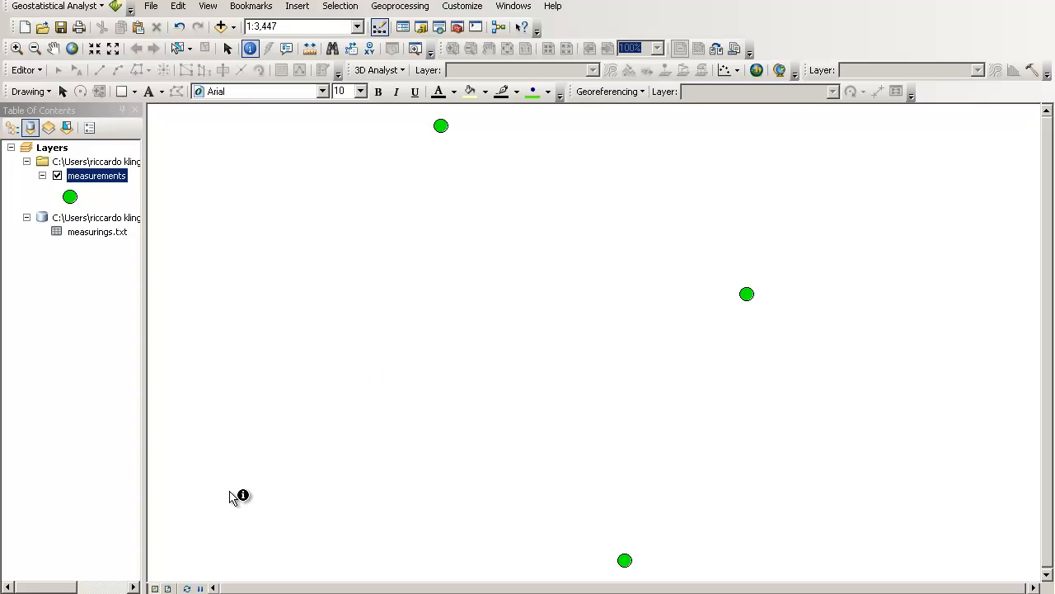
mouse_move(99, 557)
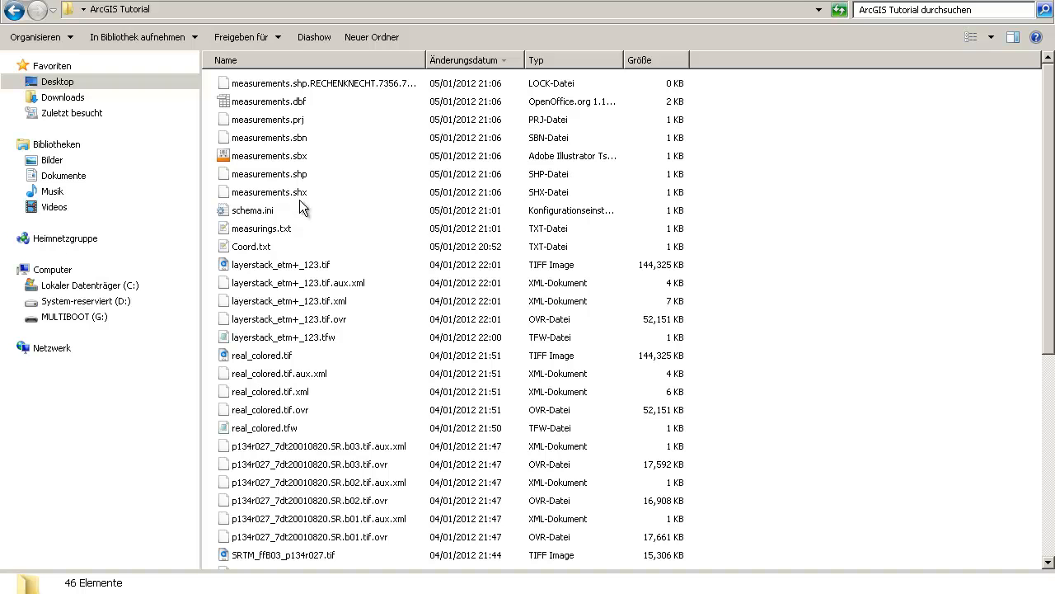
Browse the ArcGIS Tutorial folder, selecting measurings.txt and the seven measurements.* shapefile files.
click(260, 228)
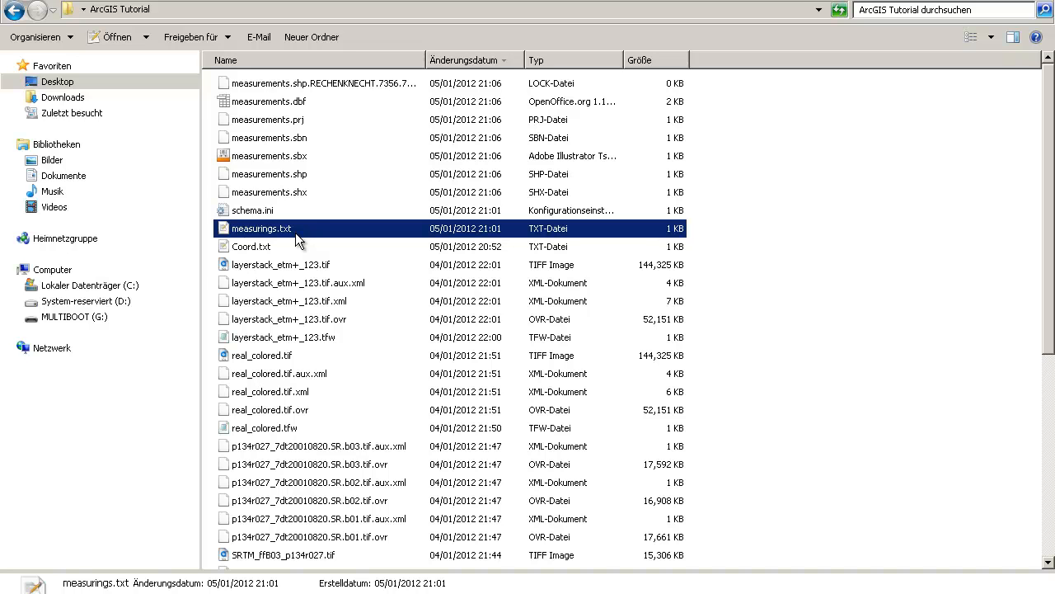
click(269, 192)
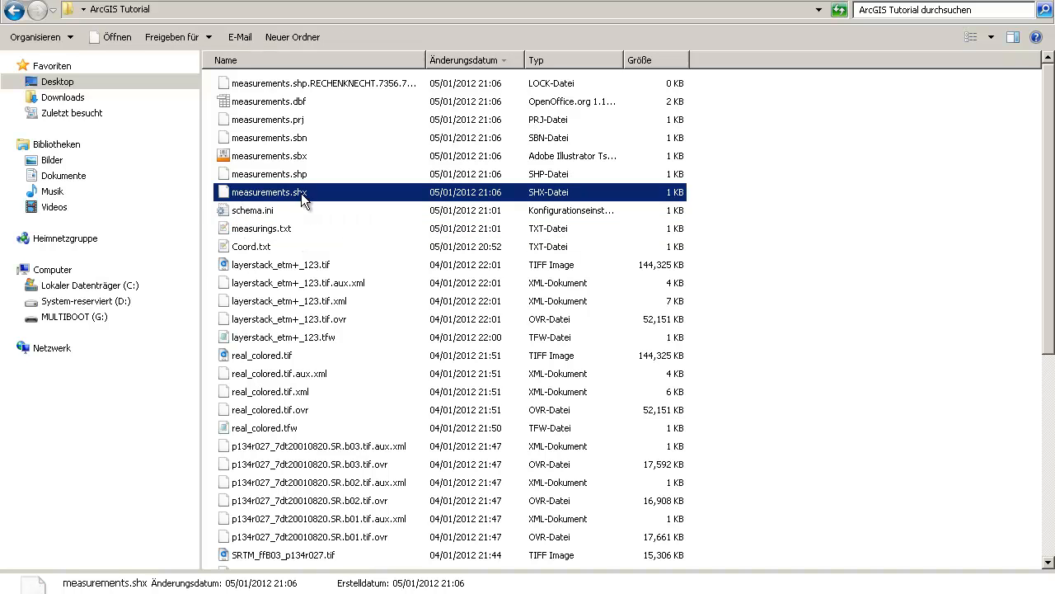
click(321, 82)
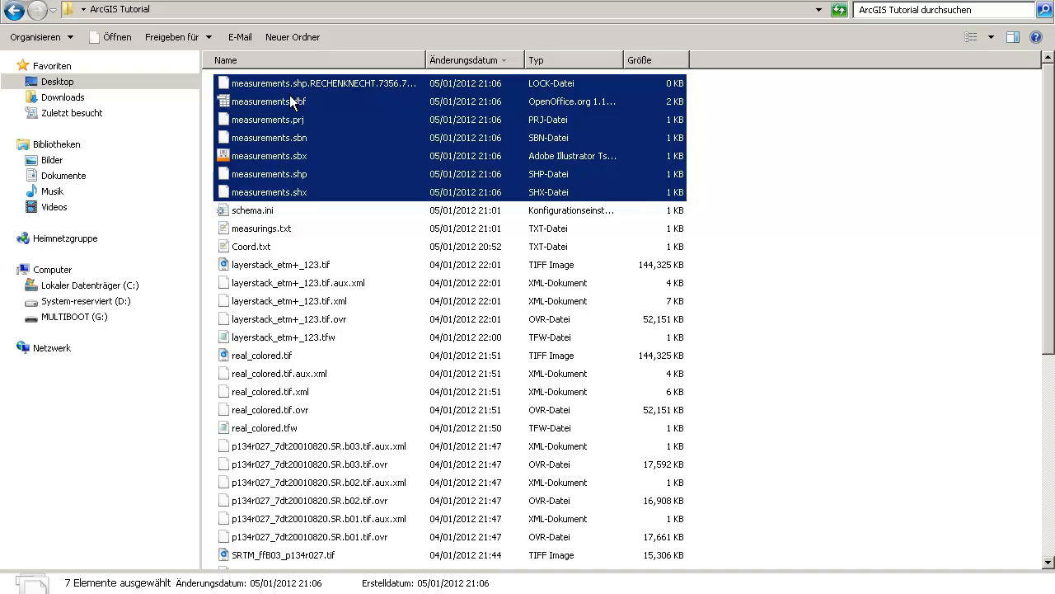
mouse_move(288, 144)
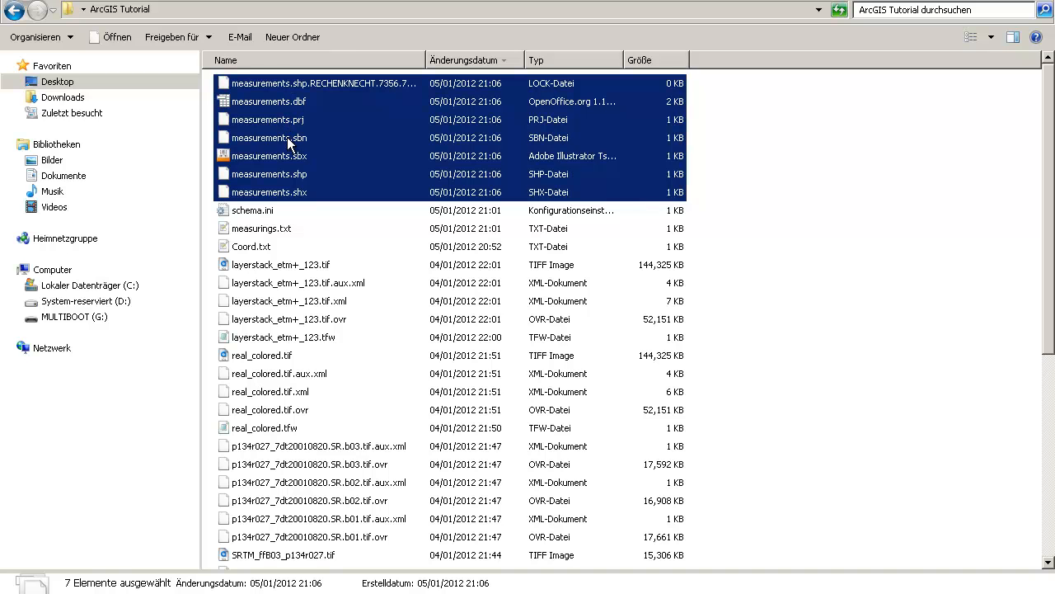
click(269, 173)
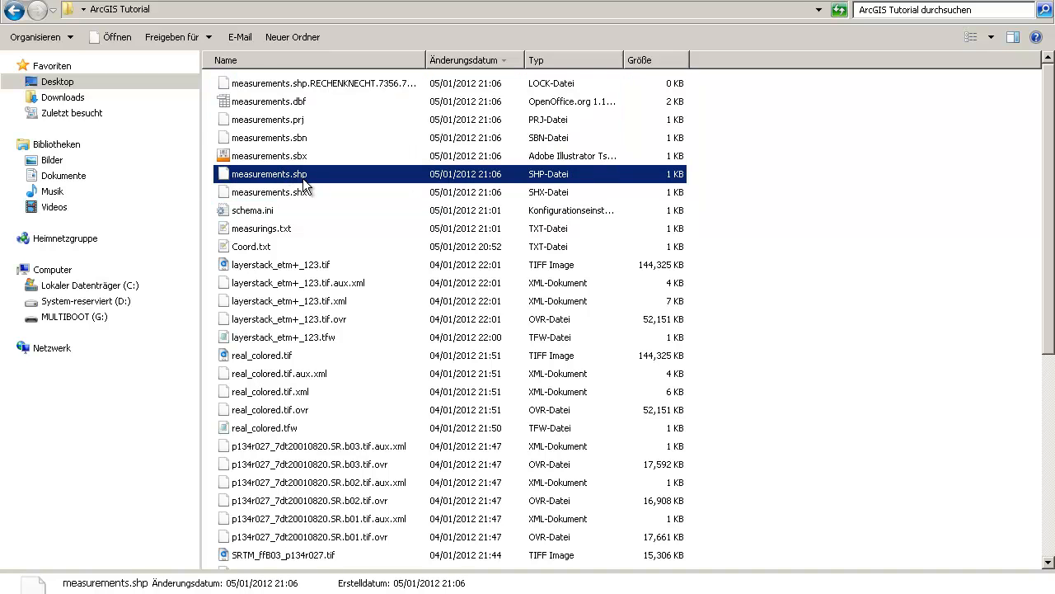
mouse_move(283, 196)
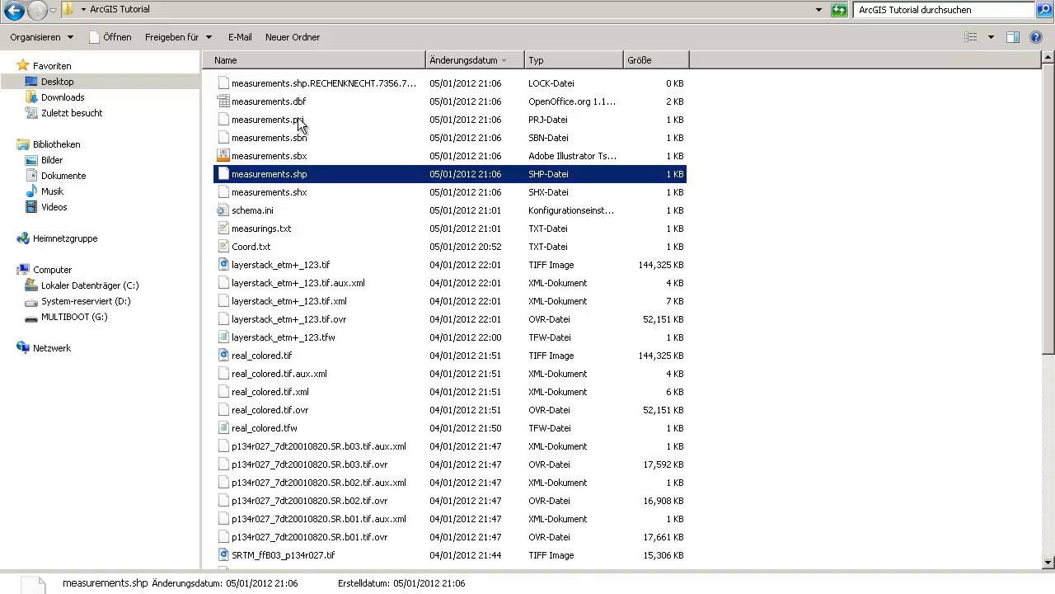
right_click(268, 120)
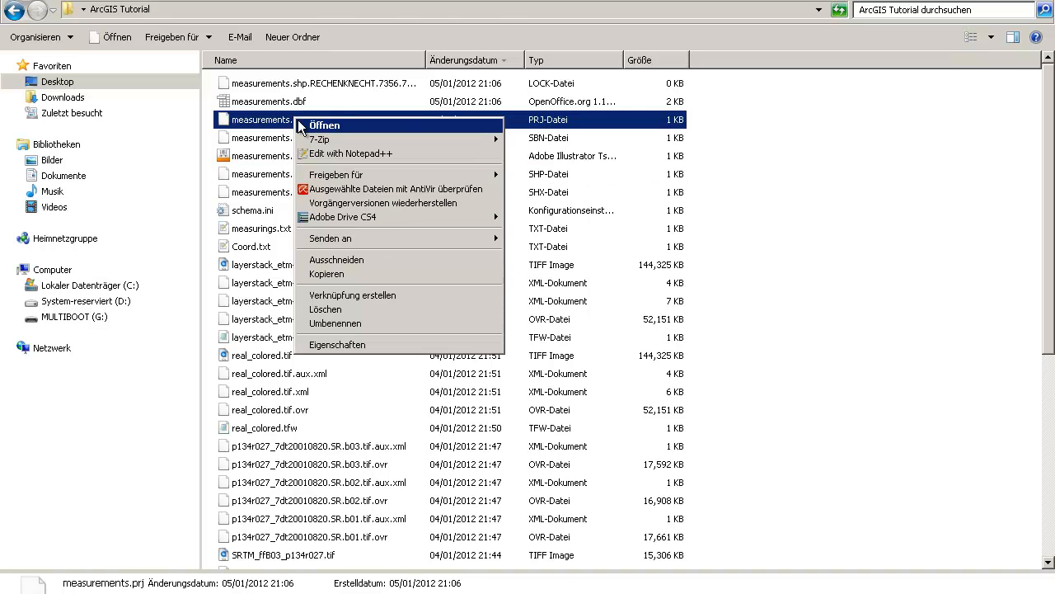
click(350, 154)
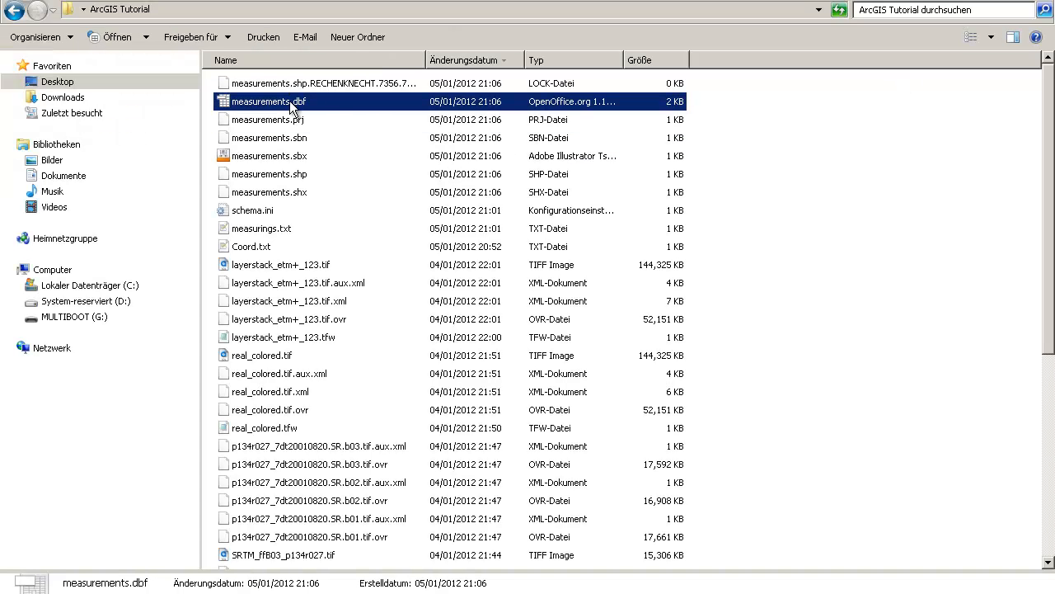
right_click(268, 102)
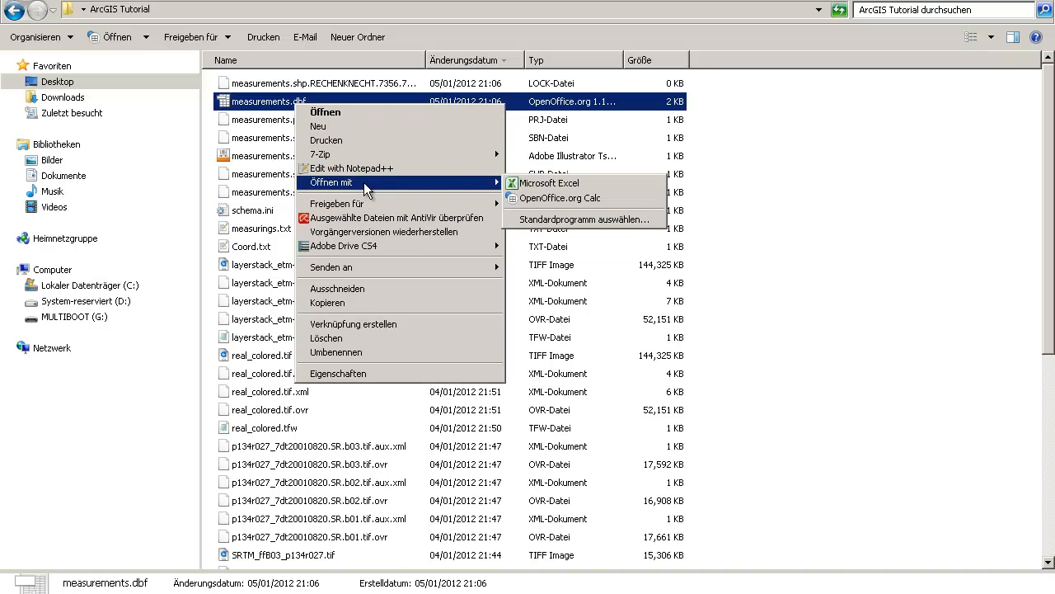
click(548, 182)
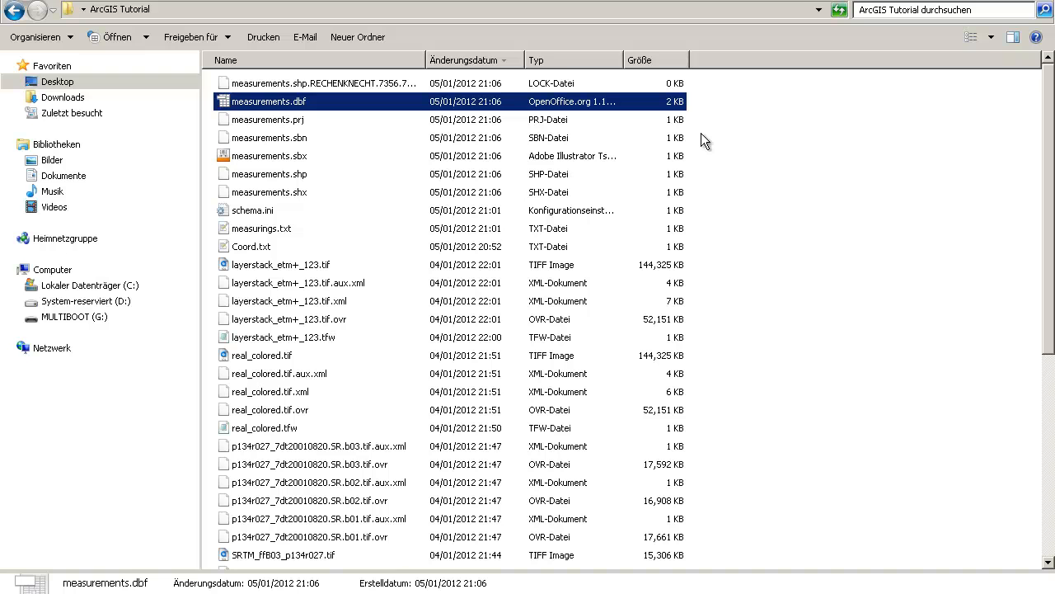
mouse_move(473, 234)
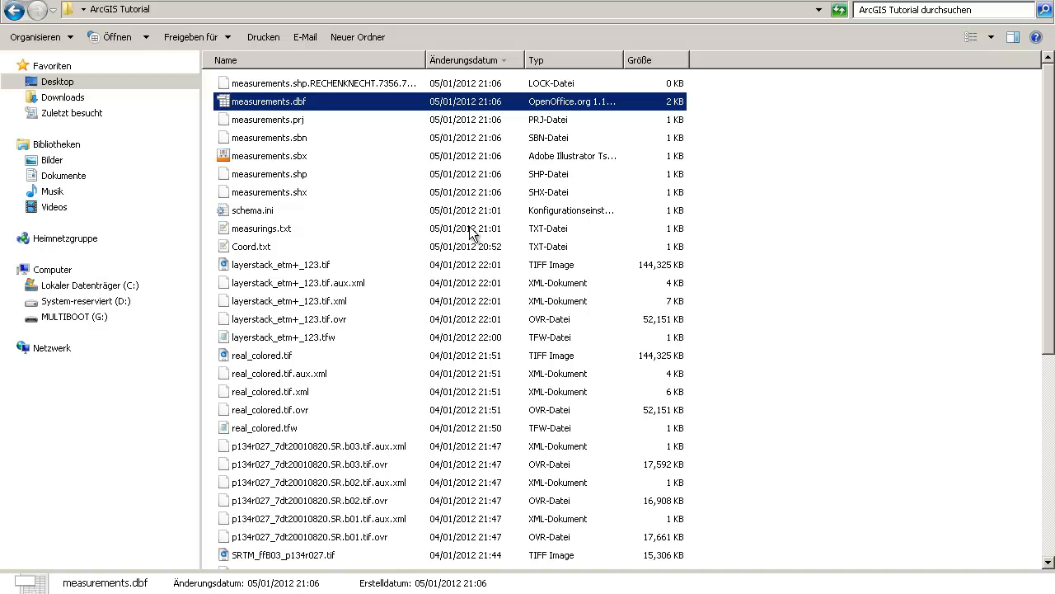
click(322, 83)
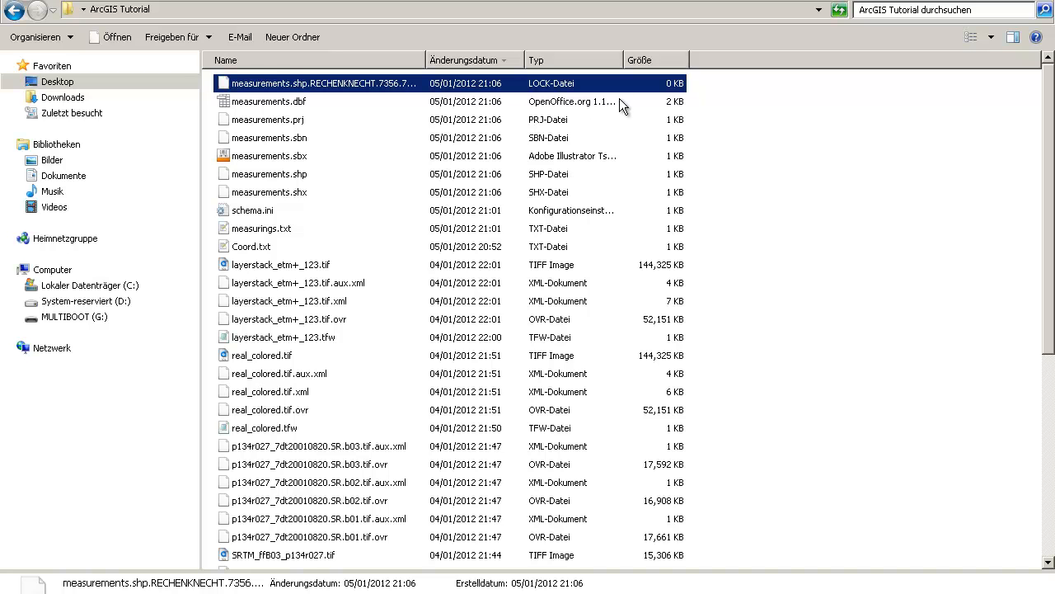
mouse_move(413, 546)
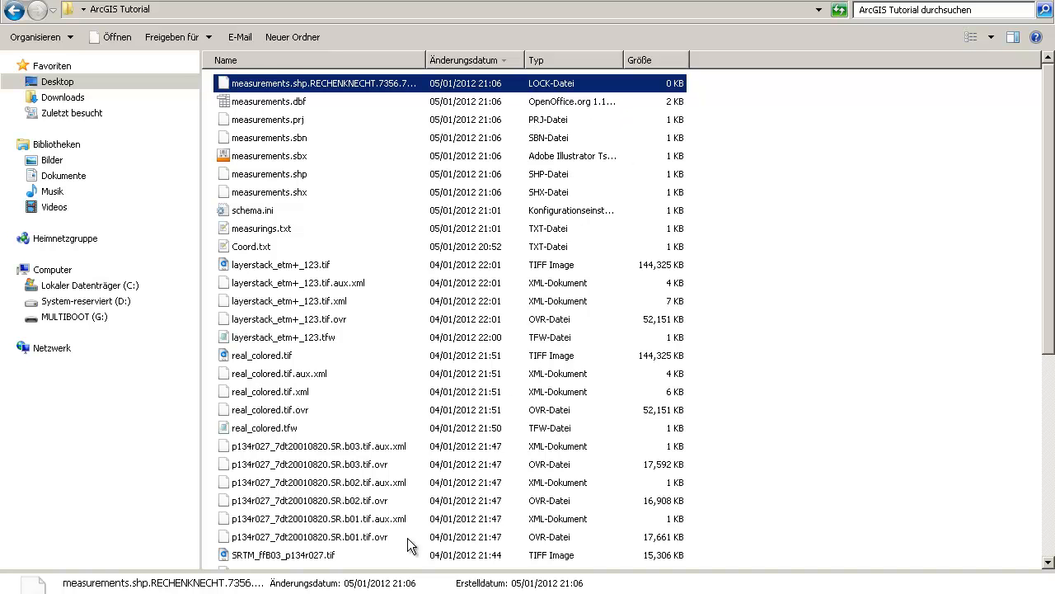
mouse_move(588, 560)
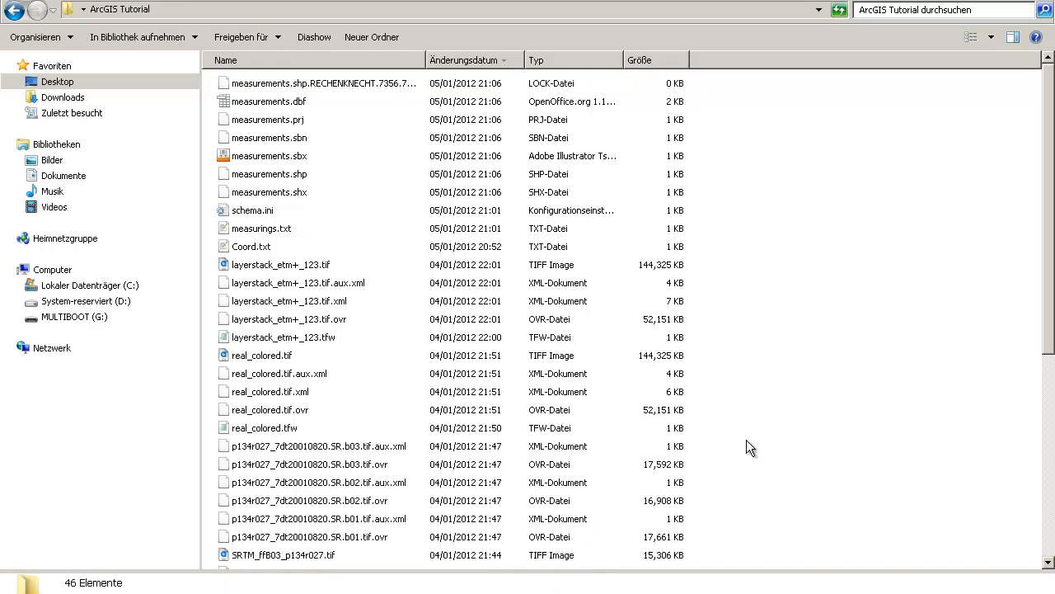
mouse_move(617, 484)
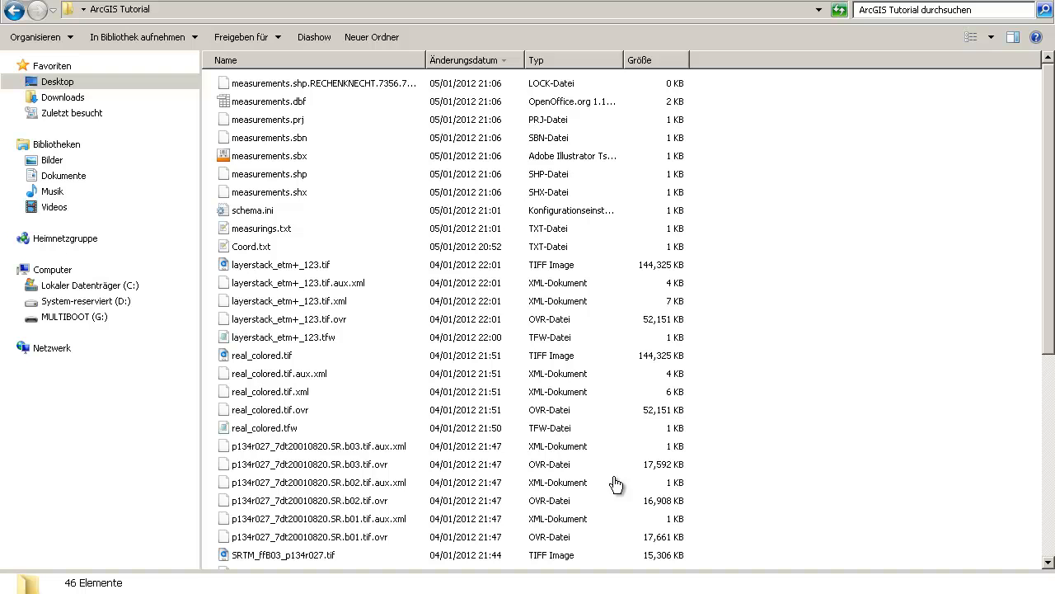
mouse_move(626, 486)
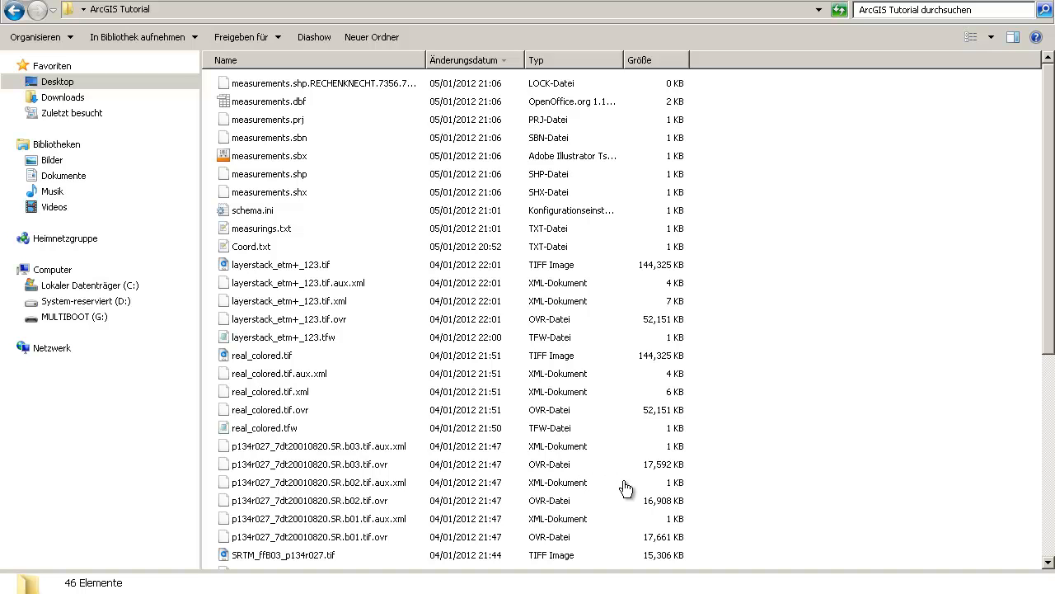